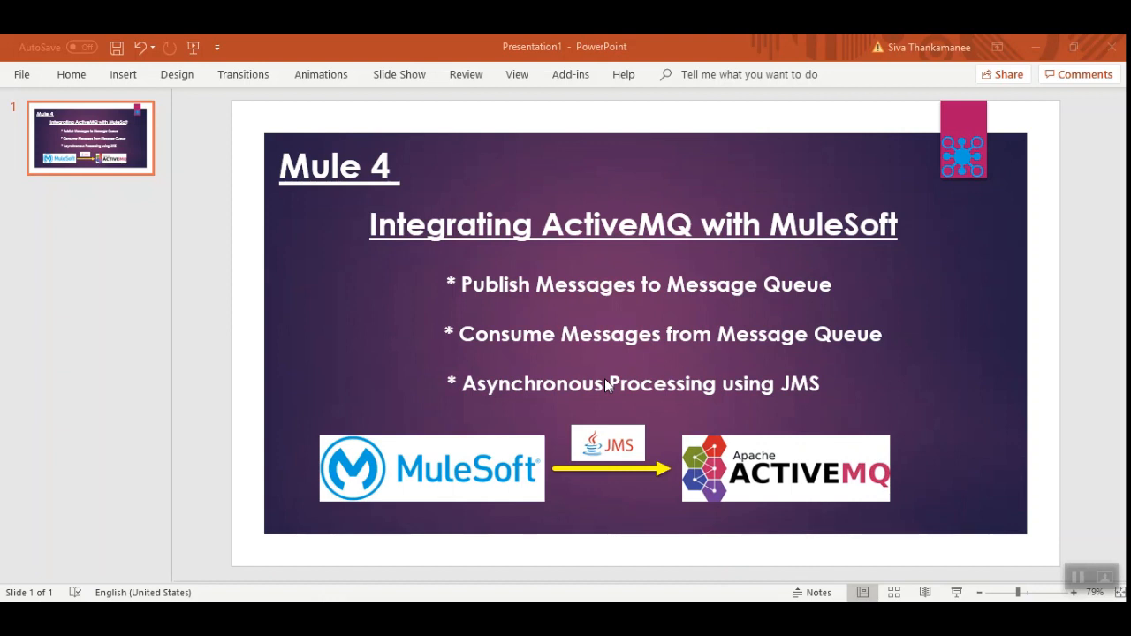
{"action": "mouse_move", "coordinate": [682, 349]}
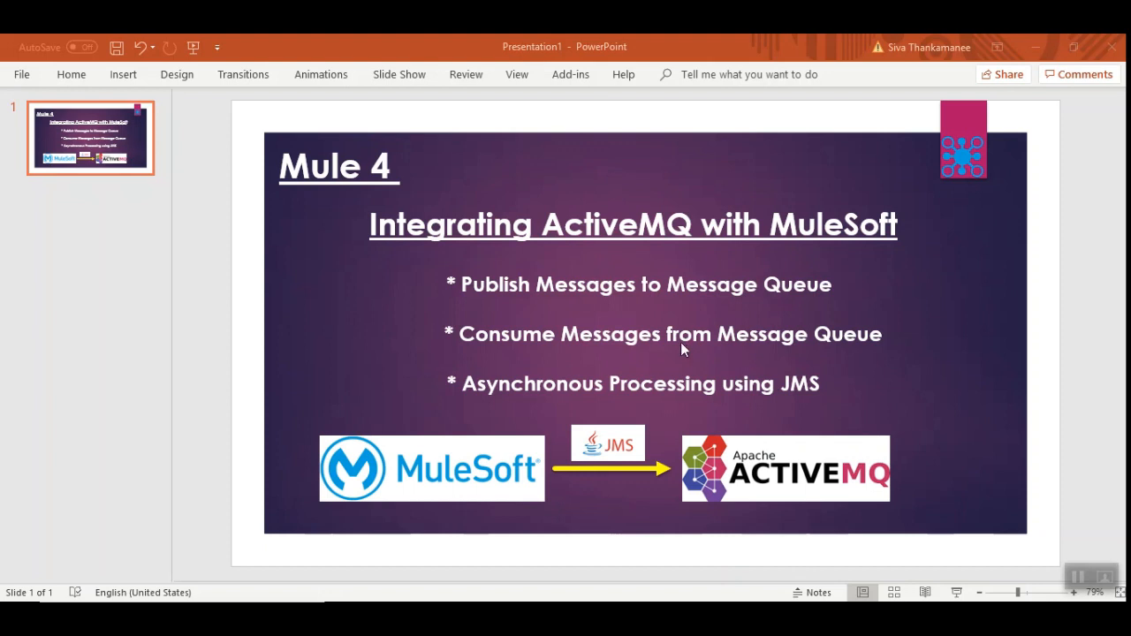
{"action": "mouse_move", "coordinate": [626, 344]}
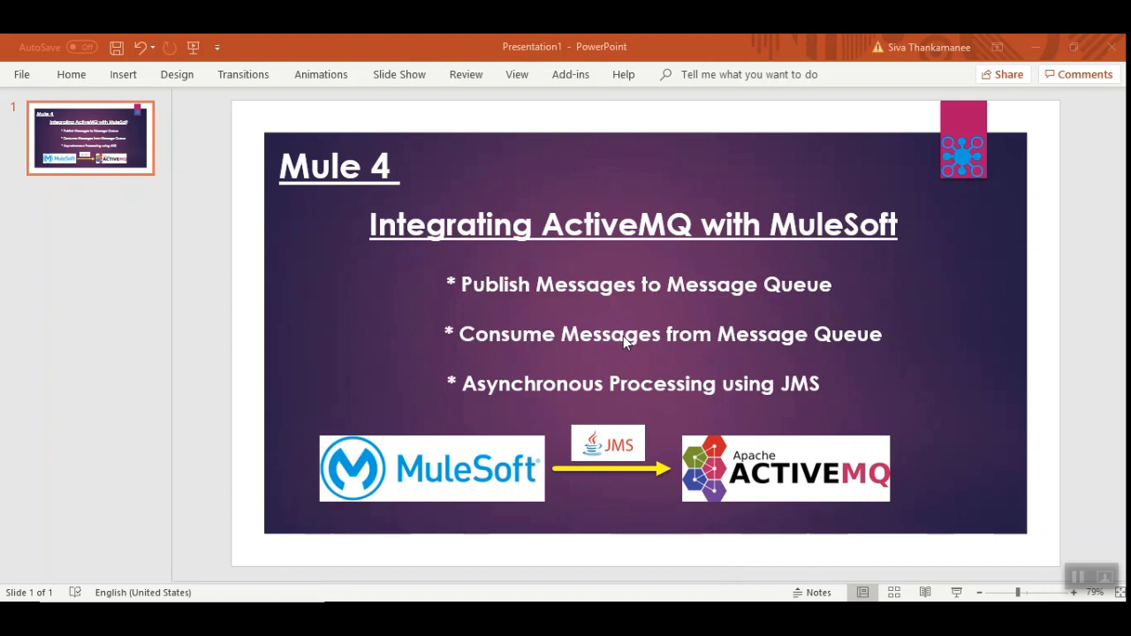
{"action": "mouse_move", "coordinate": [1049, 335]}
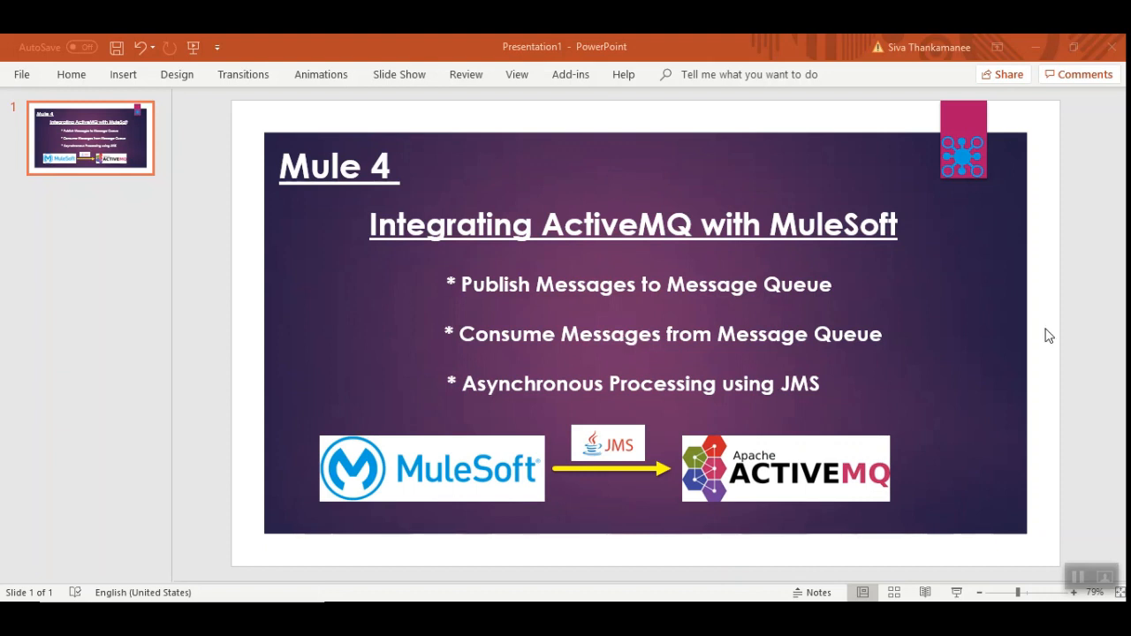
{"action": "mouse_move", "coordinate": [756, 358]}
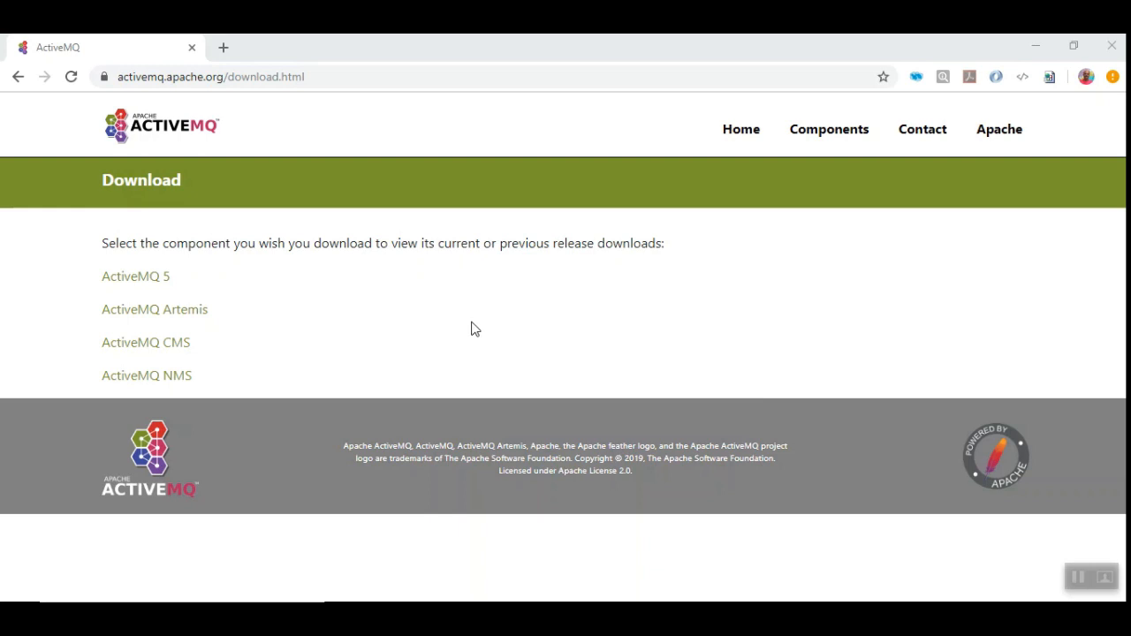
{"action": "mouse_move", "coordinate": [191, 97]}
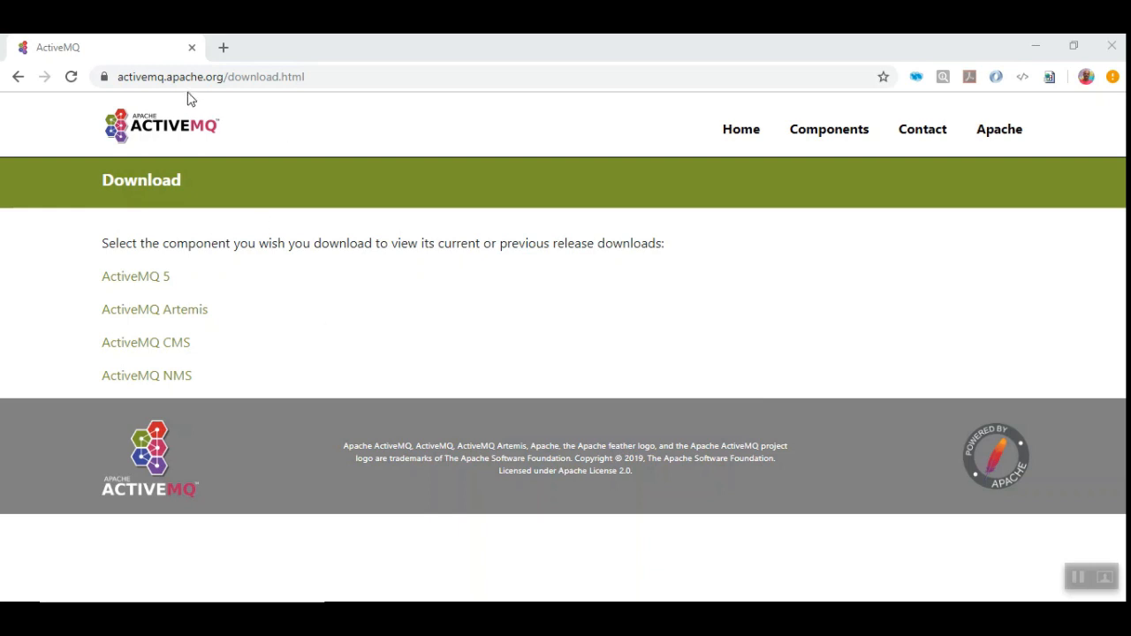
{"action": "mouse_move", "coordinate": [126, 295]}
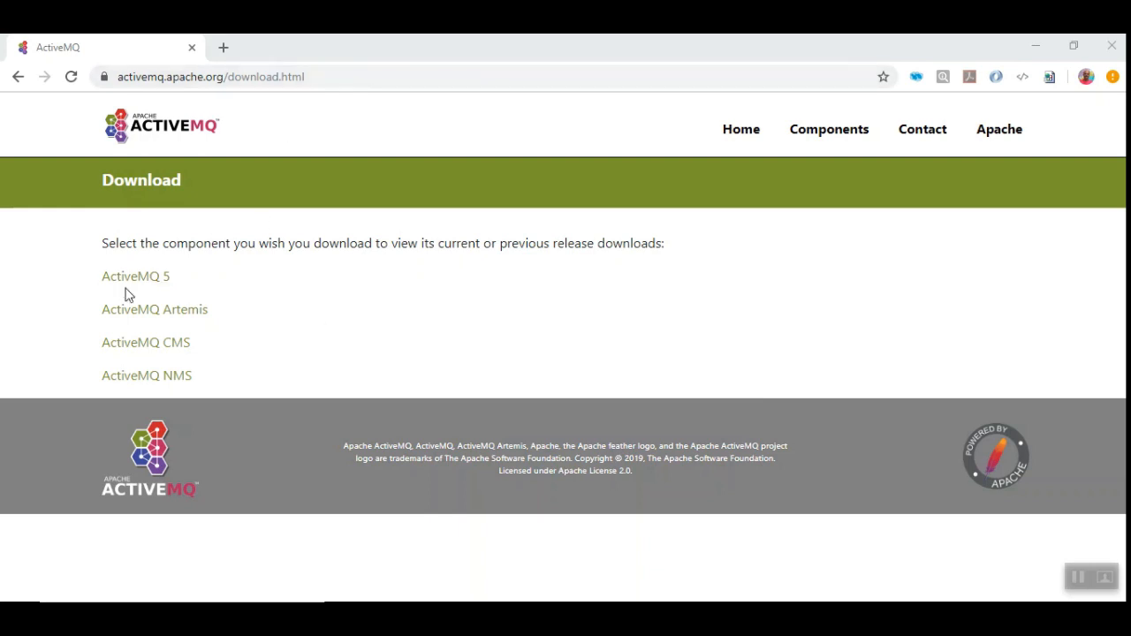
{"action": "mouse_move", "coordinate": [128, 282]}
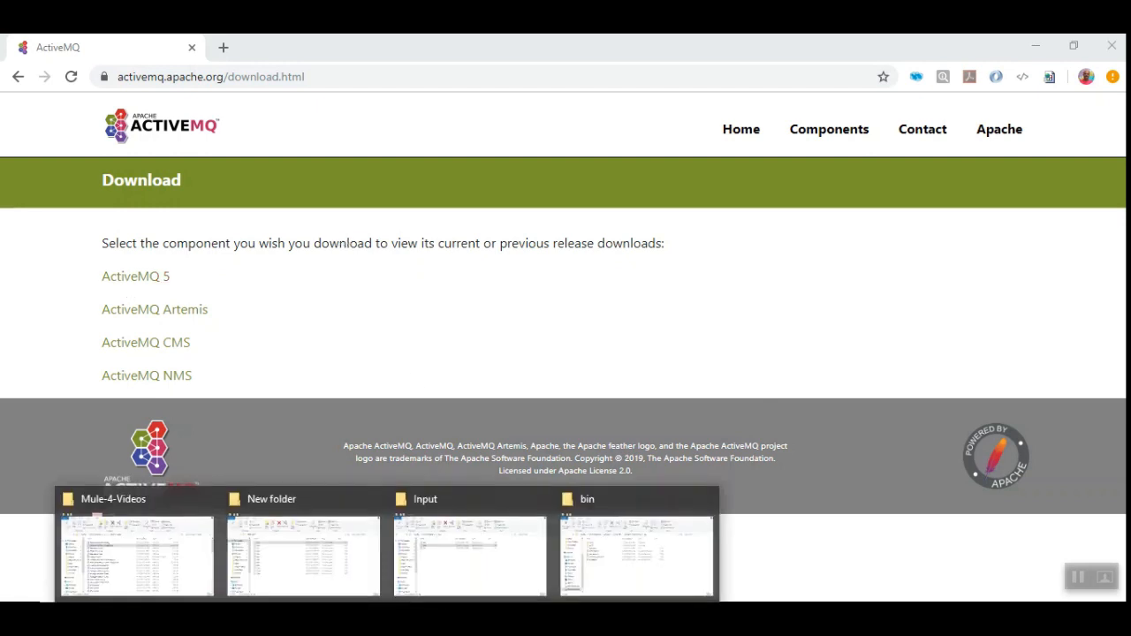
Bring up File Explorer on the apache-activemq-5.15.9 bin folder
{"action": "left_click", "coordinate": [635, 554]}
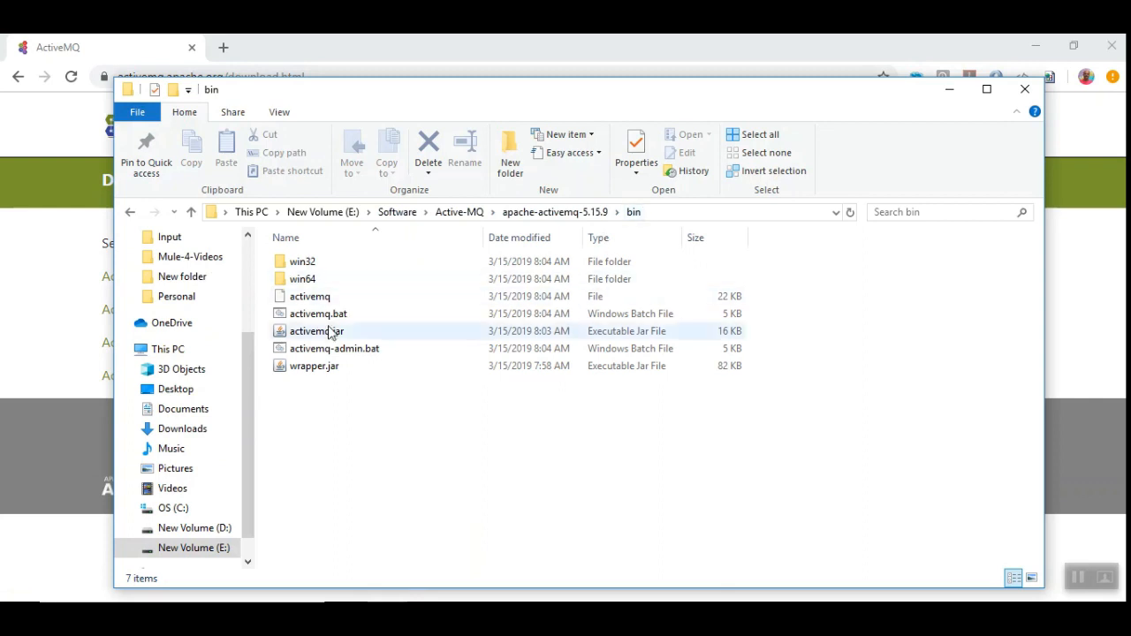
{"action": "left_click", "coordinate": [310, 296]}
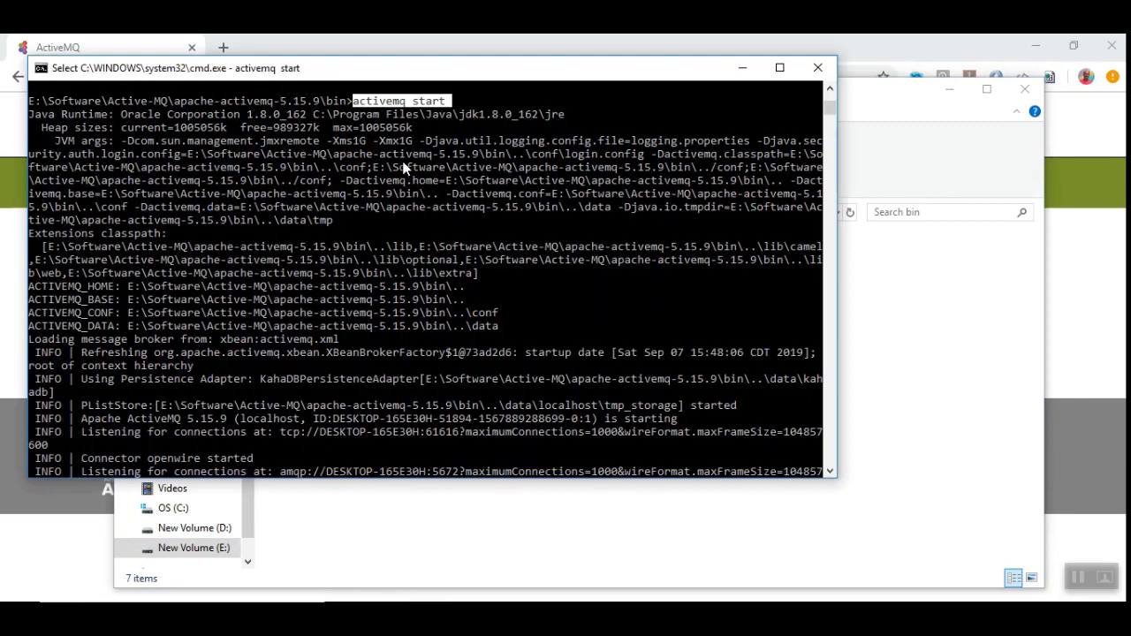
{"action": "mouse_move", "coordinate": [356, 110]}
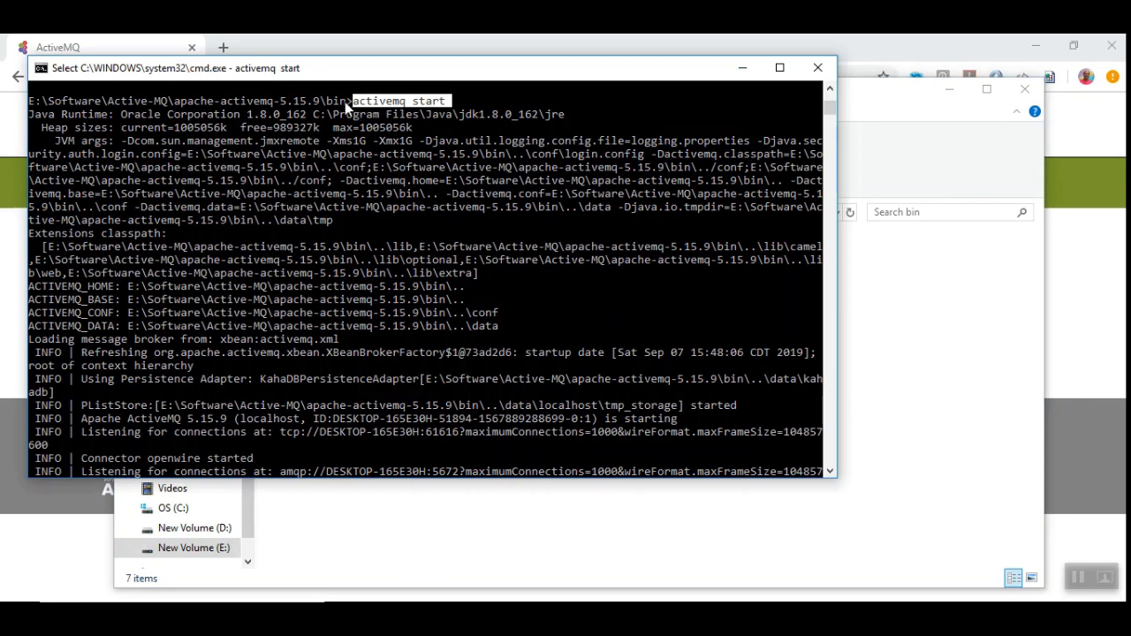
{"action": "mouse_move", "coordinate": [399, 119]}
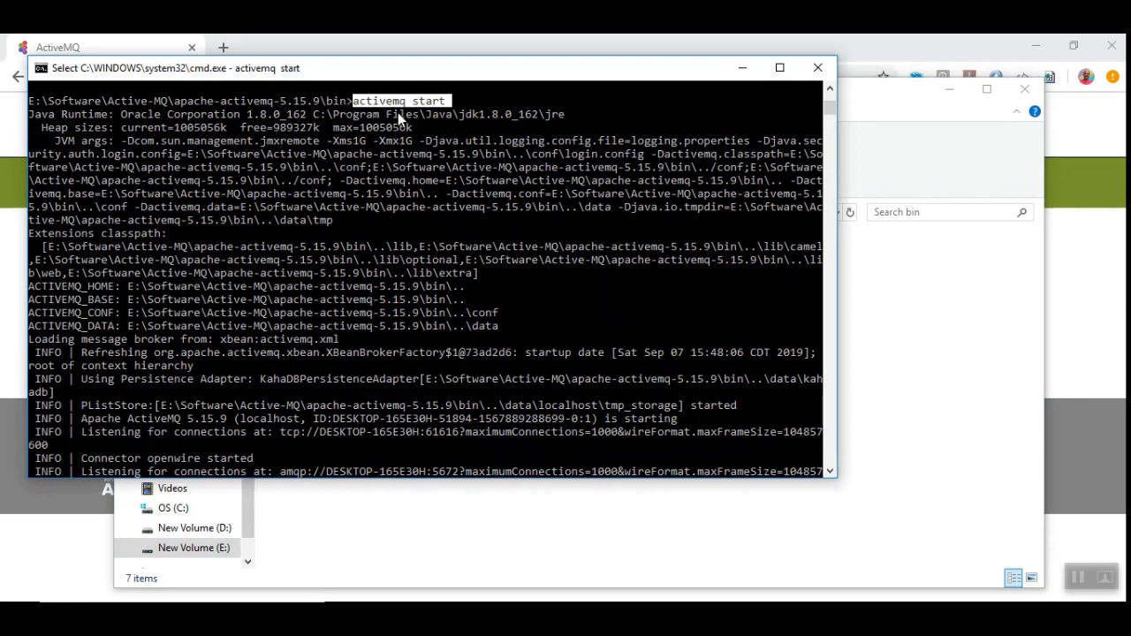
{"action": "mouse_move", "coordinate": [405, 113]}
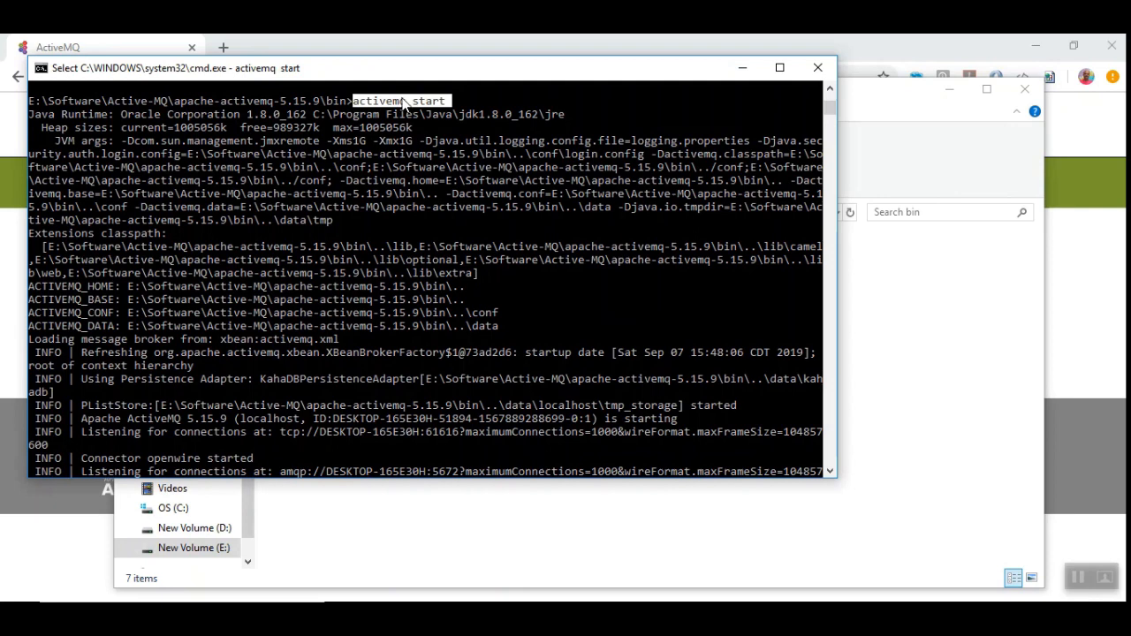
{"action": "scroll", "scroll_direction": "down", "scroll_amount": 3}
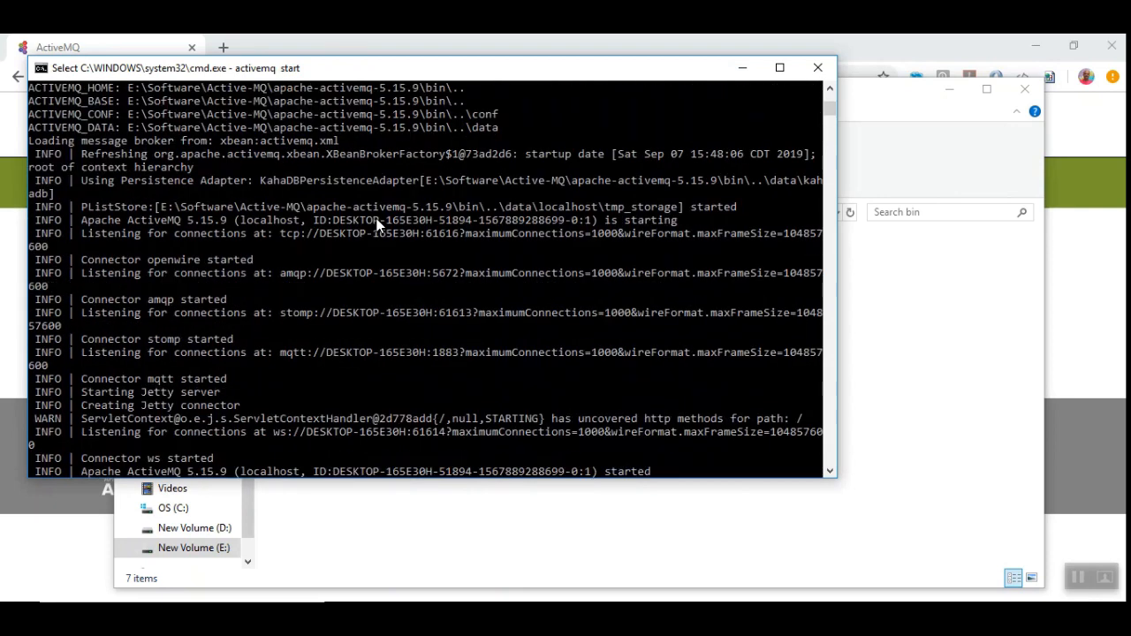
{"action": "mouse_move", "coordinate": [285, 219]}
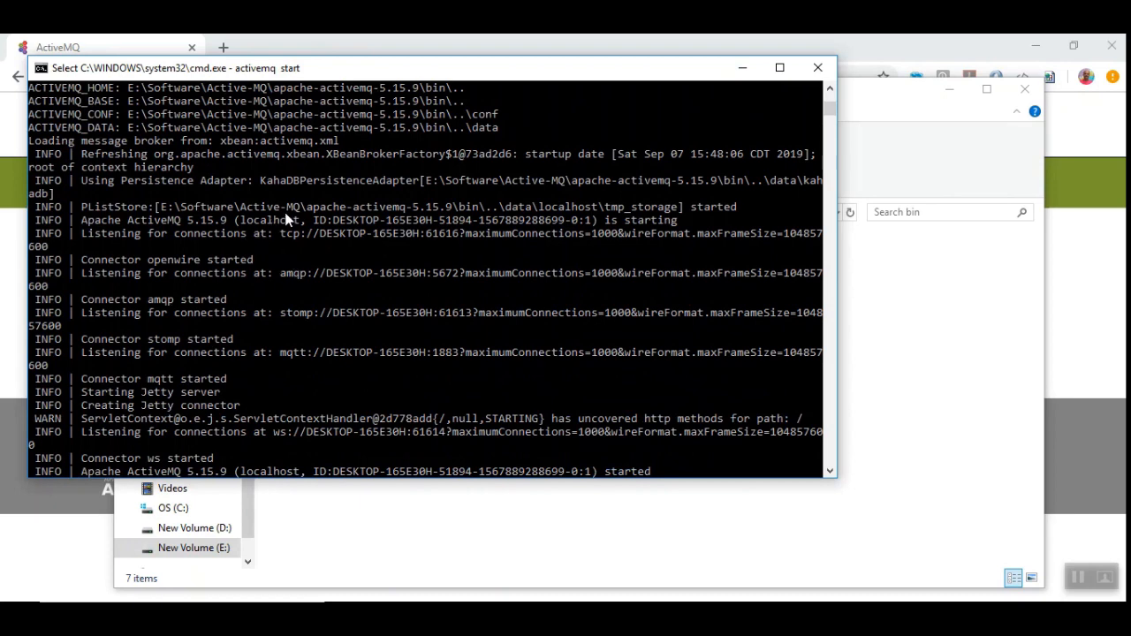
{"action": "mouse_move", "coordinate": [340, 281]}
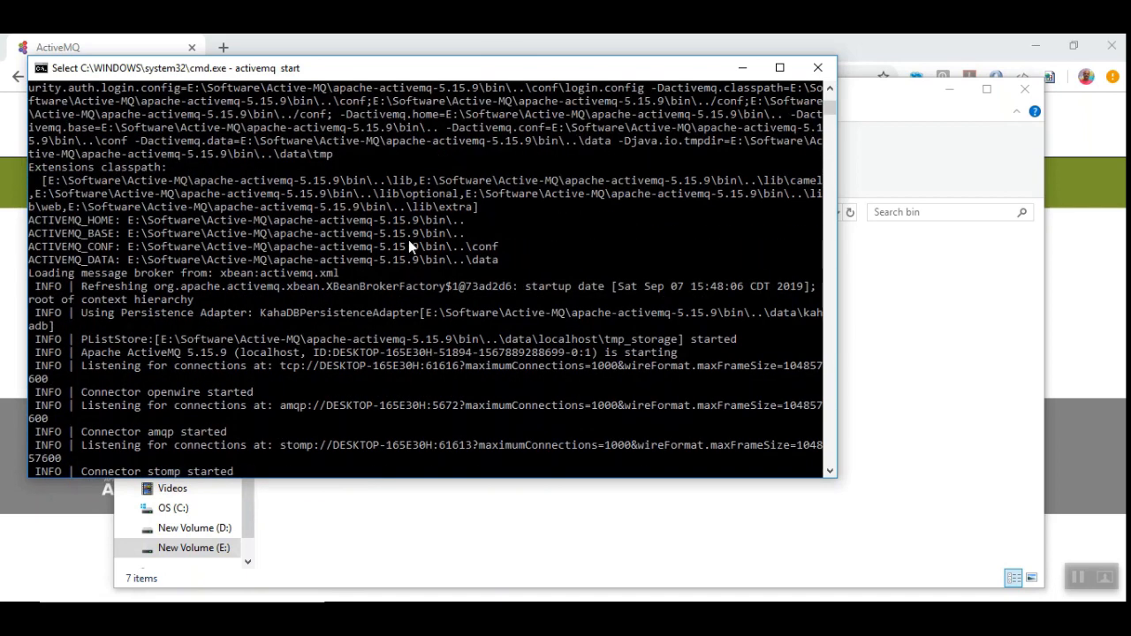
{"action": "mouse_move", "coordinate": [366, 292]}
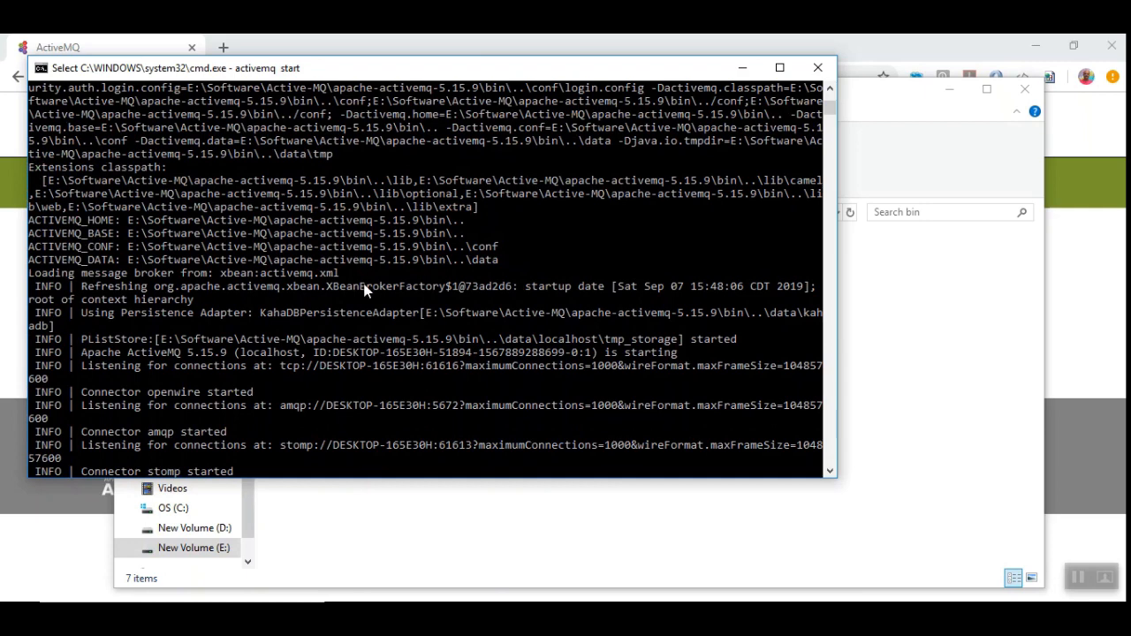
{"action": "scroll", "scroll_direction": "down", "scroll_amount": 3}
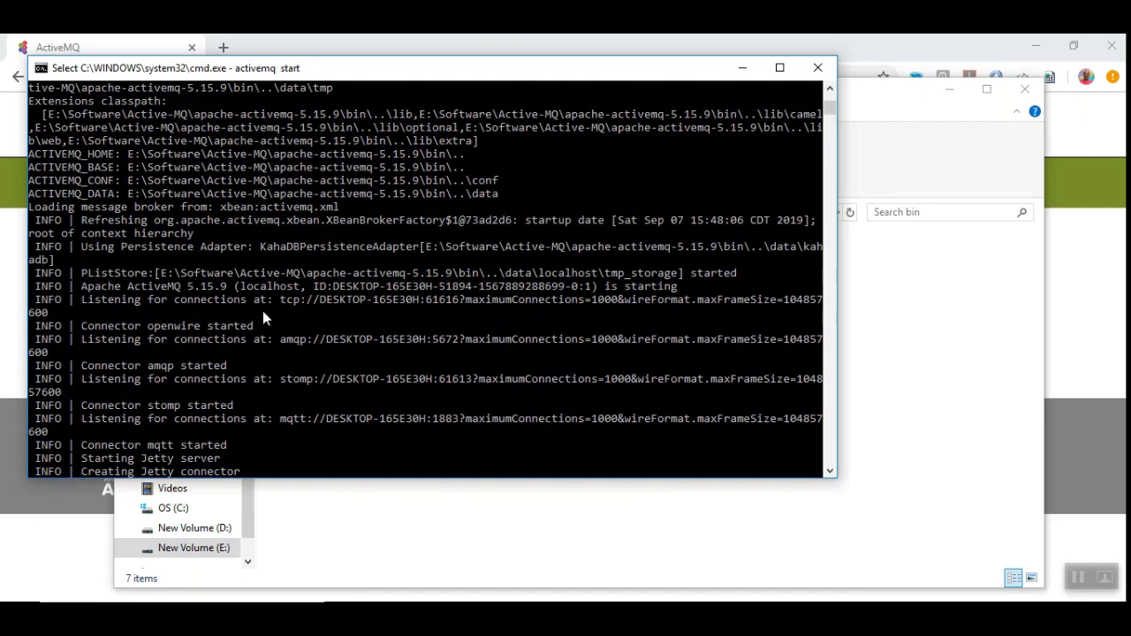
{"action": "mouse_move", "coordinate": [281, 306]}
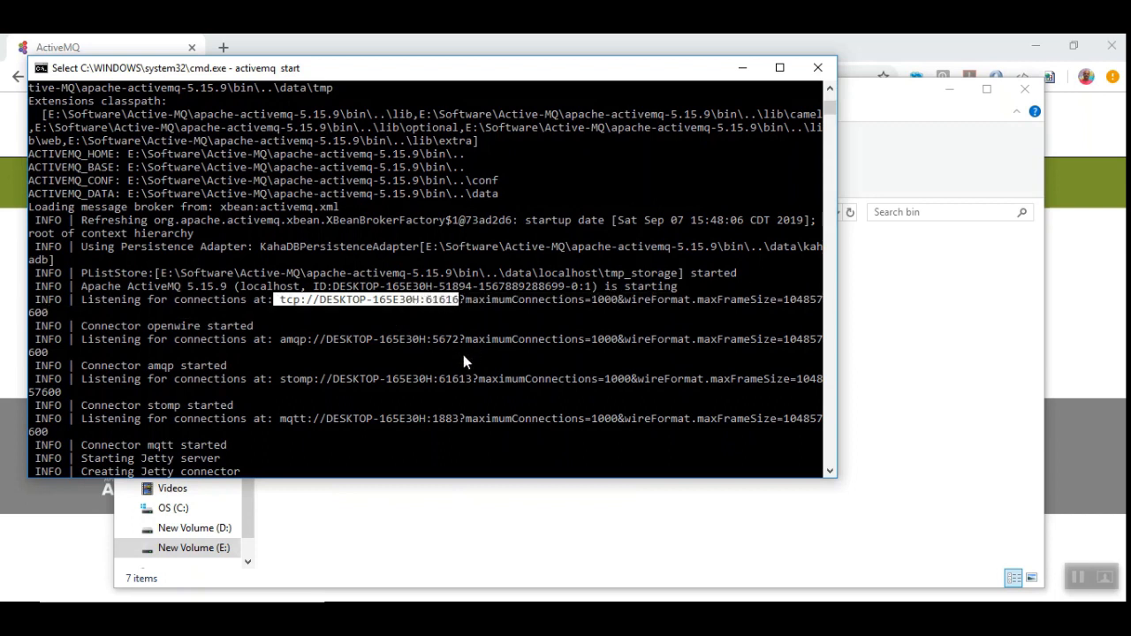
{"action": "mouse_move", "coordinate": [442, 317]}
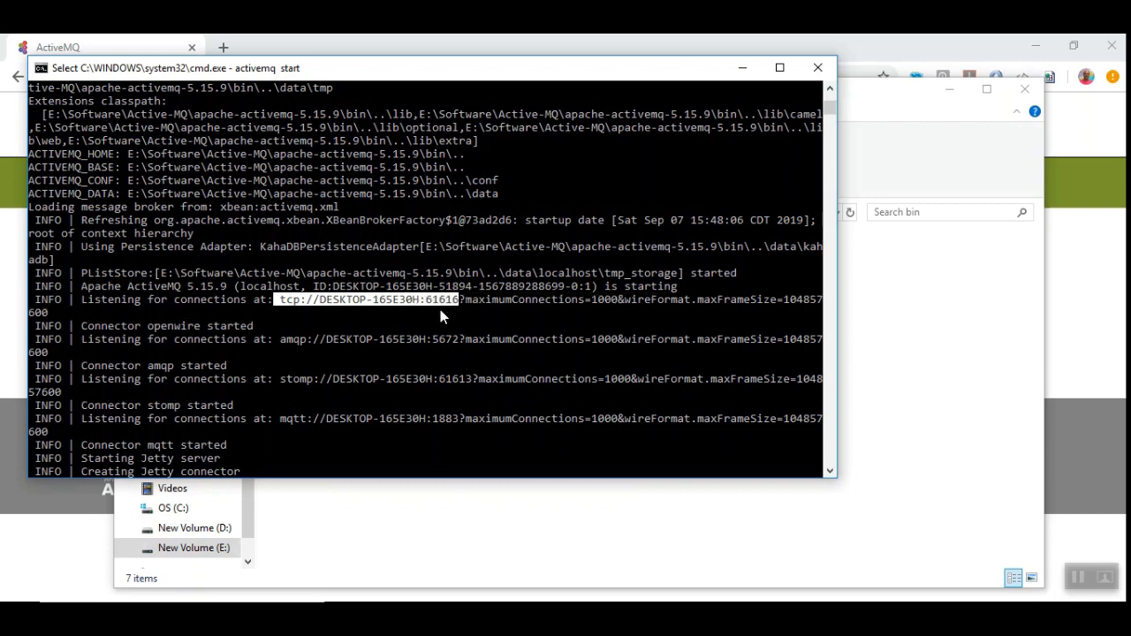
{"action": "mouse_move", "coordinate": [416, 113]}
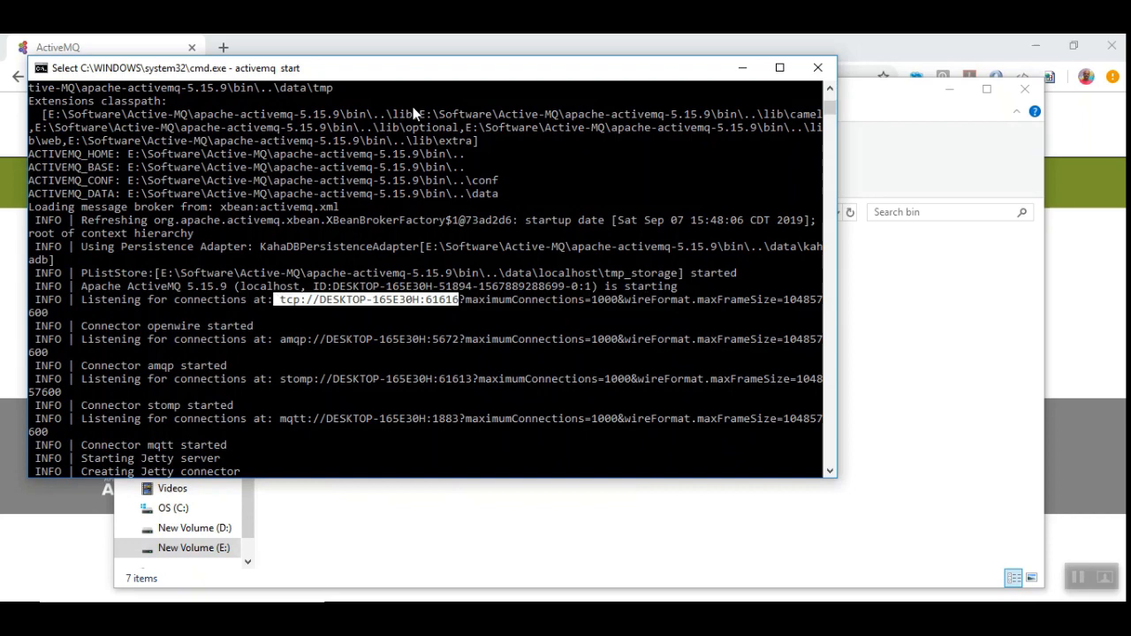
{"action": "mouse_move", "coordinate": [265, 175]}
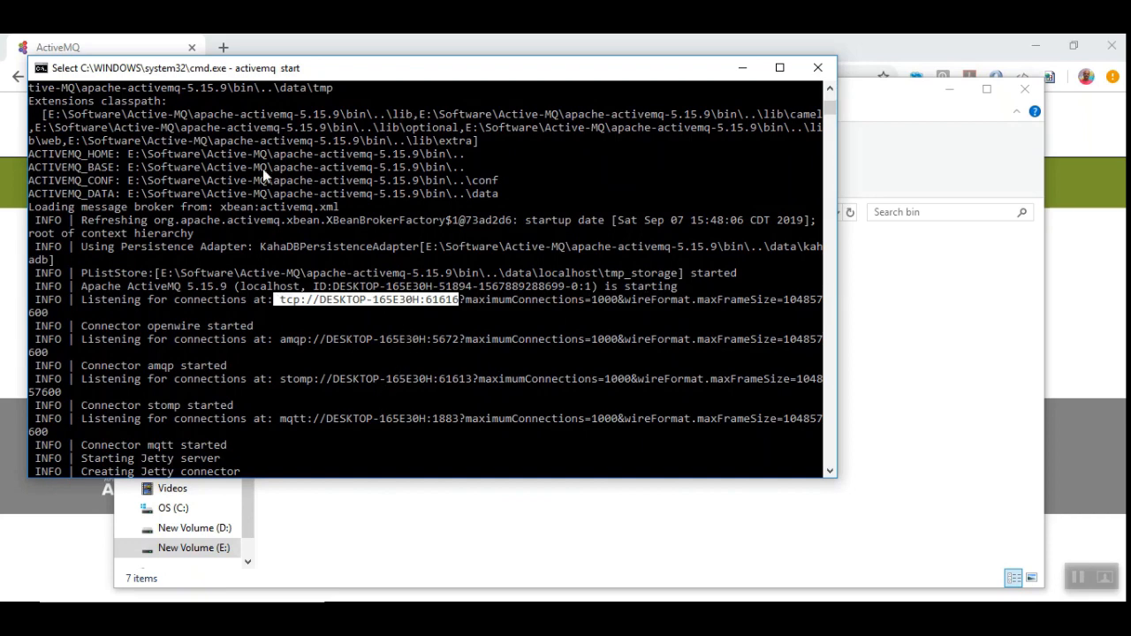
{"action": "mouse_move", "coordinate": [477, 340]}
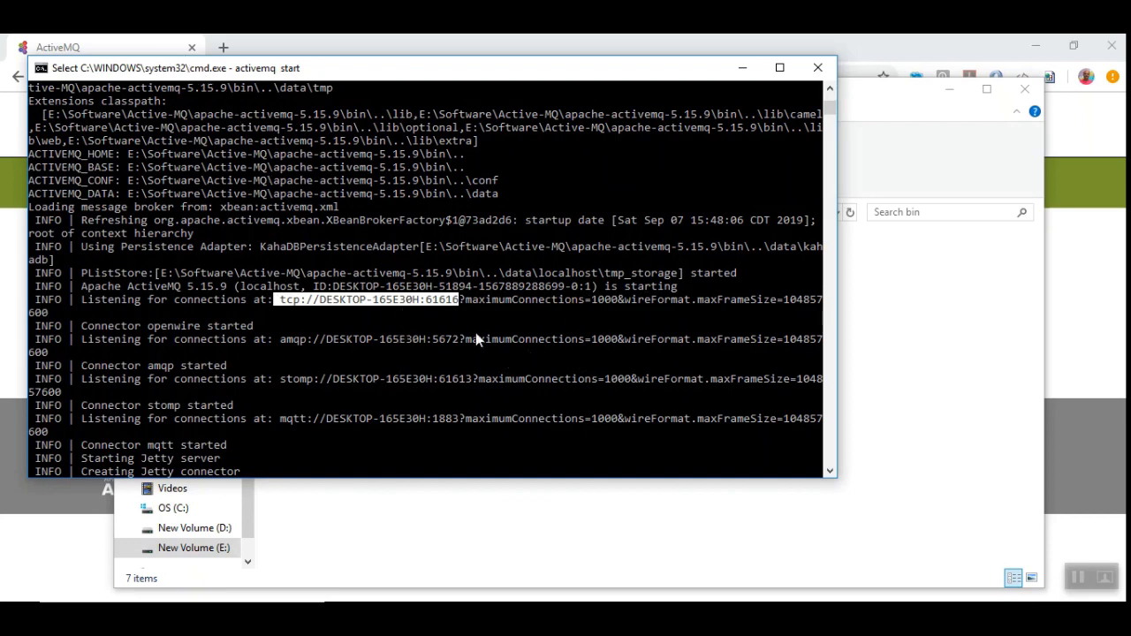
{"action": "scroll", "scroll_direction": "down", "scroll_amount": 3}
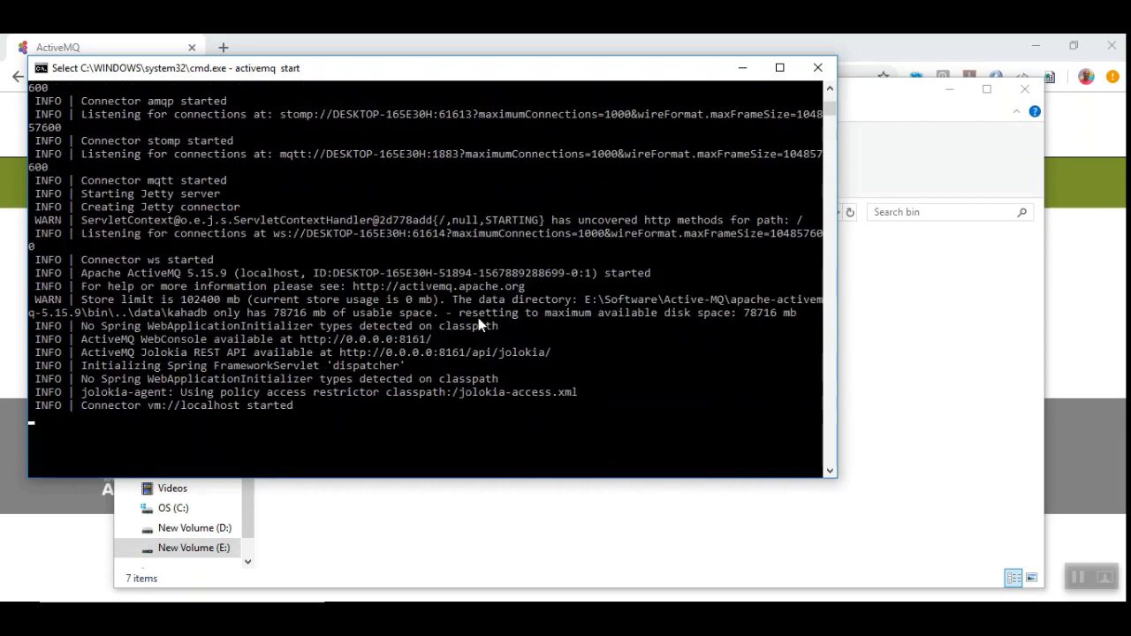
{"action": "mouse_move", "coordinate": [310, 351]}
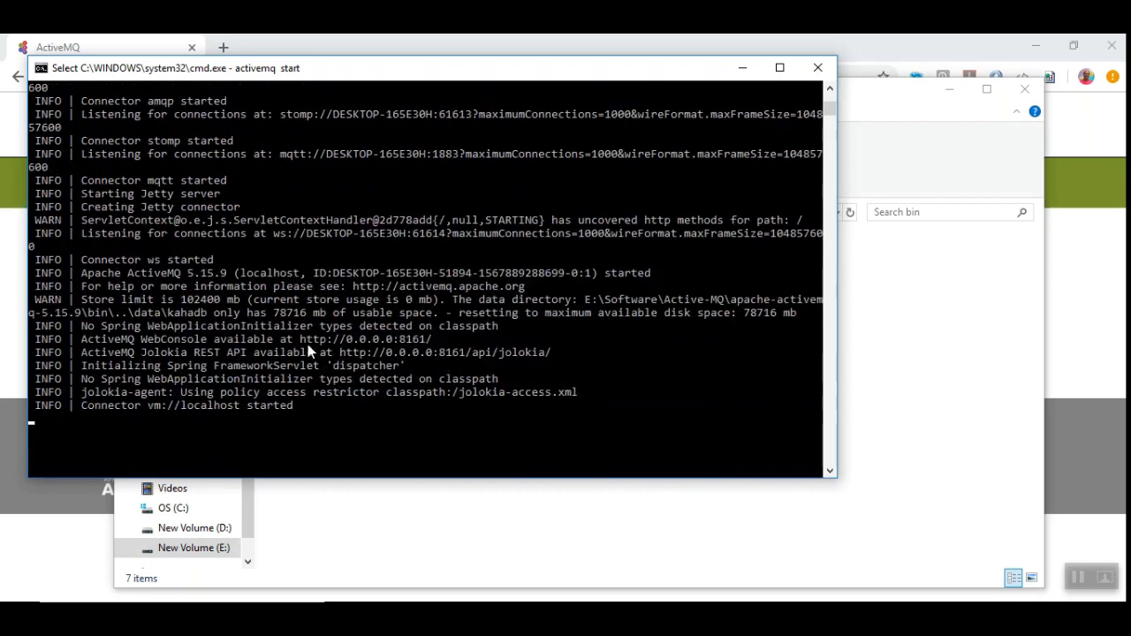
{"action": "double_click", "coordinate": [364, 338]}
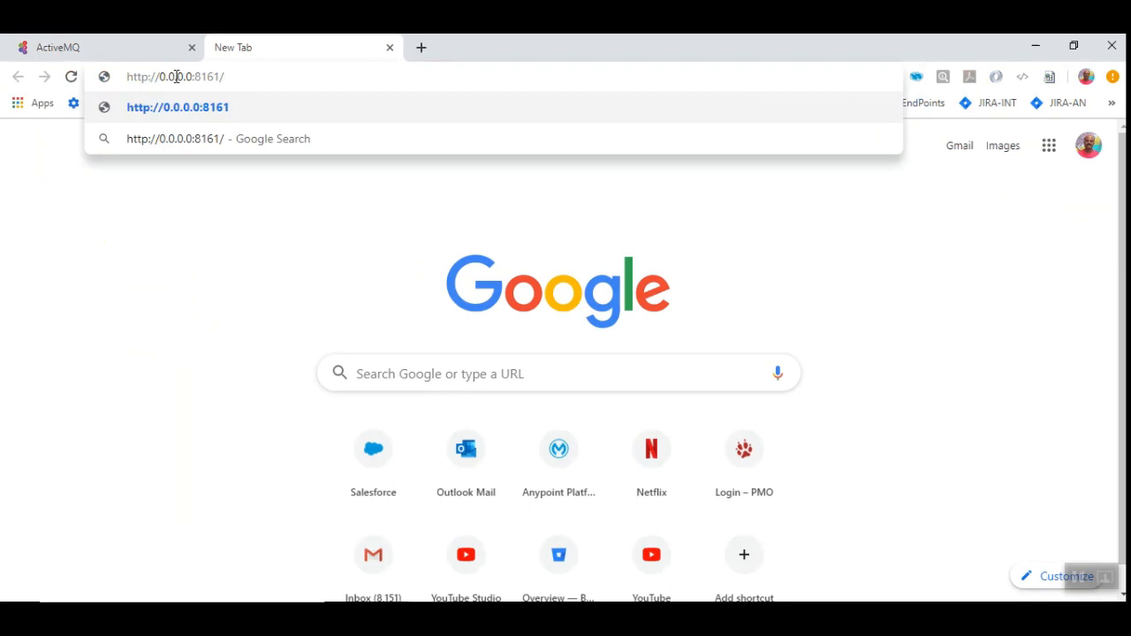
Open the web console on localhost:8161, enter broker management and list the queues
{"action": "double_click", "coordinate": [174, 76]}
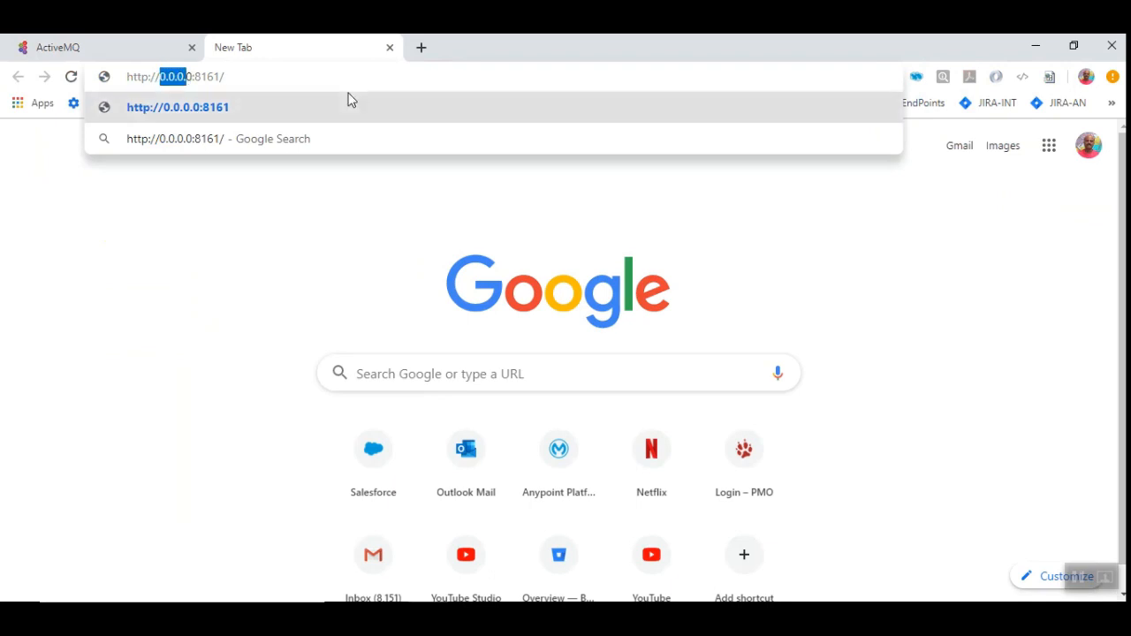
{"action": "type", "text": "localhost:8161"}
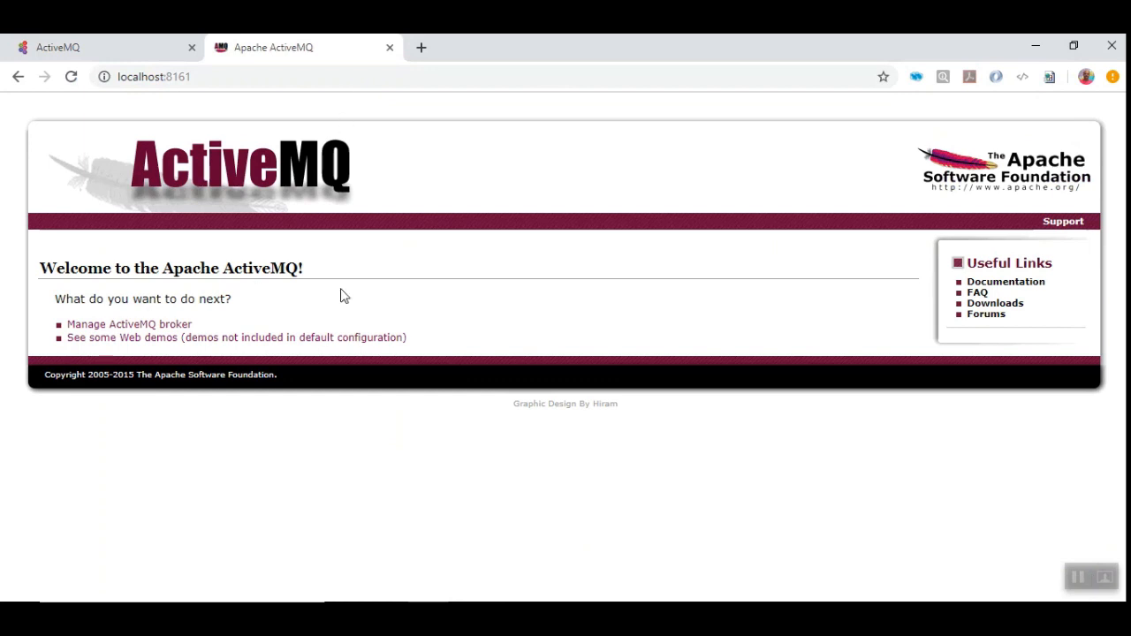
{"action": "mouse_move", "coordinate": [270, 218]}
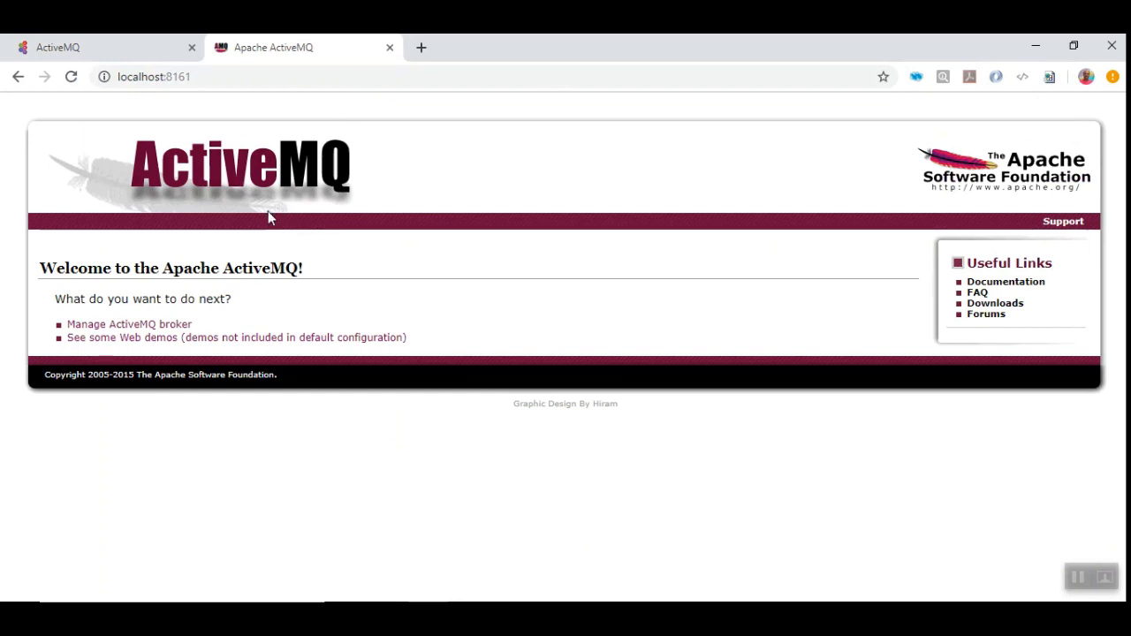
{"action": "mouse_move", "coordinate": [131, 345]}
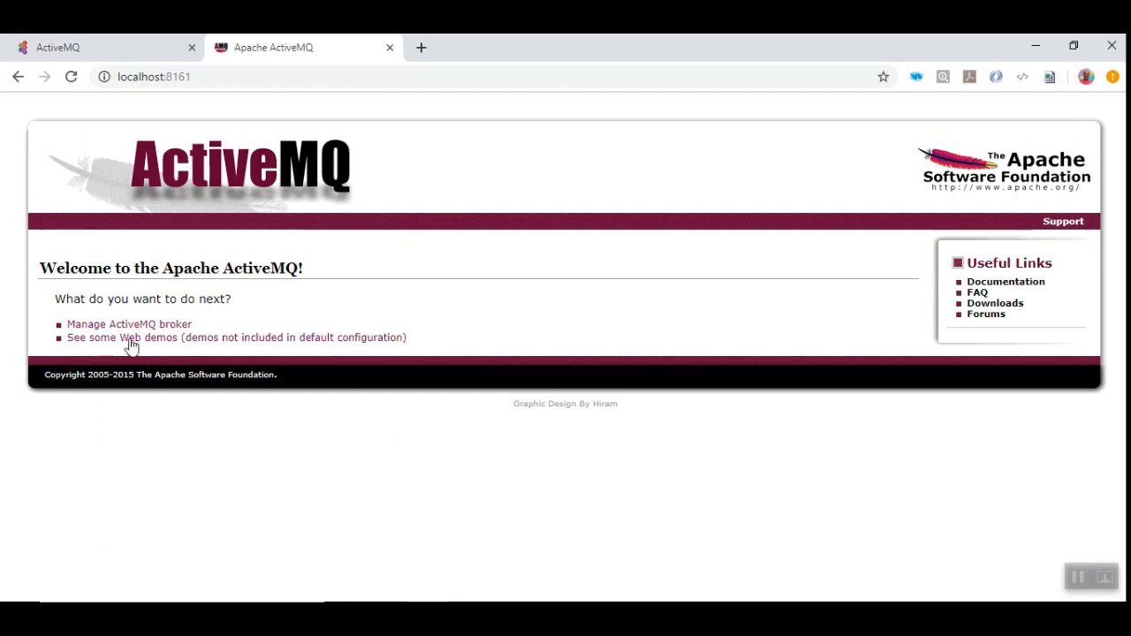
{"action": "left_click", "coordinate": [129, 323]}
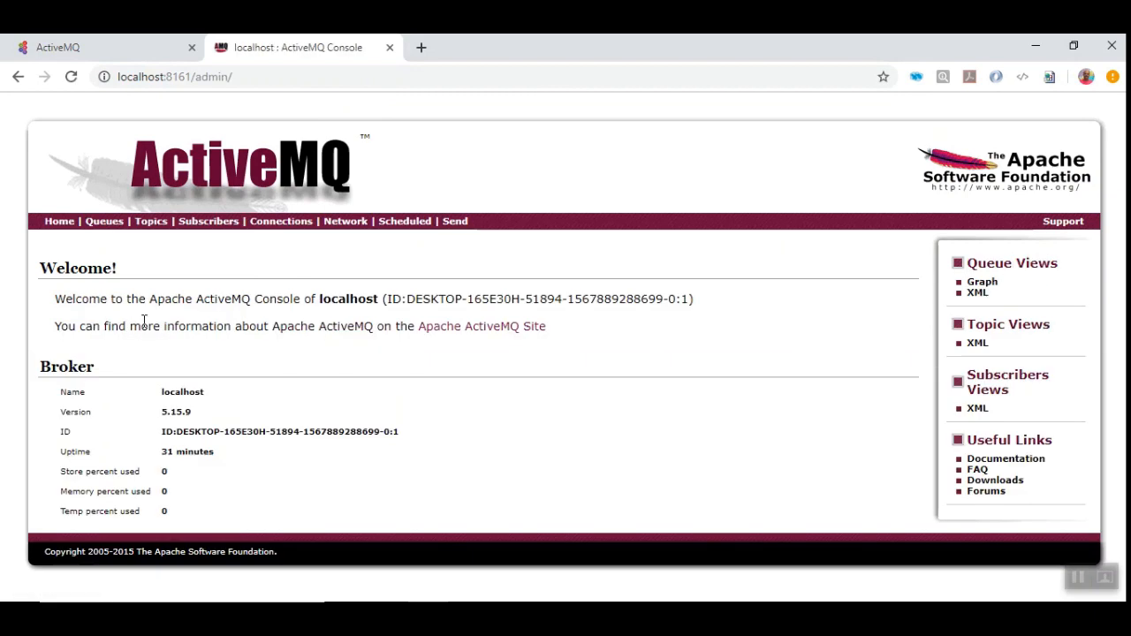
{"action": "left_click", "coordinate": [103, 221]}
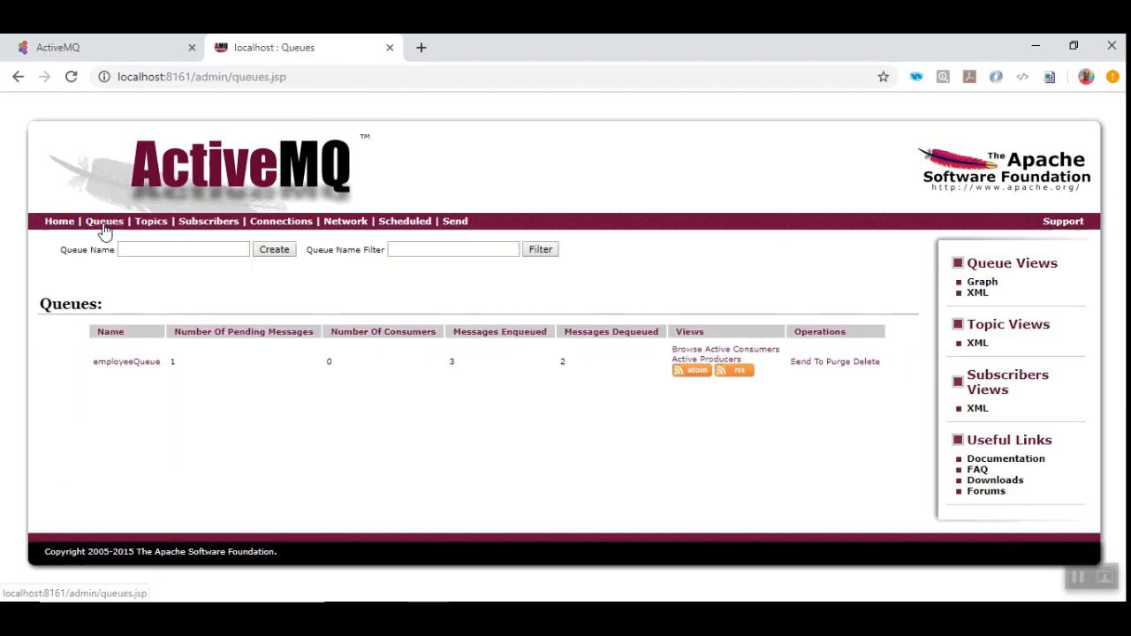
{"action": "mouse_move", "coordinate": [126, 361]}
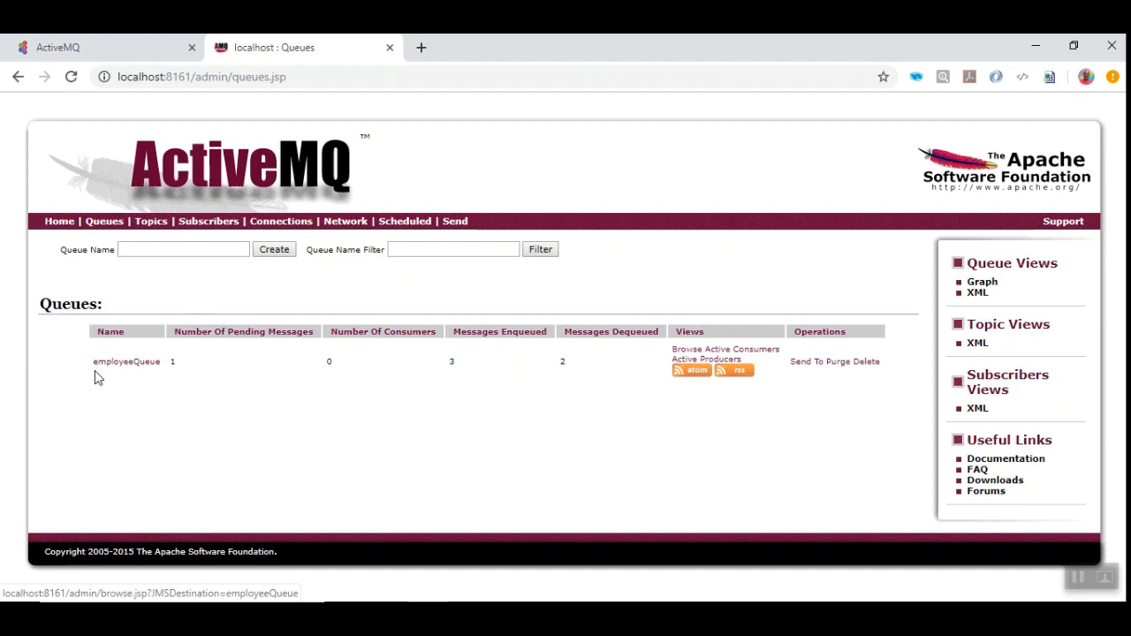
{"action": "mouse_move", "coordinate": [164, 369]}
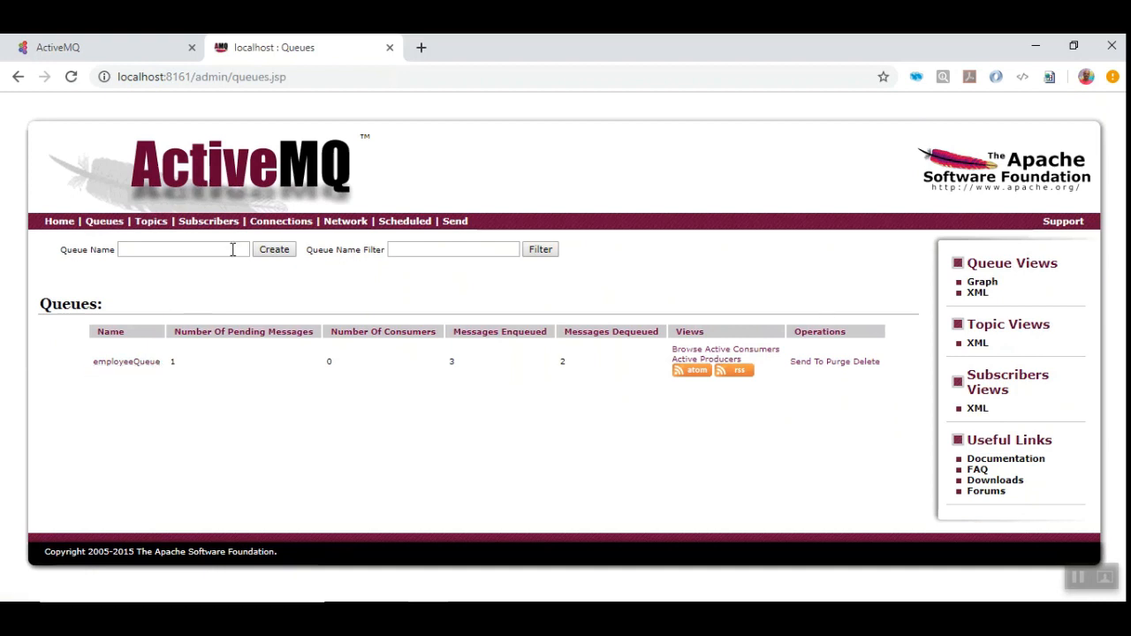
Create a new queue named Employee
{"action": "left_click", "coordinate": [183, 248]}
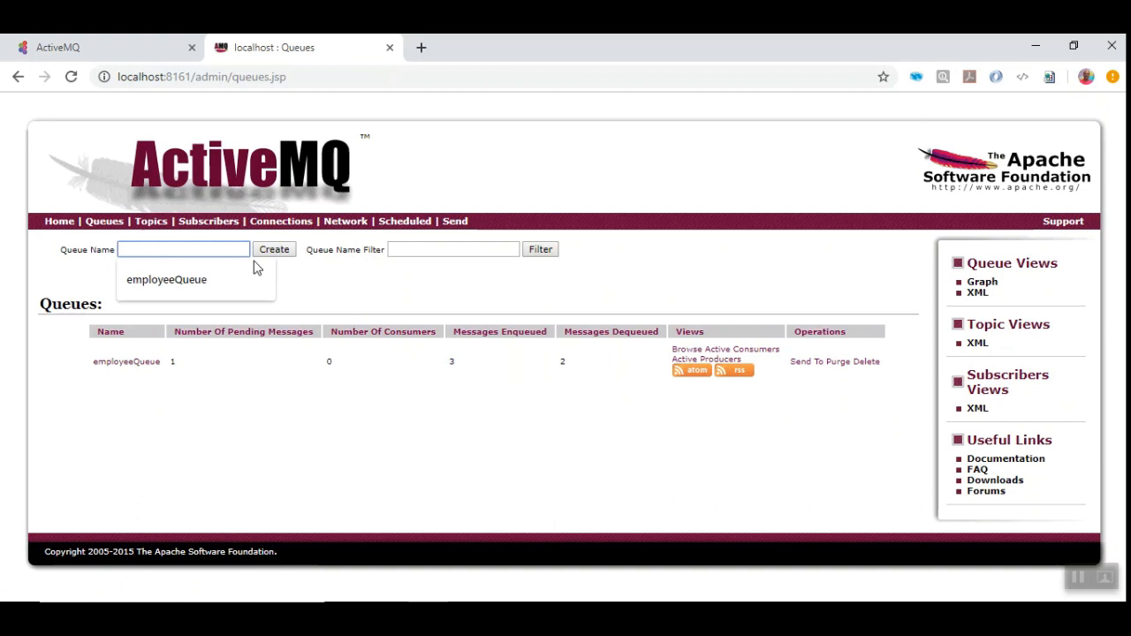
{"action": "type", "text": "Employee"}
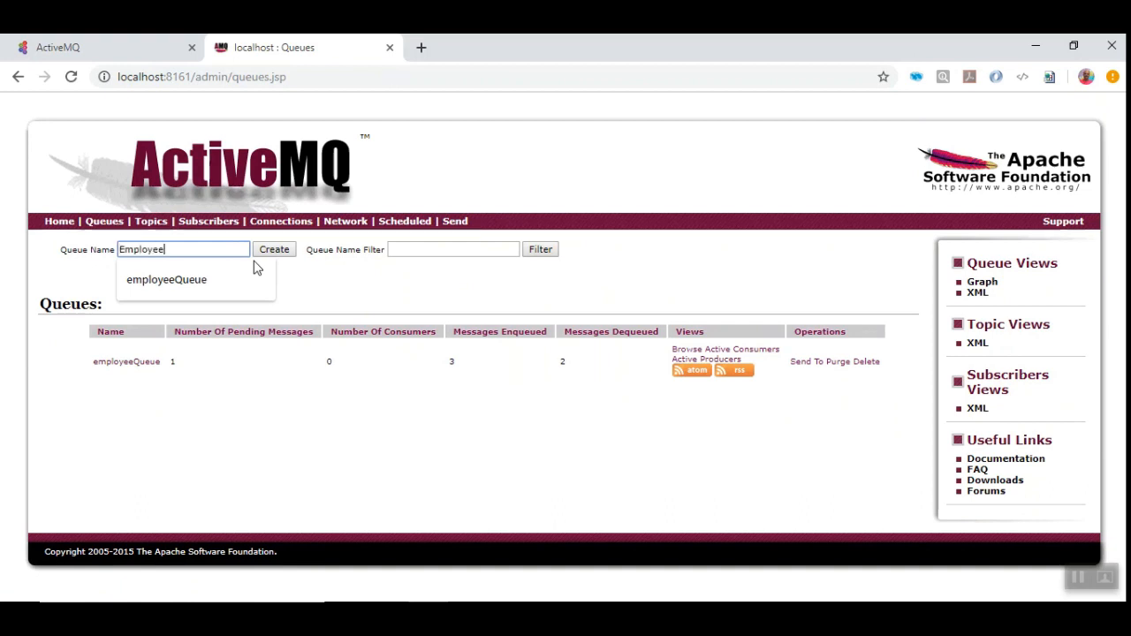
{"action": "left_click", "coordinate": [274, 249]}
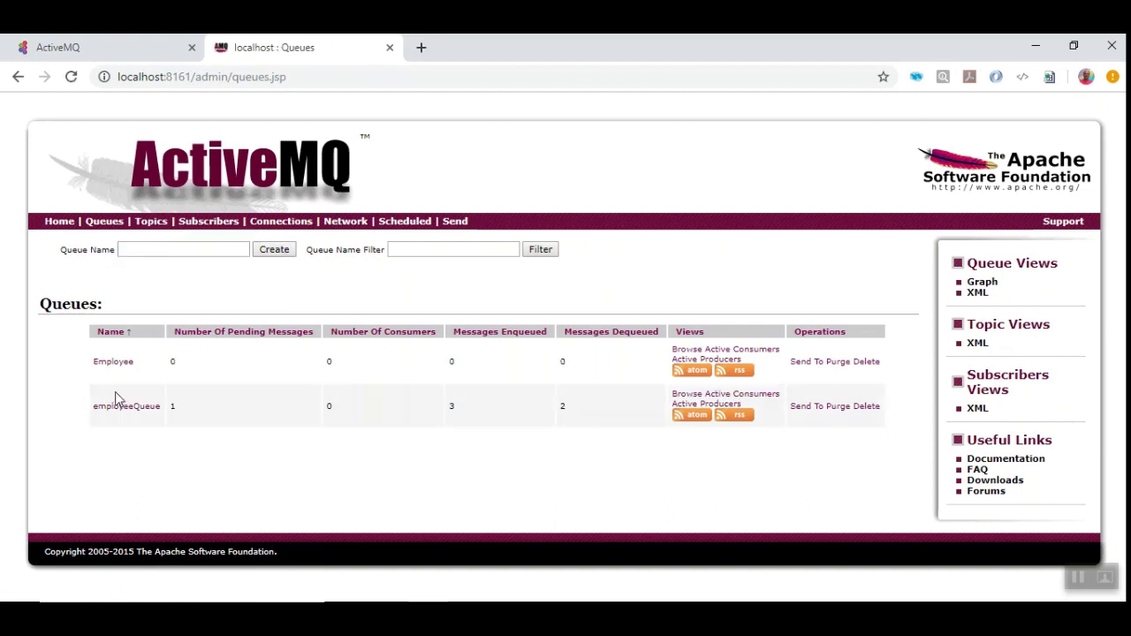
{"action": "mouse_move", "coordinate": [113, 361]}
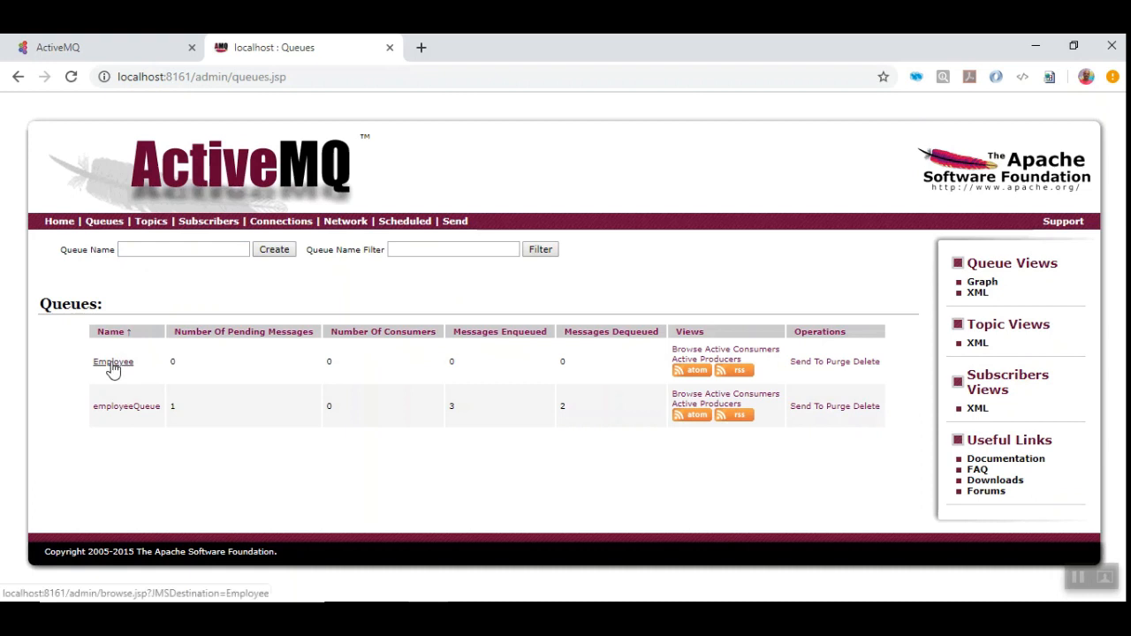
{"action": "mouse_move", "coordinate": [270, 370]}
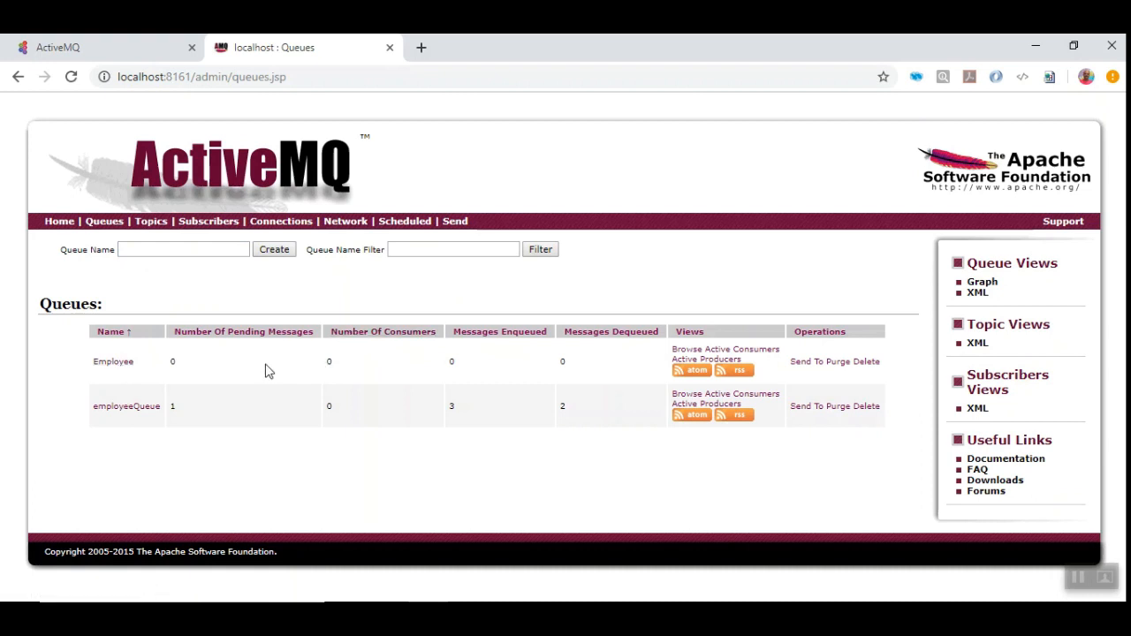
{"action": "mouse_move", "coordinate": [298, 370]}
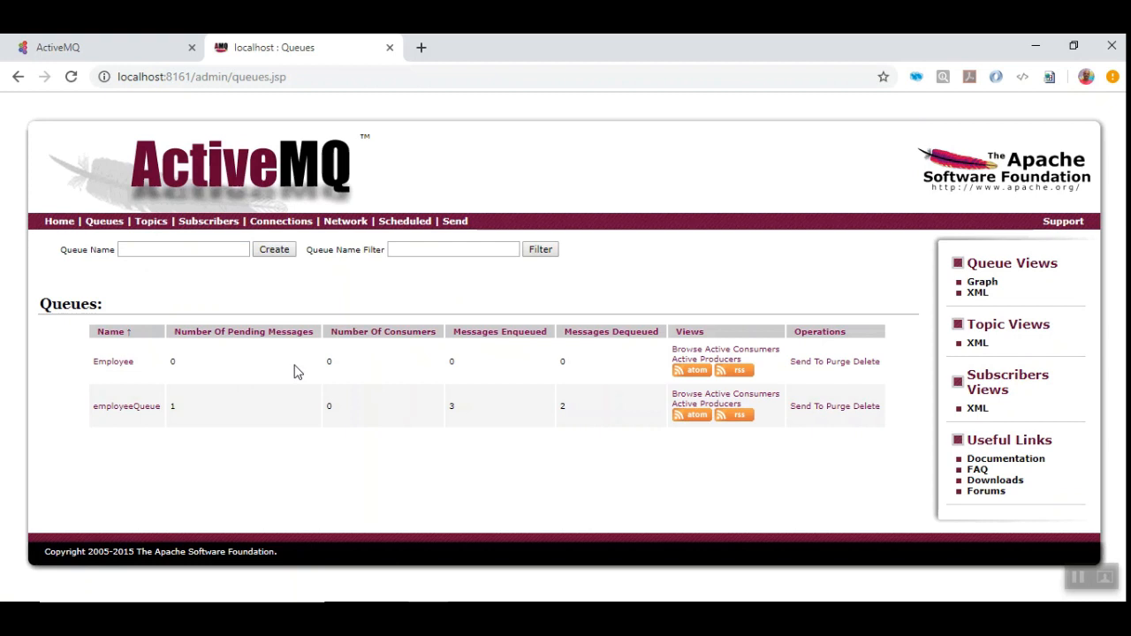
{"action": "mouse_move", "coordinate": [144, 373]}
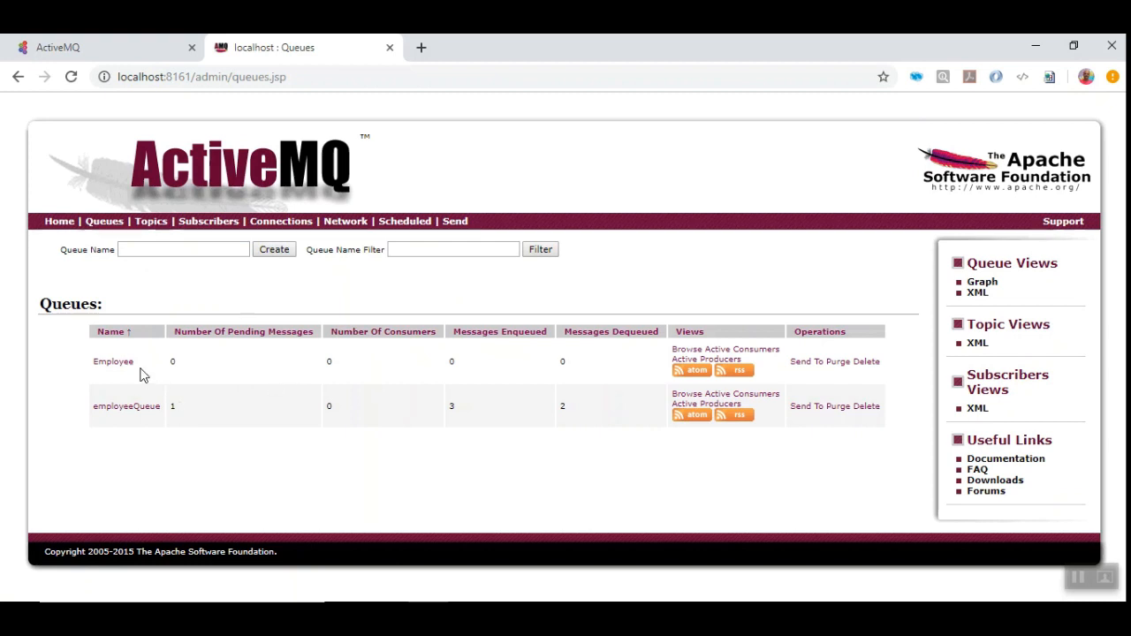
{"action": "mouse_move", "coordinate": [140, 362]}
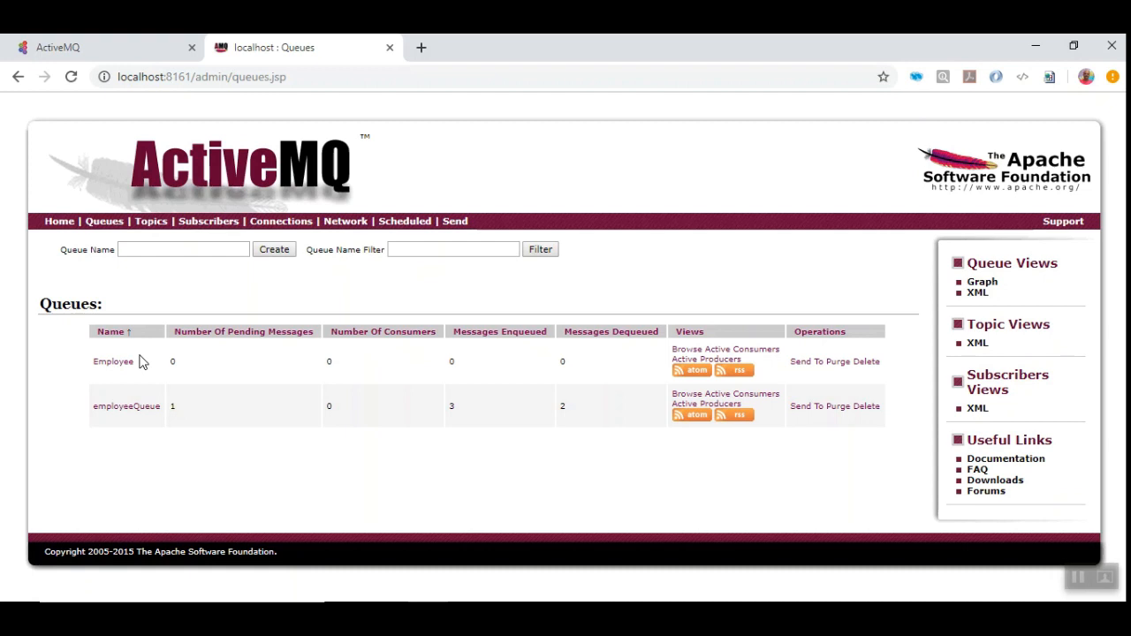
{"action": "mouse_move", "coordinate": [520, 371]}
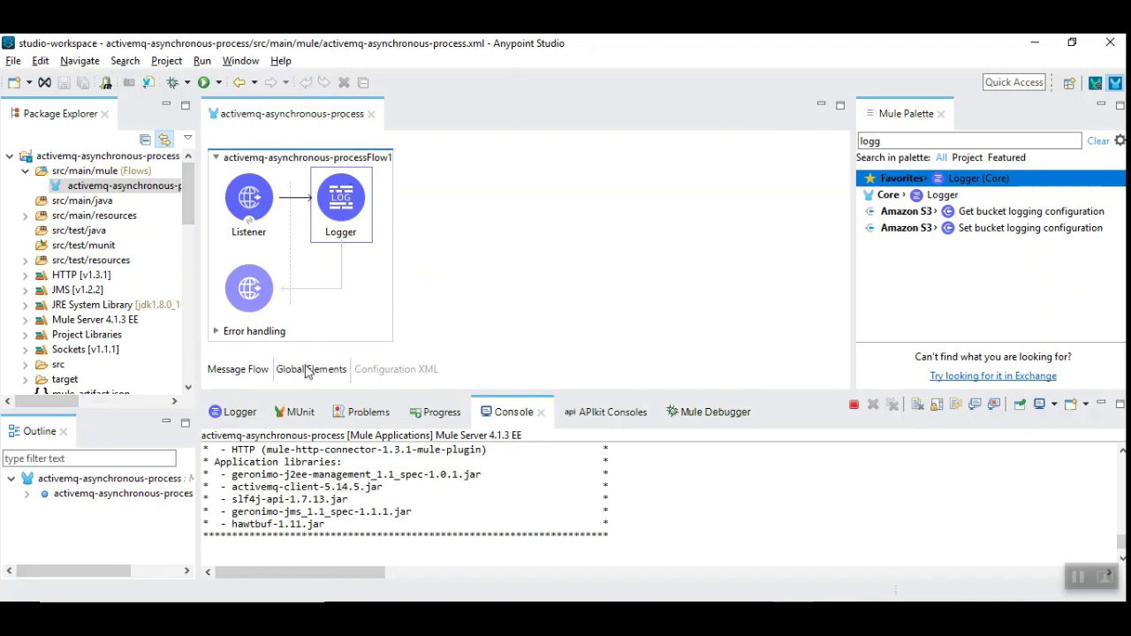
Review the JMS Config global element without changes, then drag JMS Consume into the flow
{"action": "left_click", "coordinate": [311, 369]}
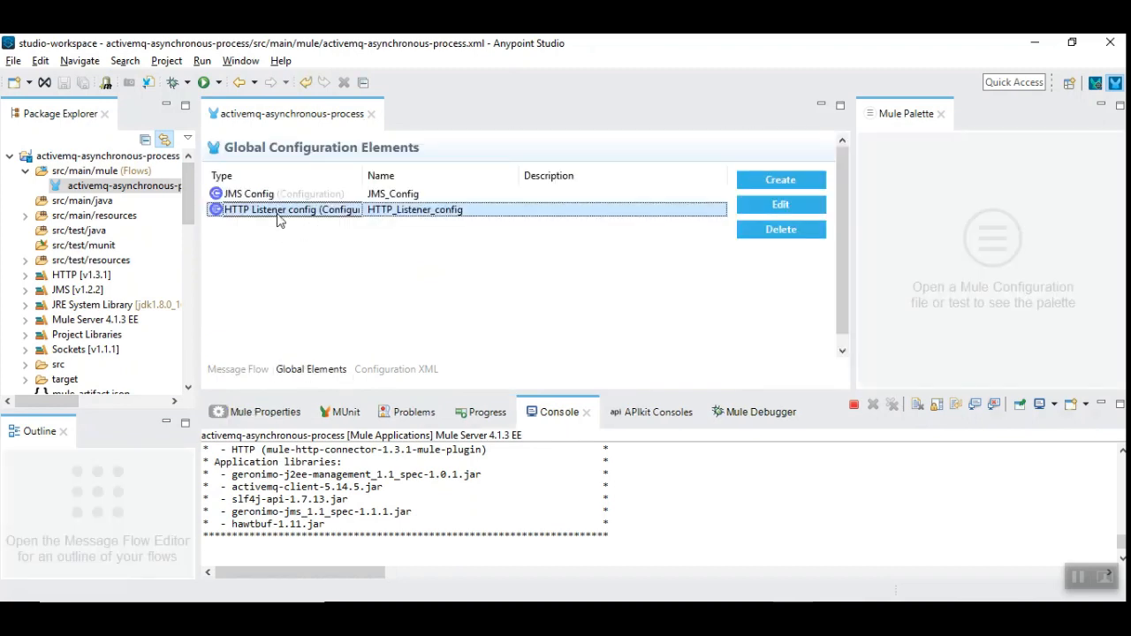
{"action": "left_click", "coordinate": [265, 193]}
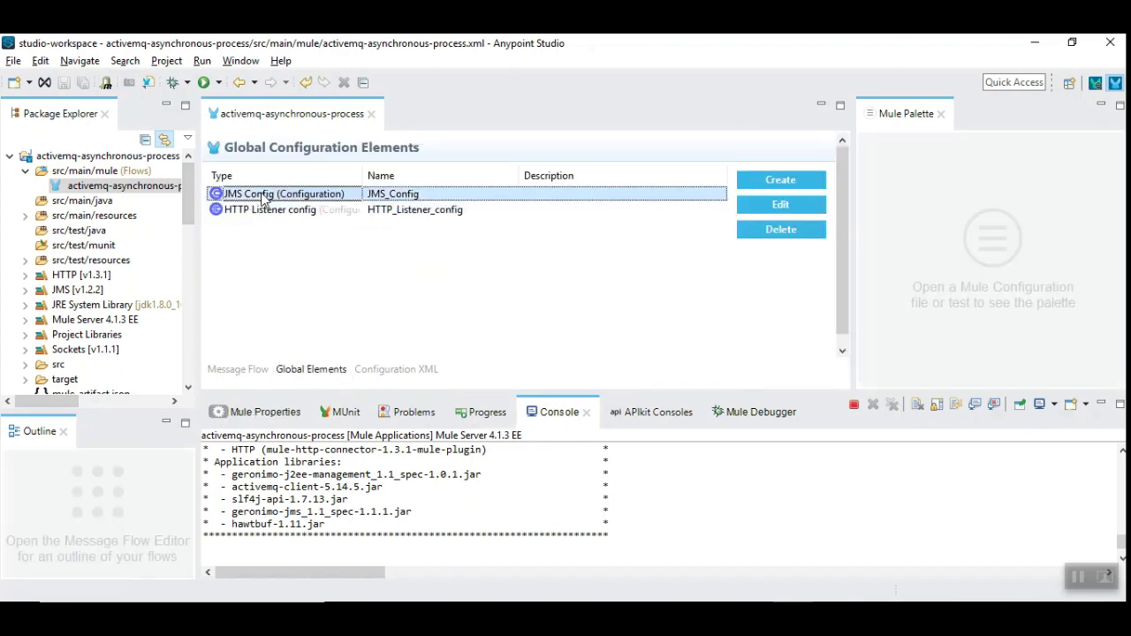
{"action": "left_click", "coordinate": [780, 205]}
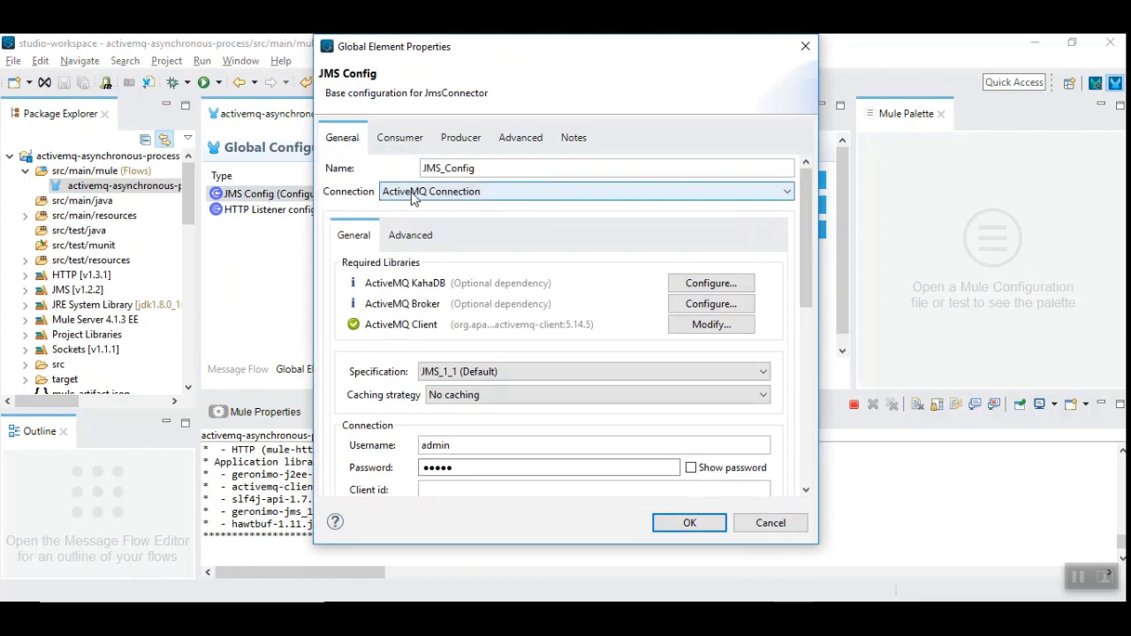
{"action": "mouse_move", "coordinate": [739, 543]}
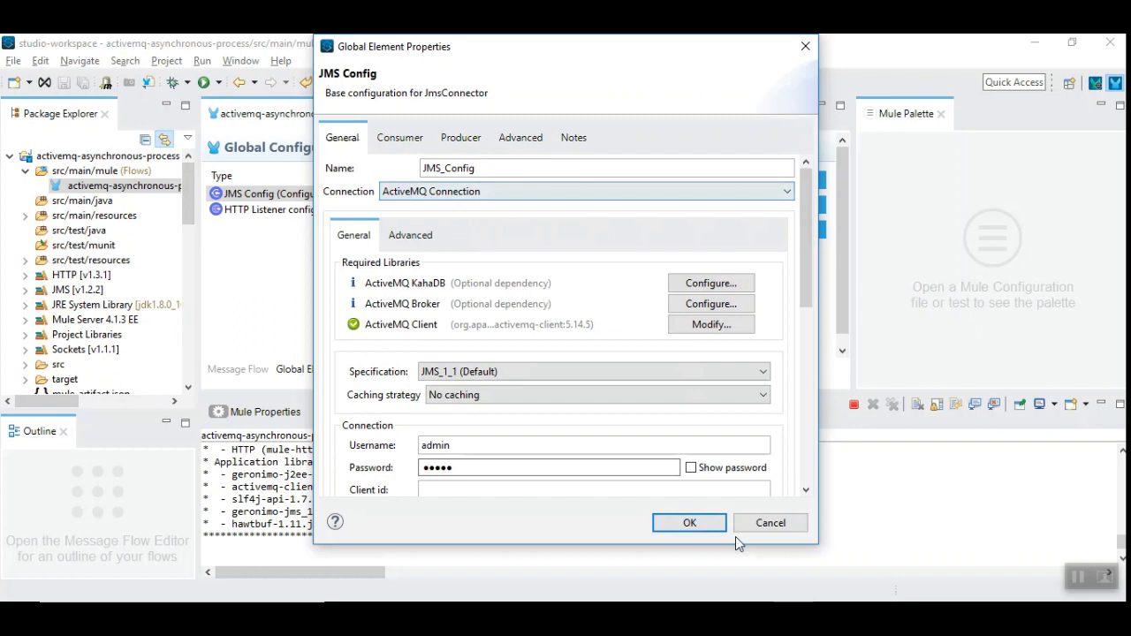
{"action": "left_click", "coordinate": [690, 522]}
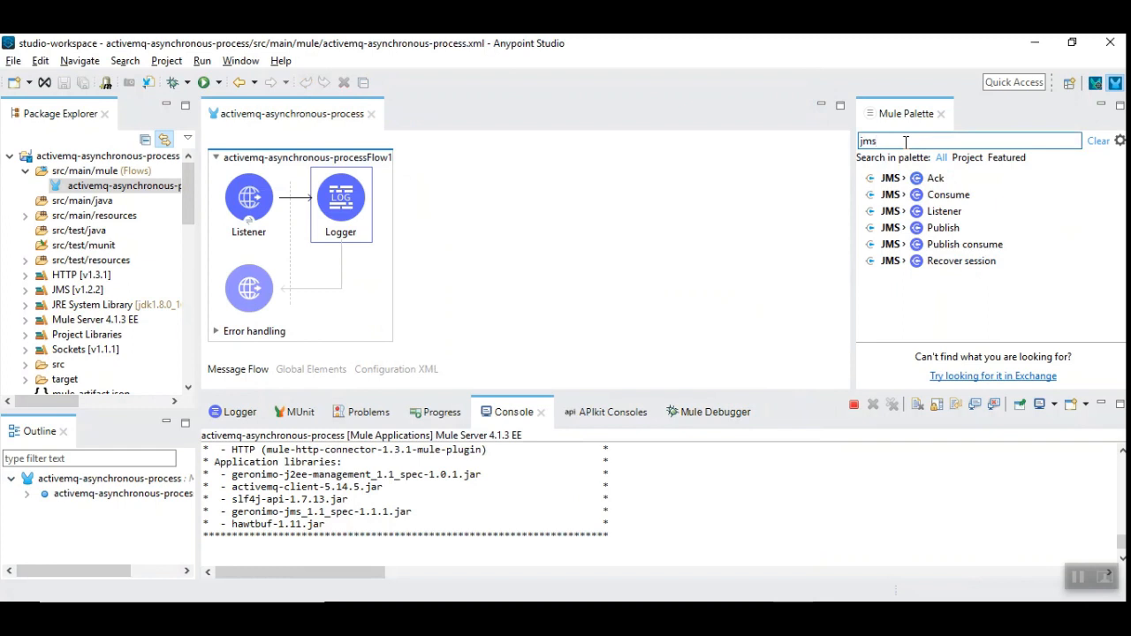
{"action": "mouse_move", "coordinate": [526, 356]}
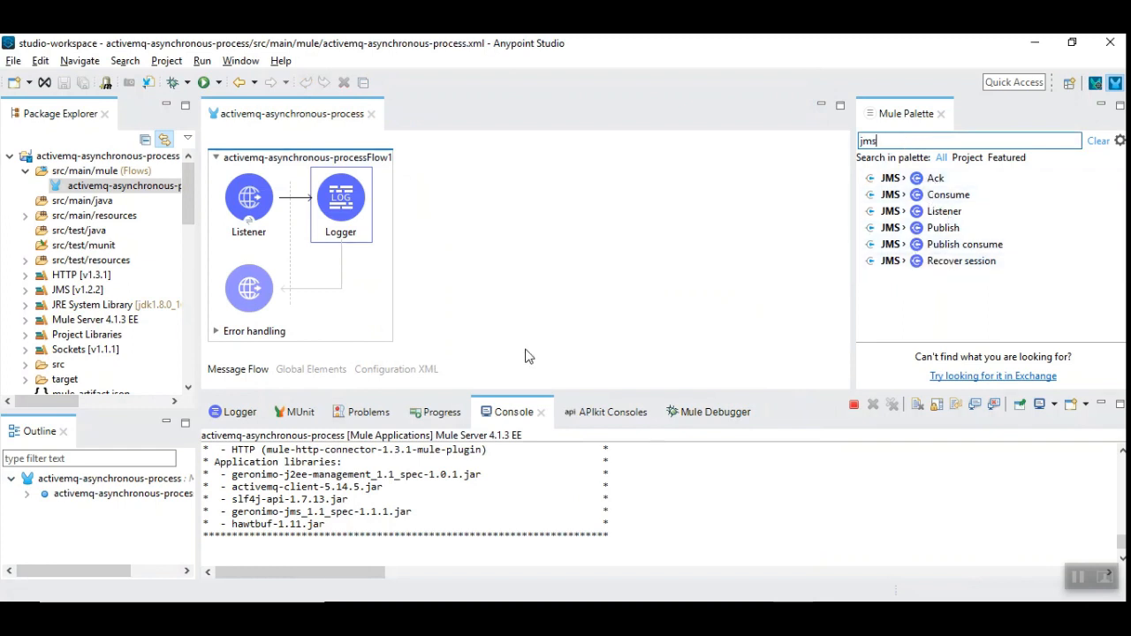
{"action": "mouse_move", "coordinate": [949, 195]}
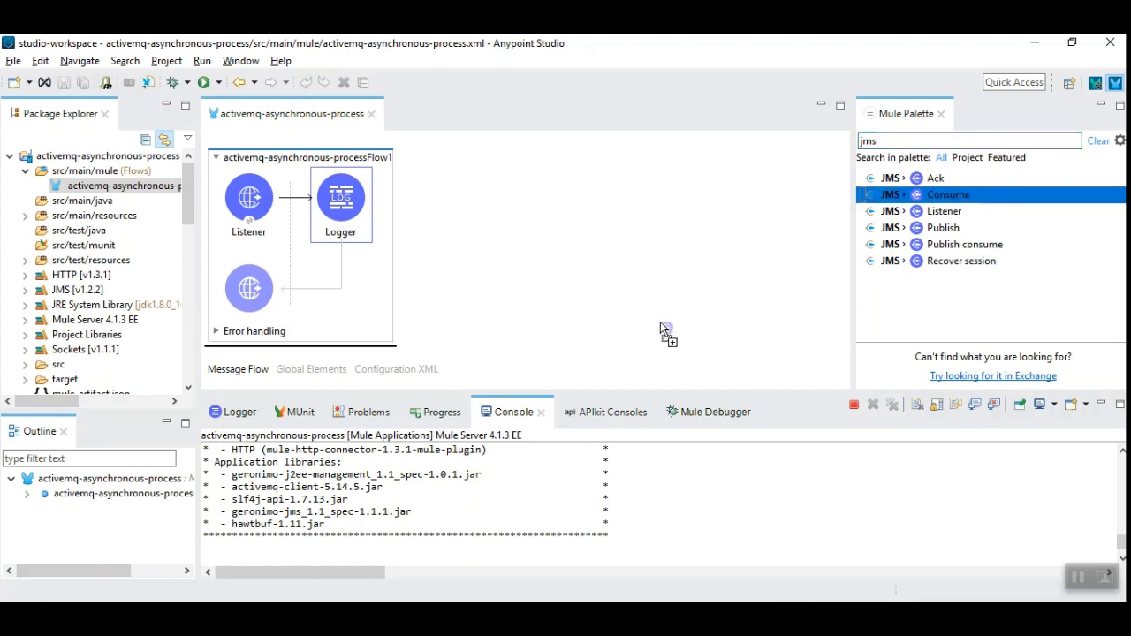
{"action": "left_click_drag", "start_coordinate": [948, 194], "coordinate": [330, 290]}
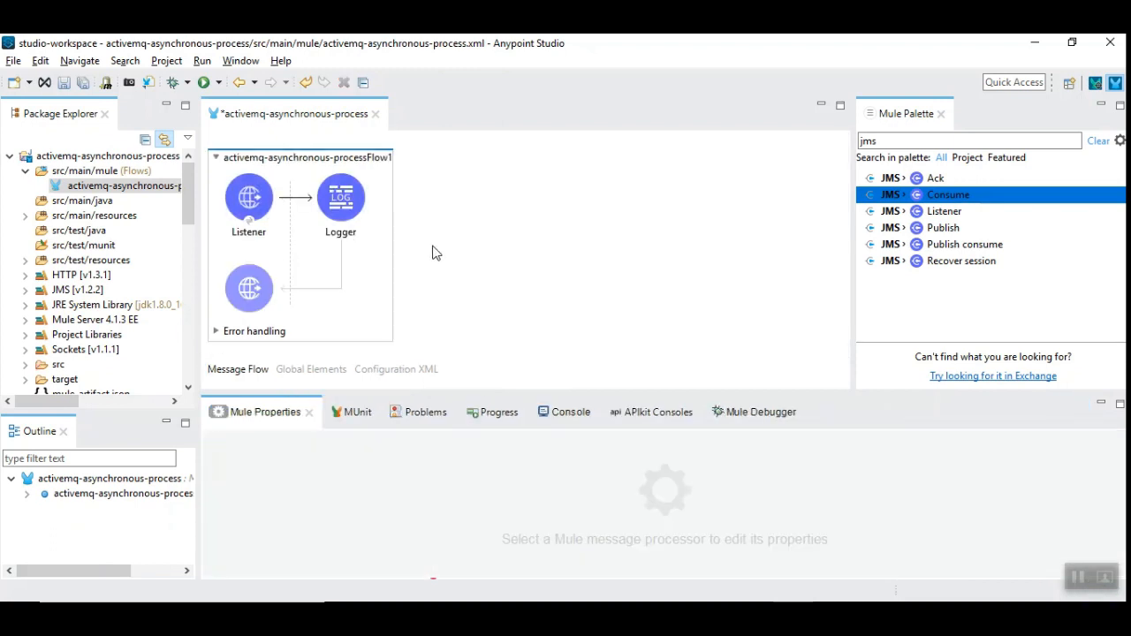
Enter admin as the JMS Config connection username and password
{"action": "left_click", "coordinate": [310, 369]}
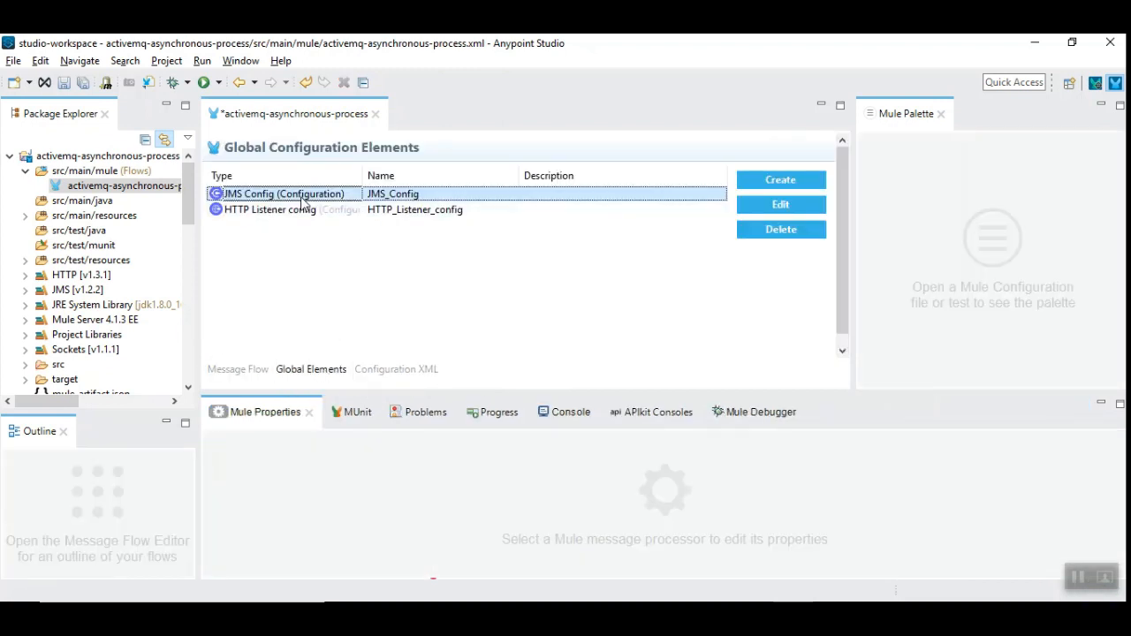
{"action": "left_click", "coordinate": [780, 204]}
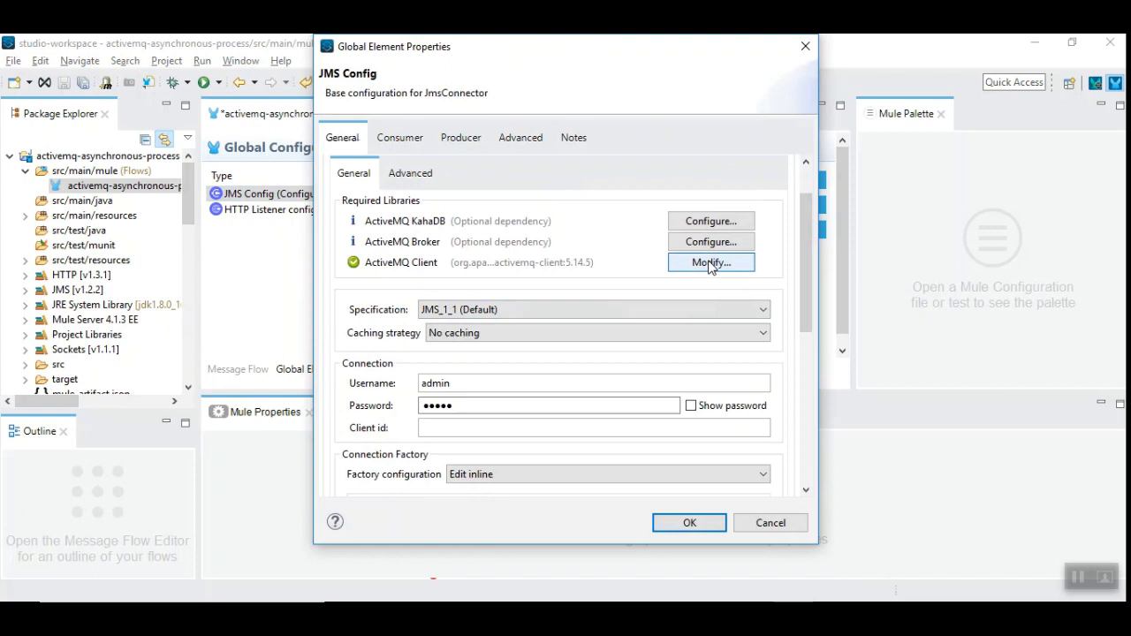
{"action": "mouse_move", "coordinate": [440, 383]}
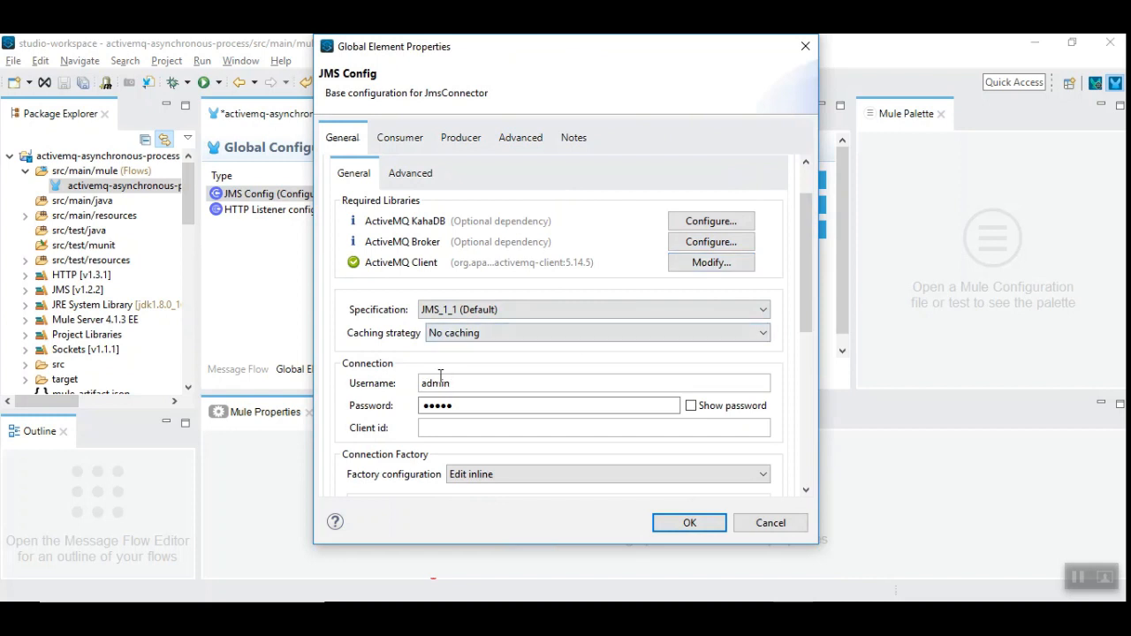
{"action": "double_click", "coordinate": [434, 383]}
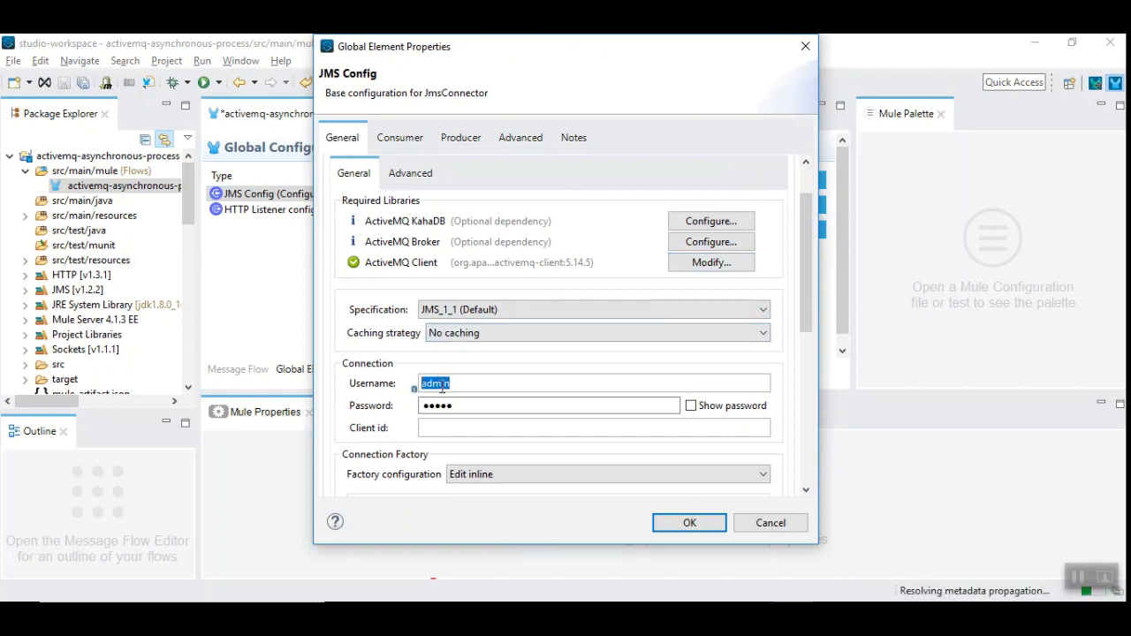
{"action": "left_click", "coordinate": [691, 404]}
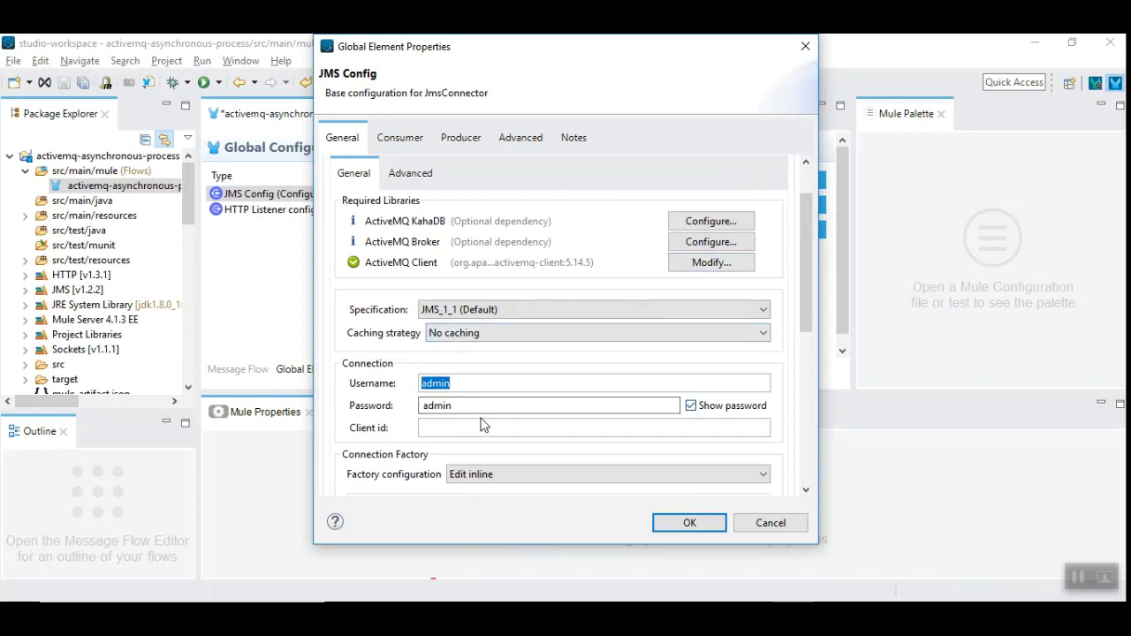
{"action": "left_click", "coordinate": [517, 383]}
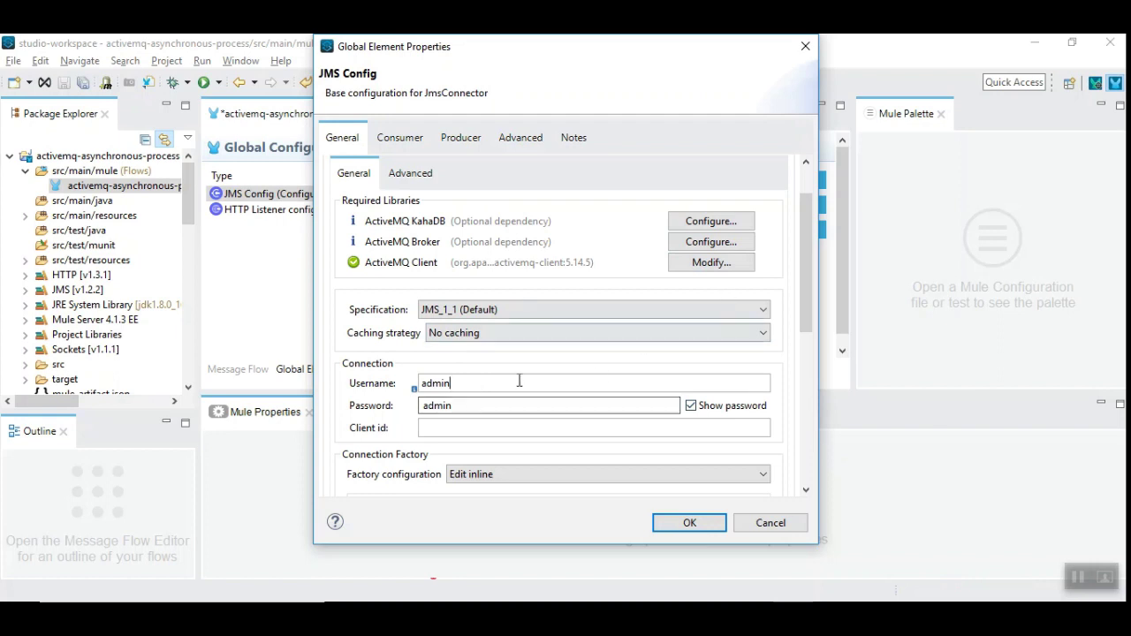
{"action": "mouse_move", "coordinate": [805, 222]}
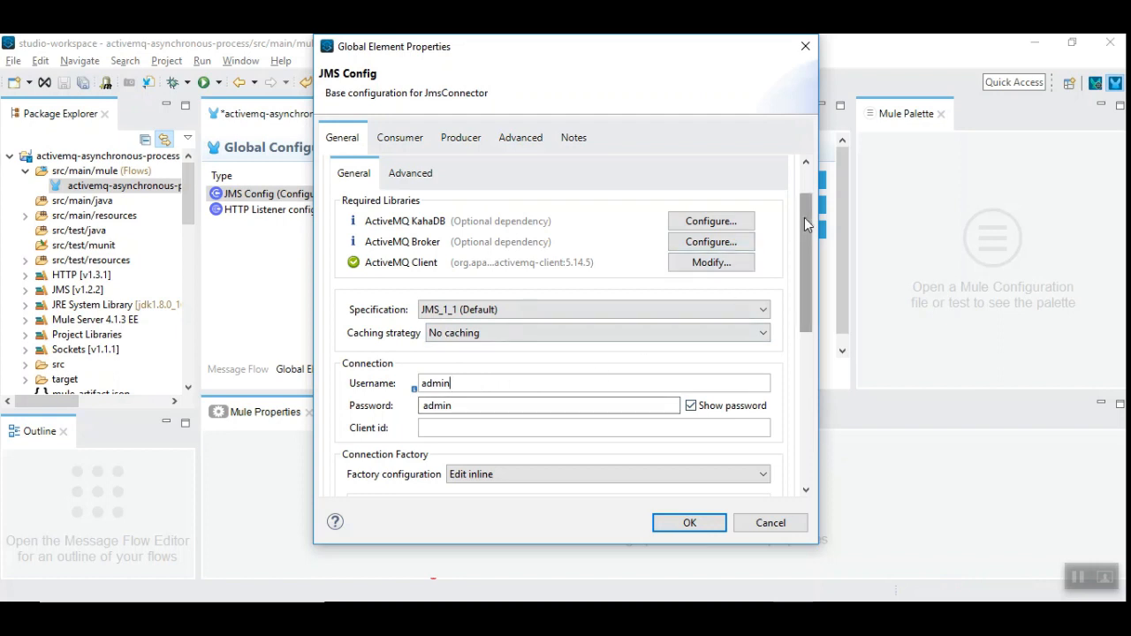
Check the tcp broker URL host on port 61616 and confirm the settings
{"action": "scroll", "scroll_direction": "down", "scroll_amount": 3}
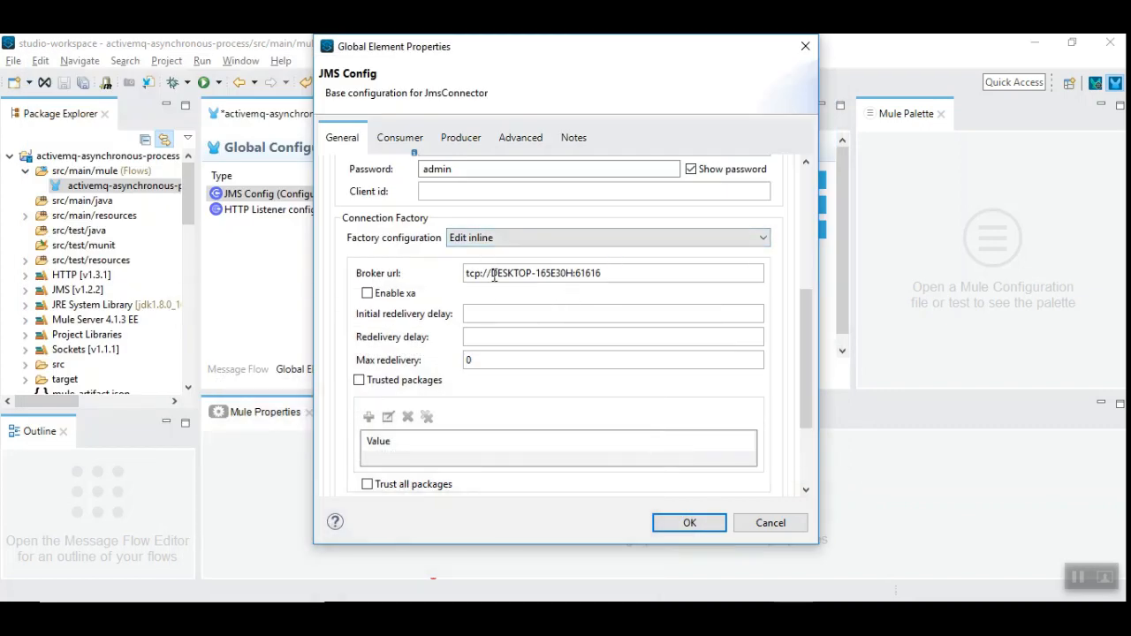
{"action": "double_click", "coordinate": [530, 273]}
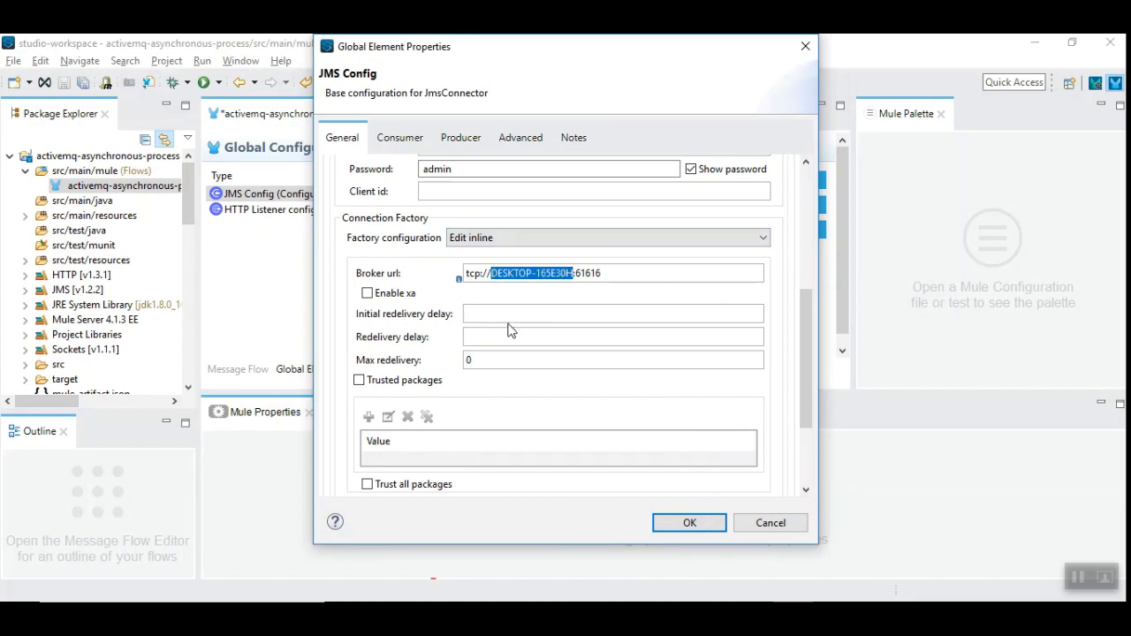
{"action": "mouse_move", "coordinate": [804, 318]}
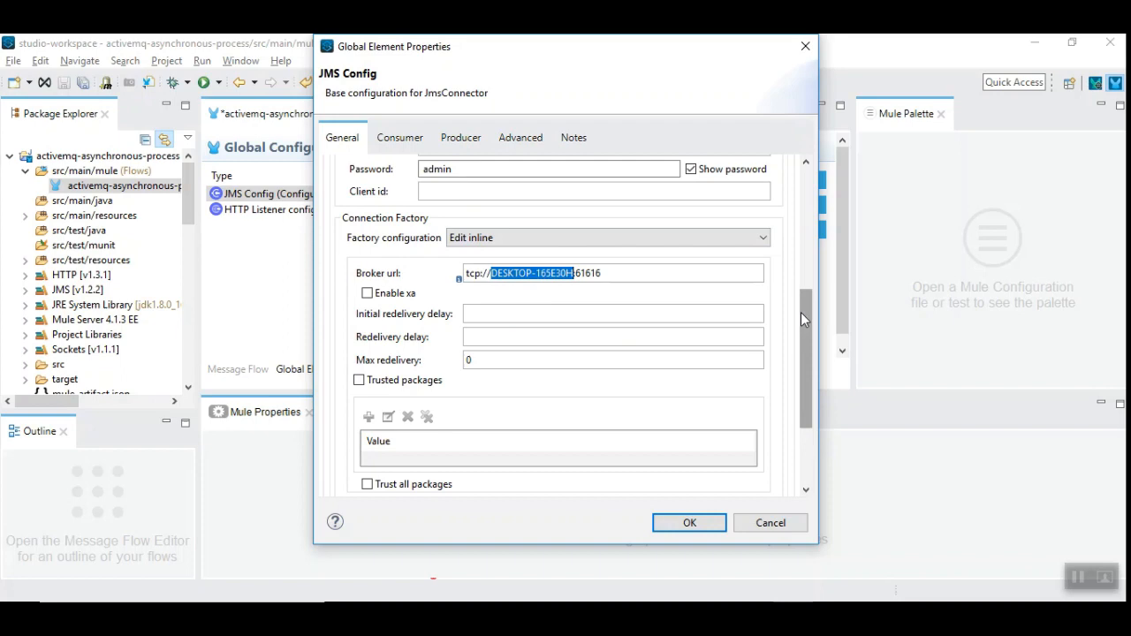
{"action": "scroll", "scroll_direction": "up", "scroll_amount": 3}
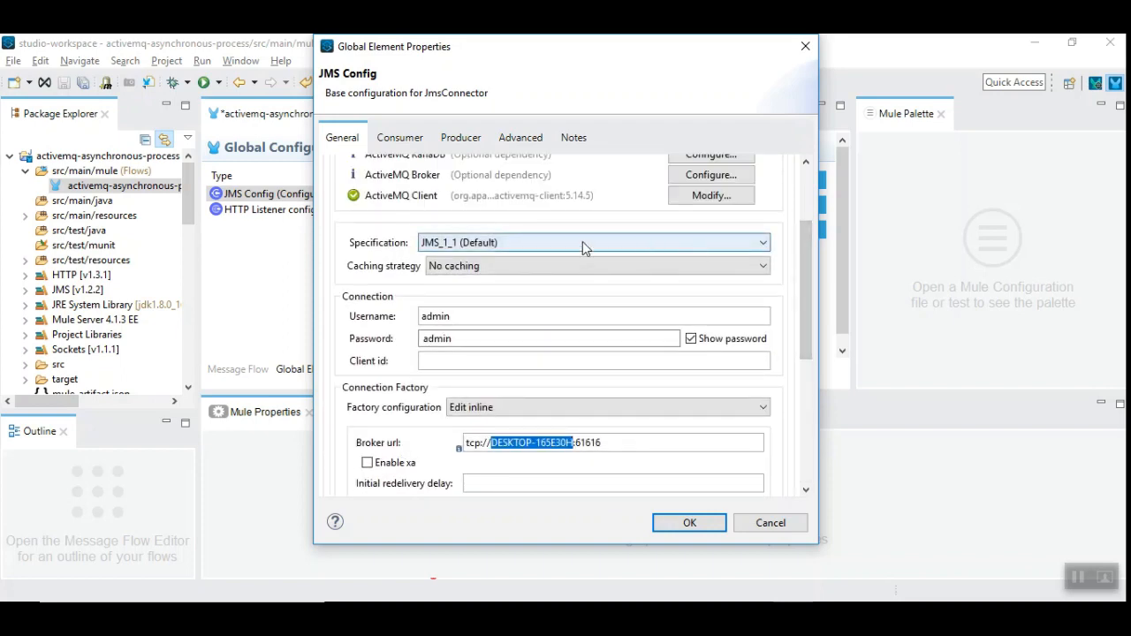
{"action": "mouse_move", "coordinate": [689, 523]}
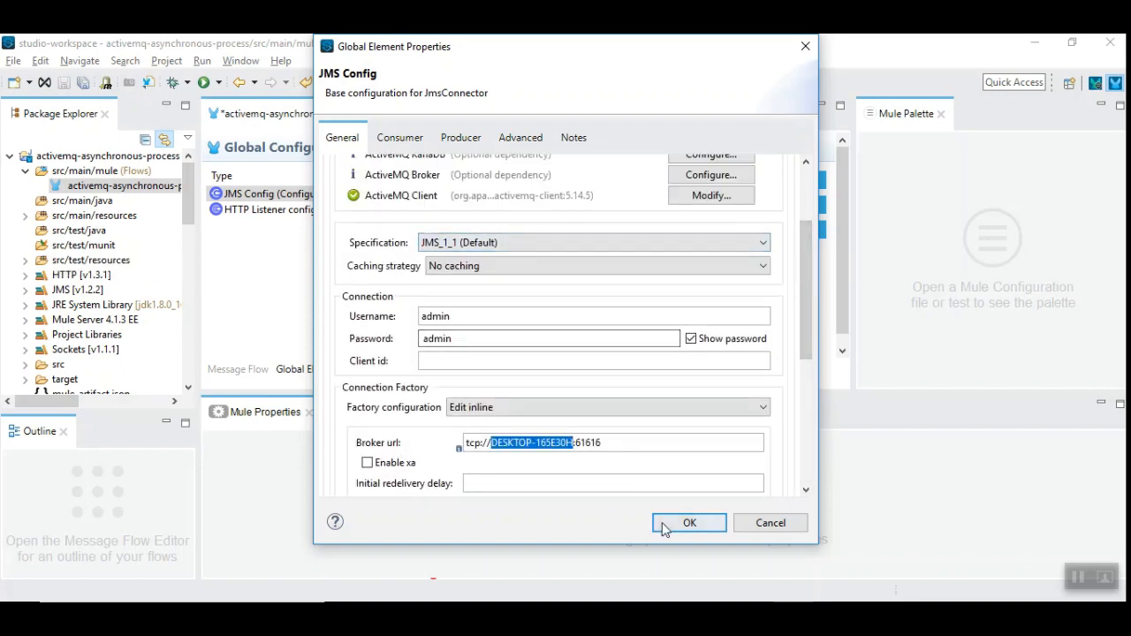
{"action": "left_click", "coordinate": [689, 522]}
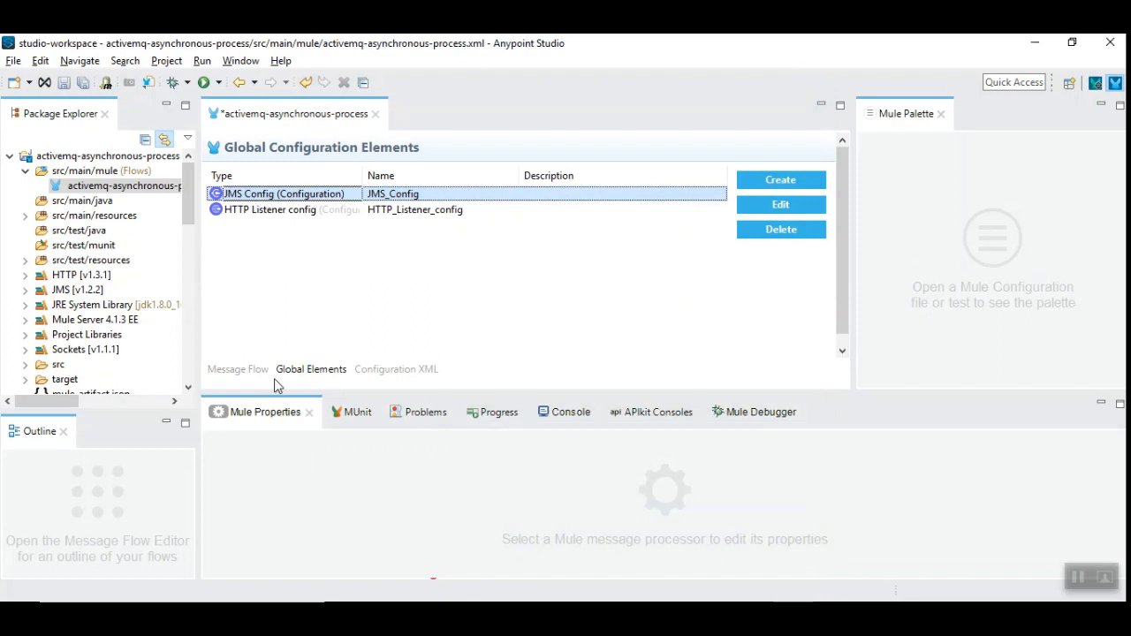
{"action": "mouse_move", "coordinate": [246, 384]}
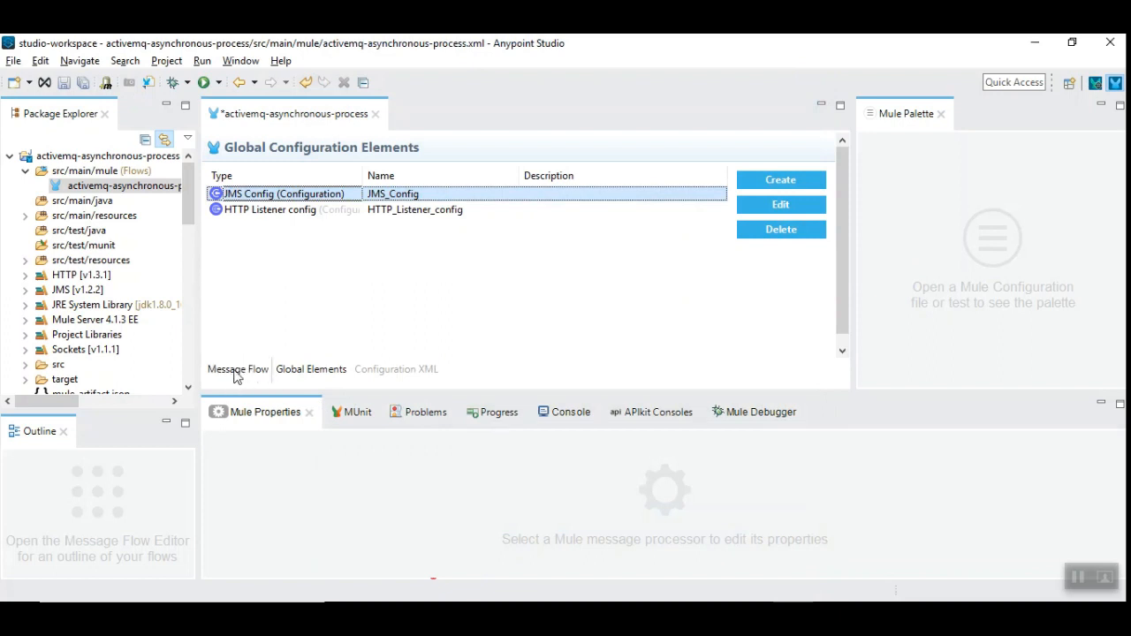
Add a JMS Publish after the Logger with destination employeeQueue
{"action": "left_click", "coordinate": [237, 369]}
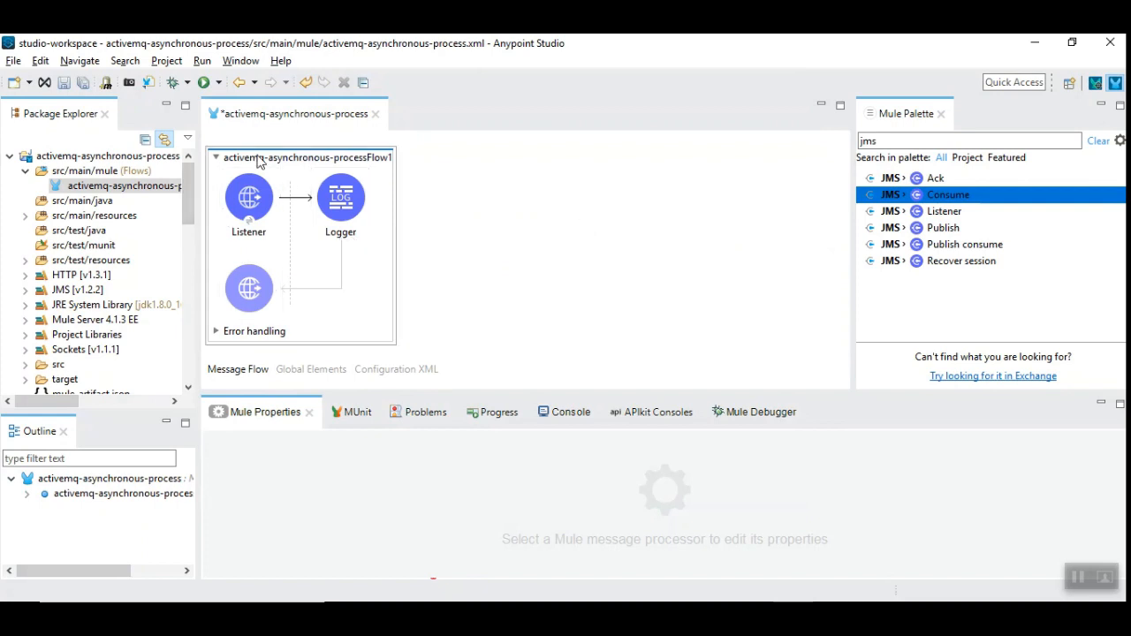
{"action": "mouse_move", "coordinate": [246, 166]}
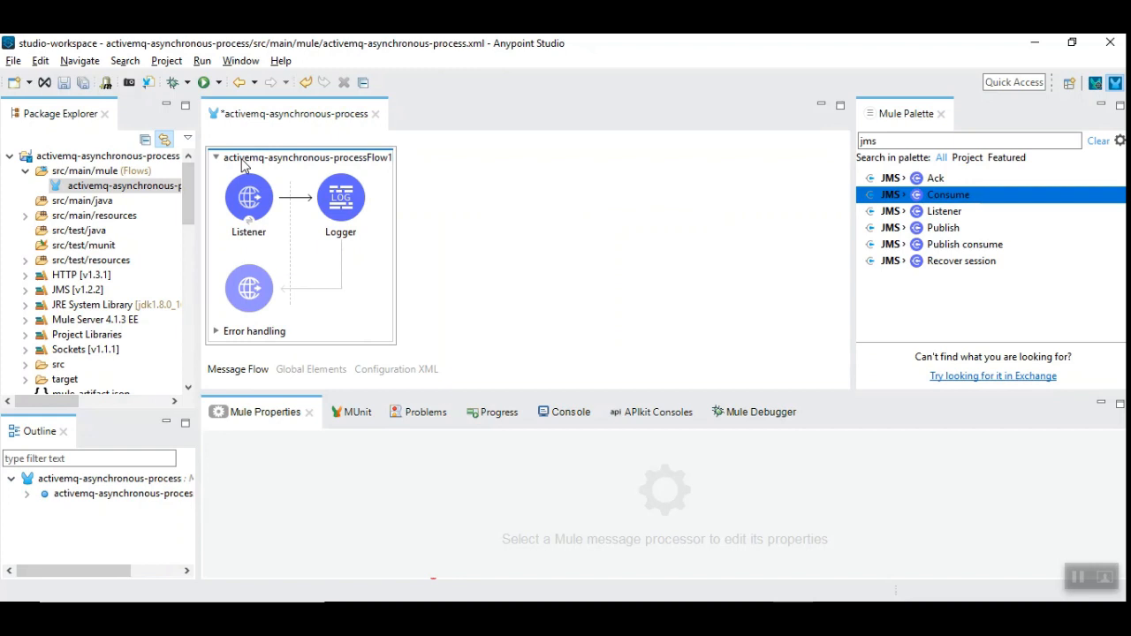
{"action": "left_click", "coordinate": [249, 204]}
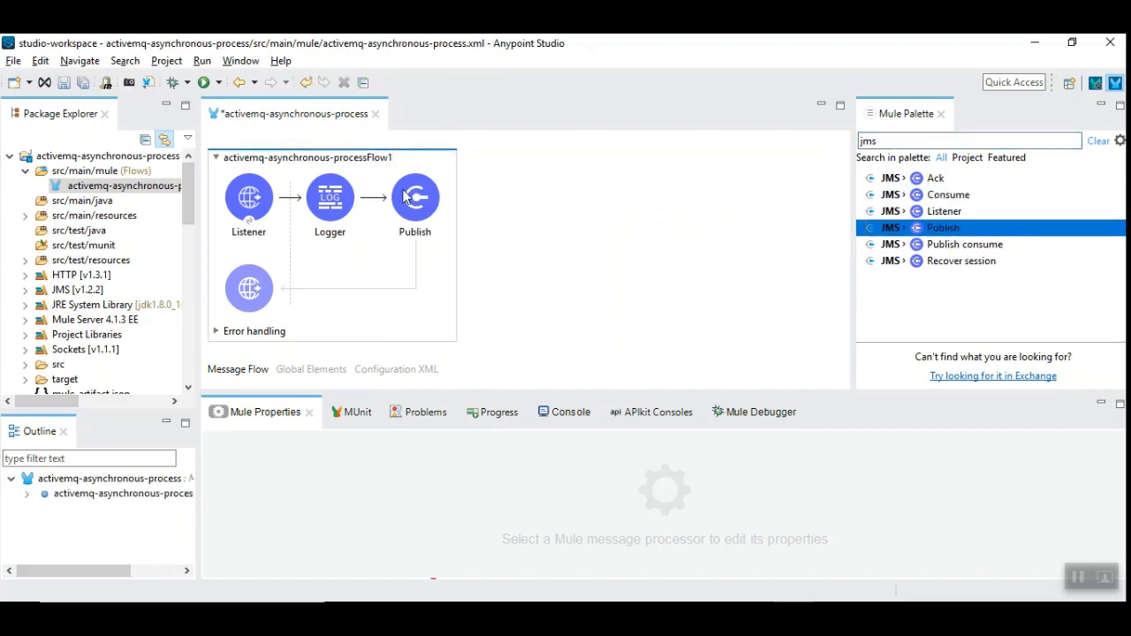
{"action": "left_click", "coordinate": [414, 197]}
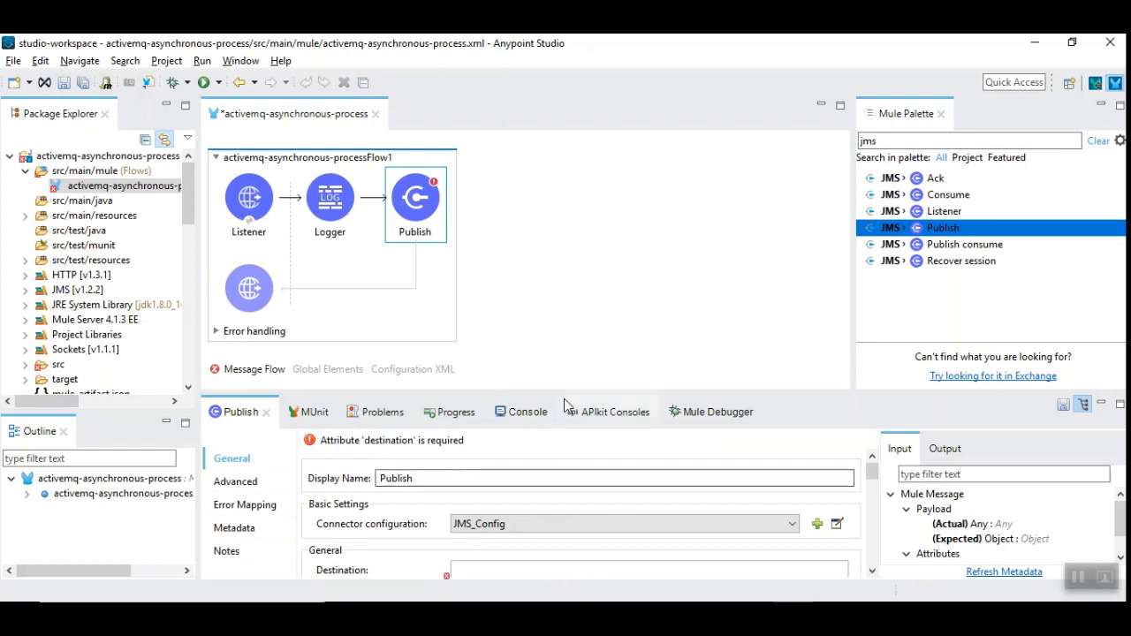
{"action": "left_click_drag", "start_coordinate": [561, 402], "coordinate": [561, 336]}
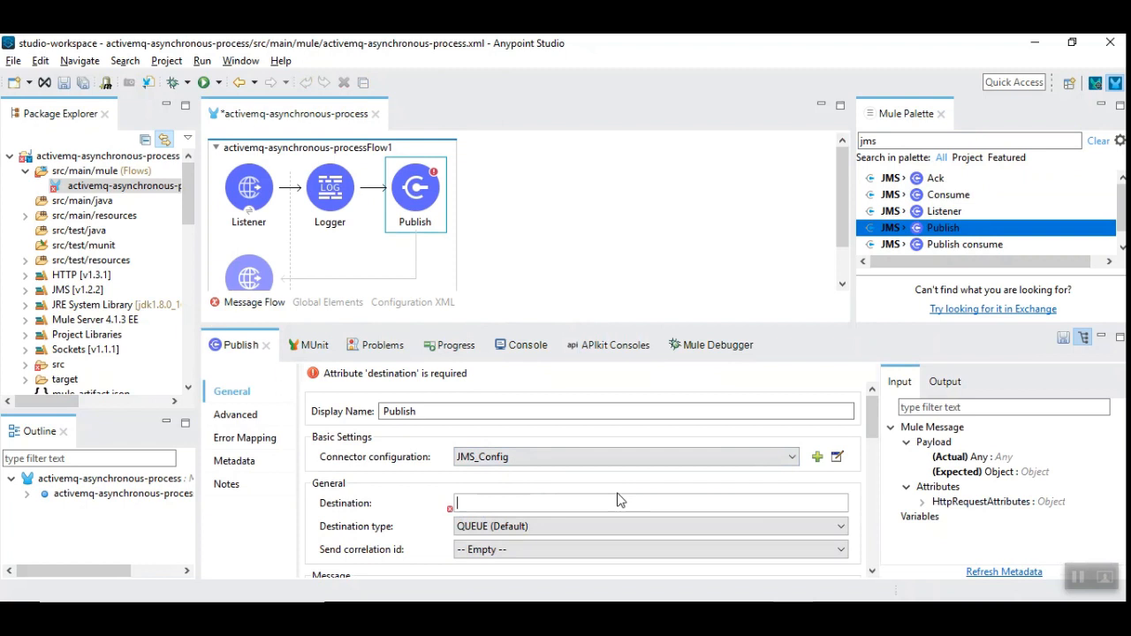
{"action": "type", "text": "employeeQueue"}
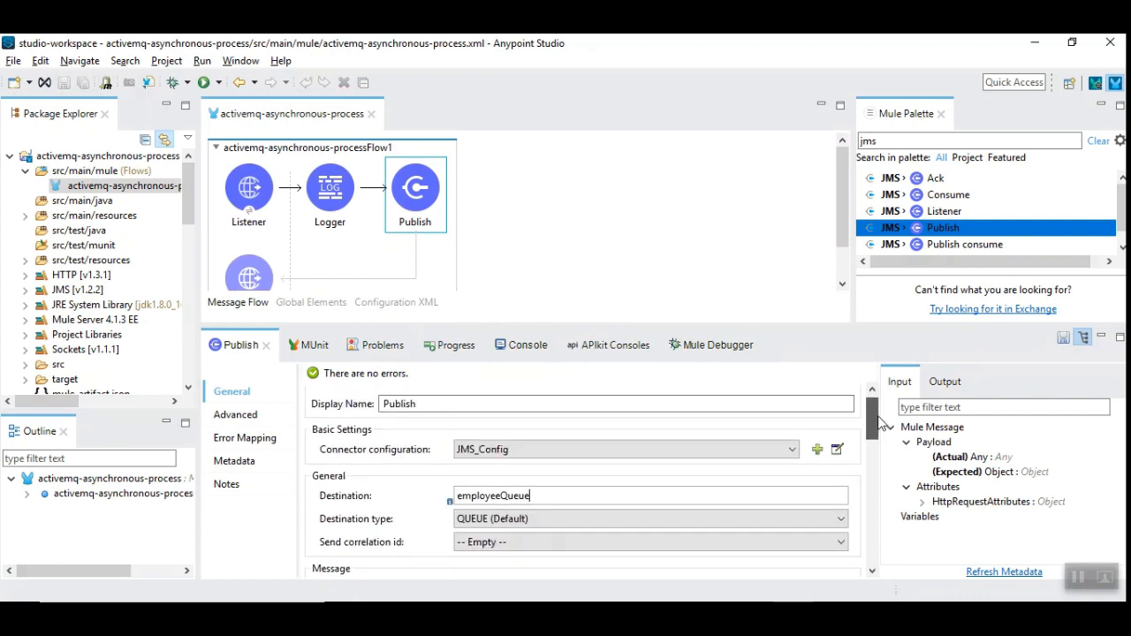
{"action": "mouse_move", "coordinate": [557, 457]}
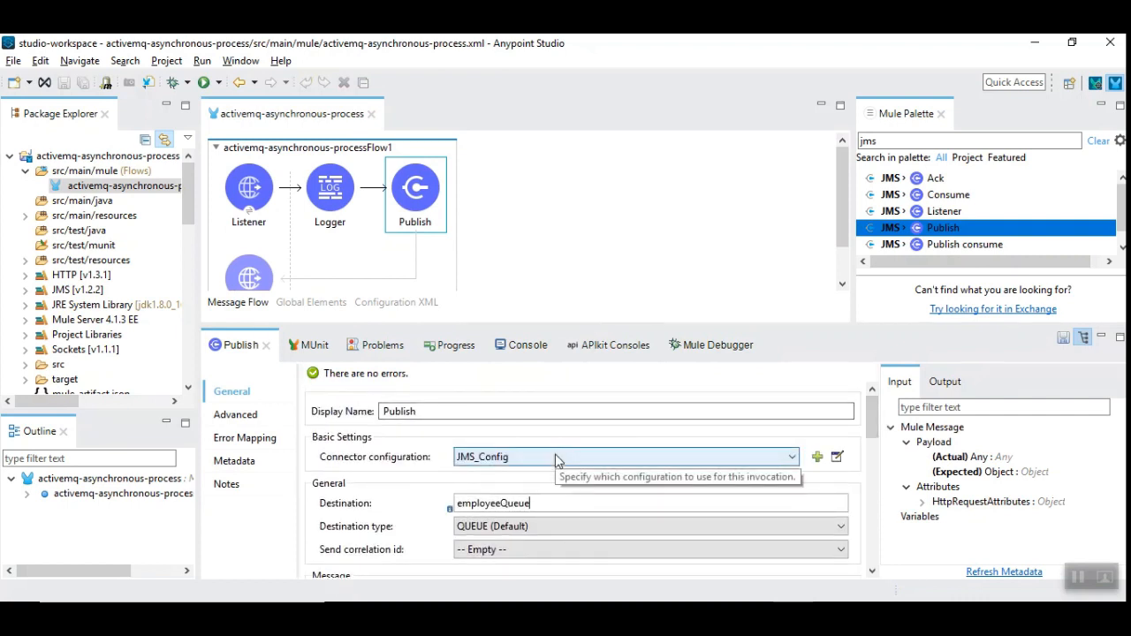
{"action": "left_click", "coordinate": [522, 345]}
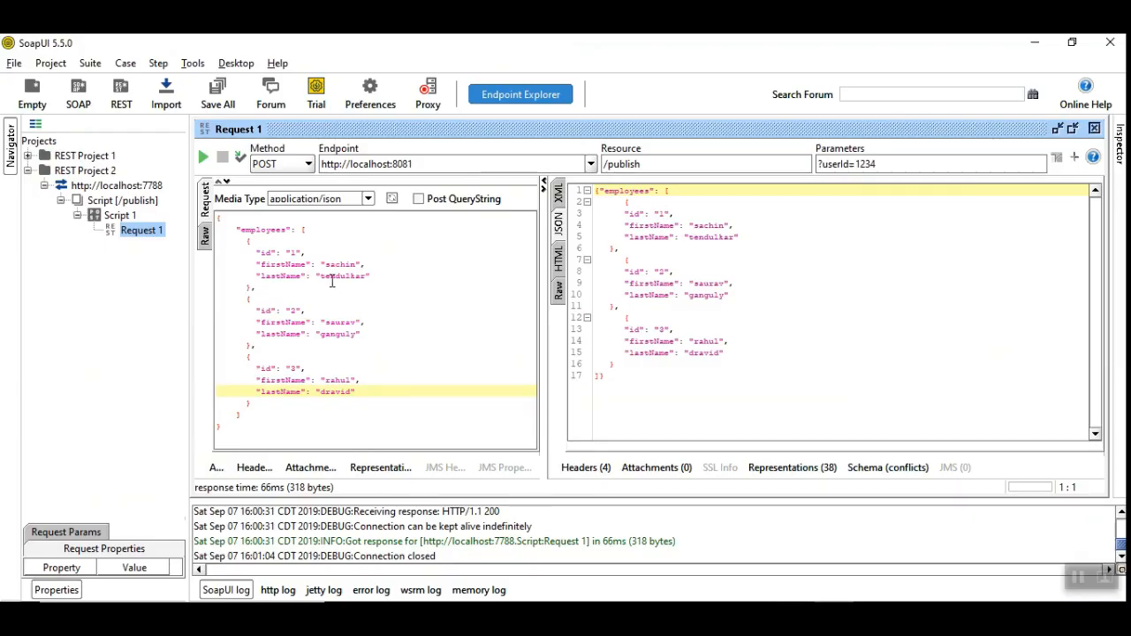
{"action": "key", "text": "ctrl+a"}
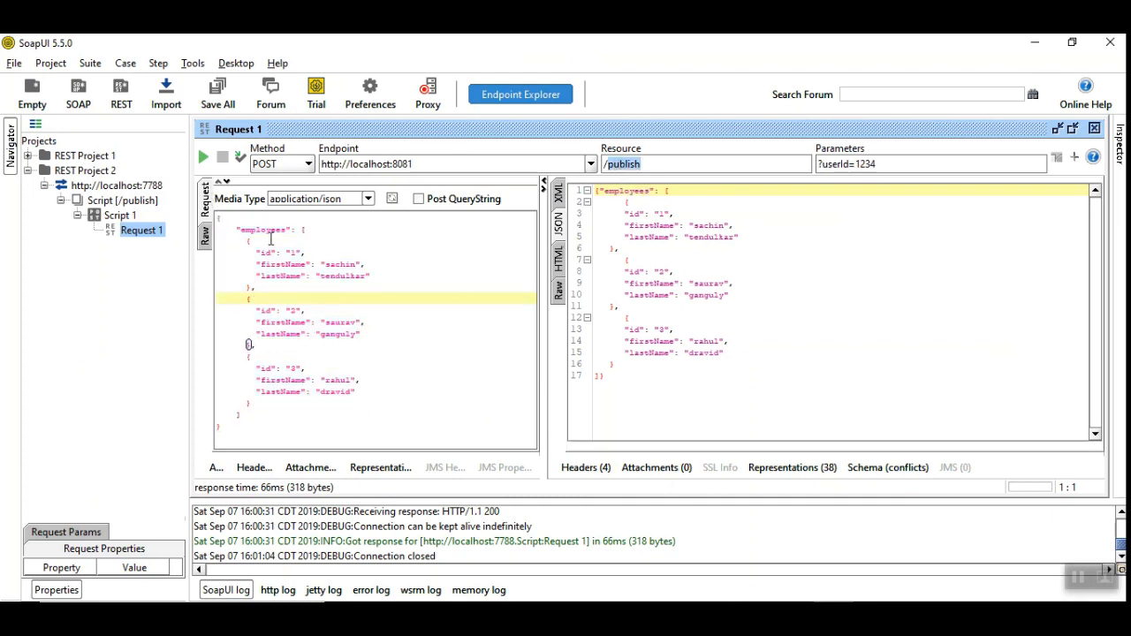
{"action": "left_click", "coordinate": [203, 157]}
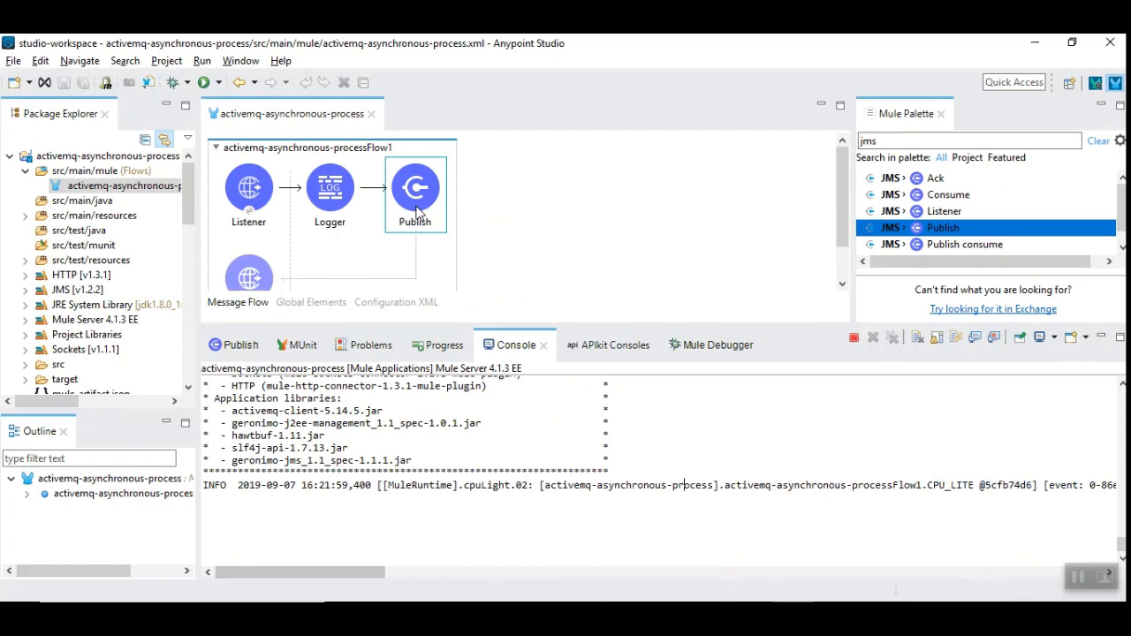
{"action": "mouse_move", "coordinate": [420, 192]}
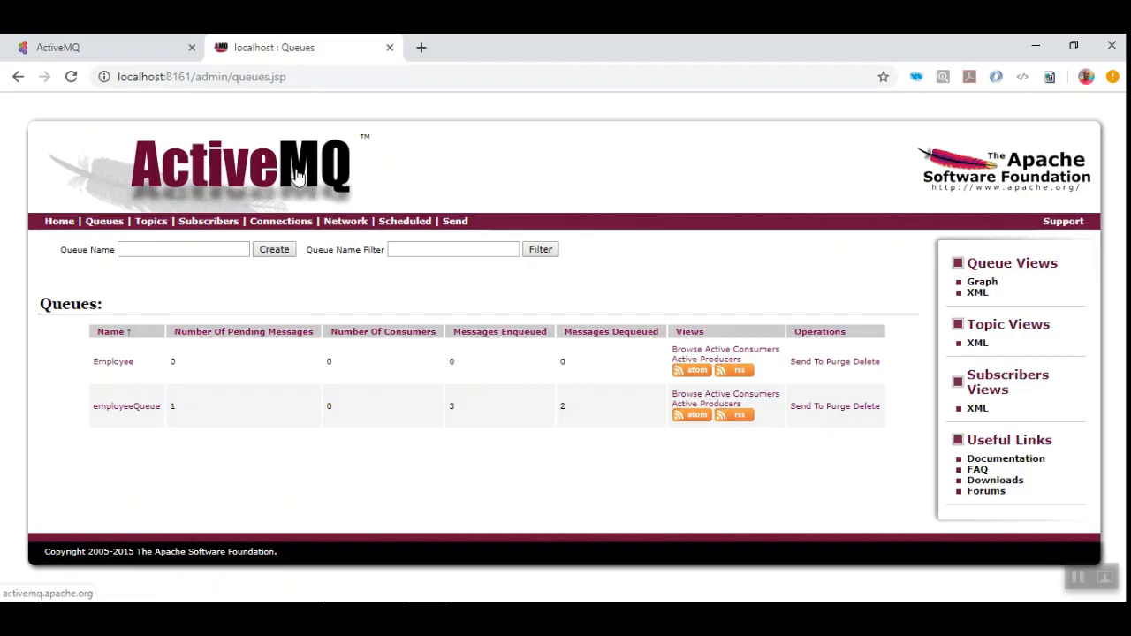
{"action": "mouse_move", "coordinate": [124, 417]}
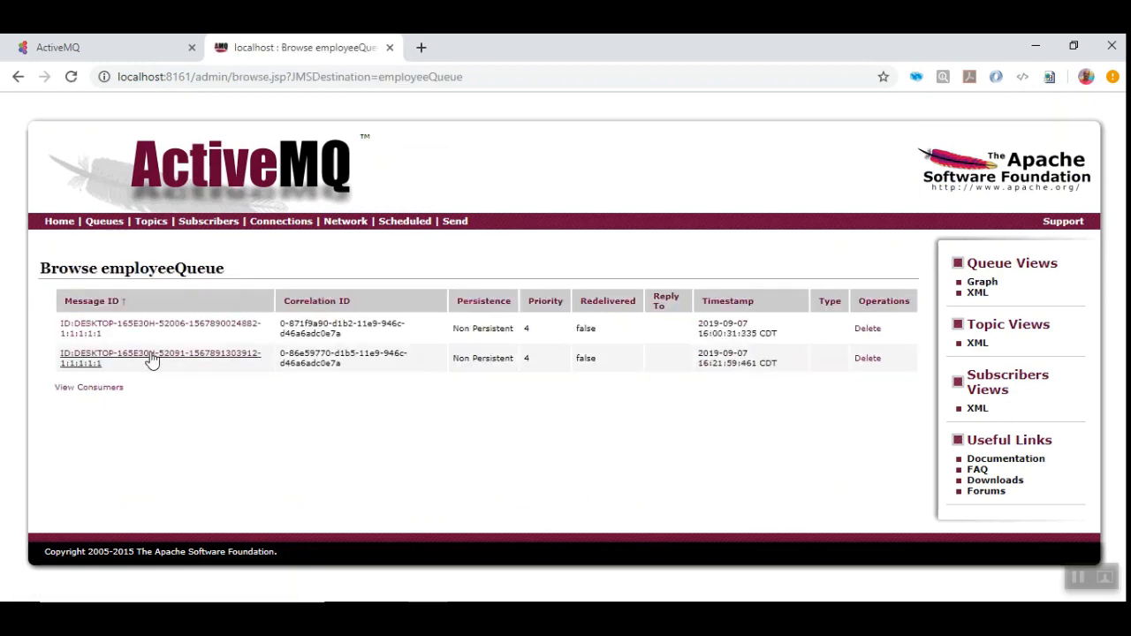
{"action": "mouse_move", "coordinate": [714, 352]}
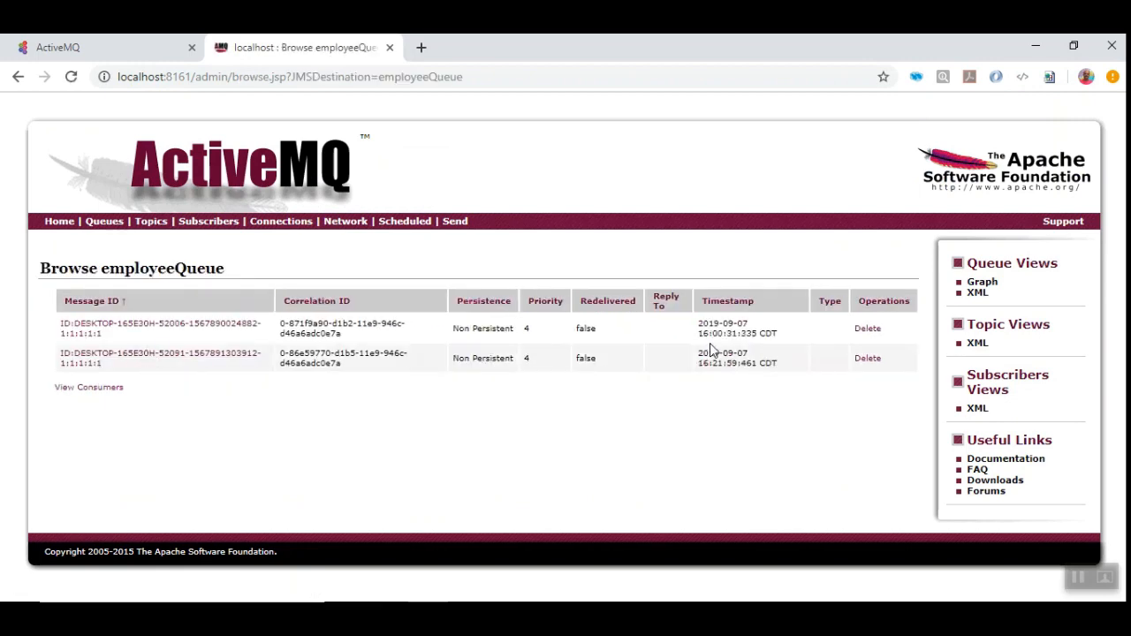
{"action": "mouse_move", "coordinate": [237, 386]}
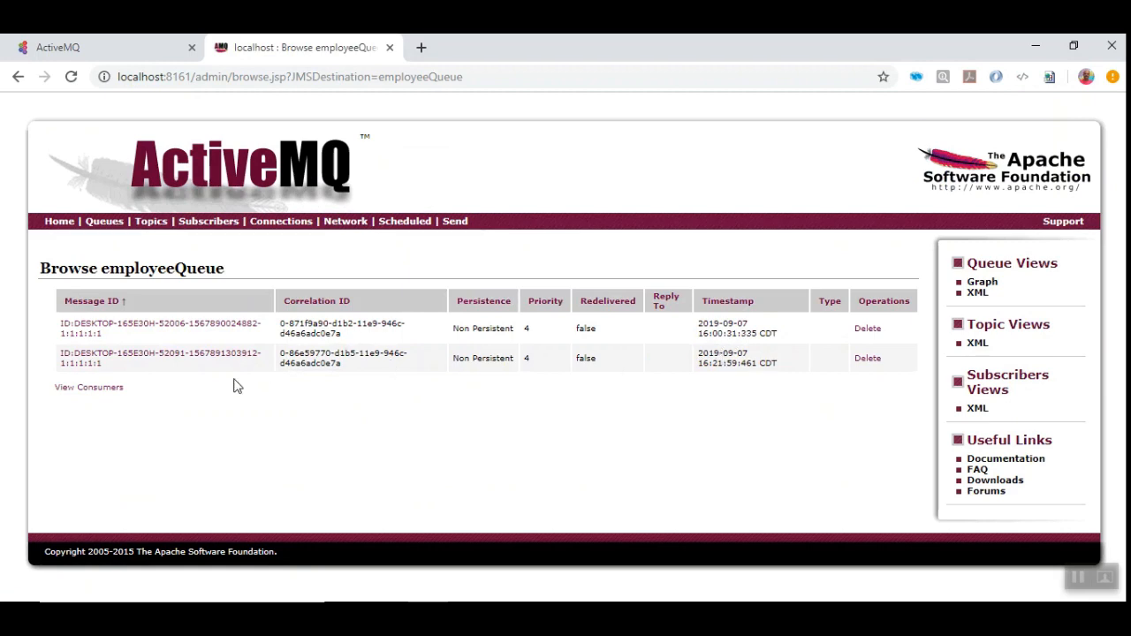
Open the latest employeeQueue message to review its application/json headers and employee JSON body
{"action": "left_click", "coordinate": [159, 358]}
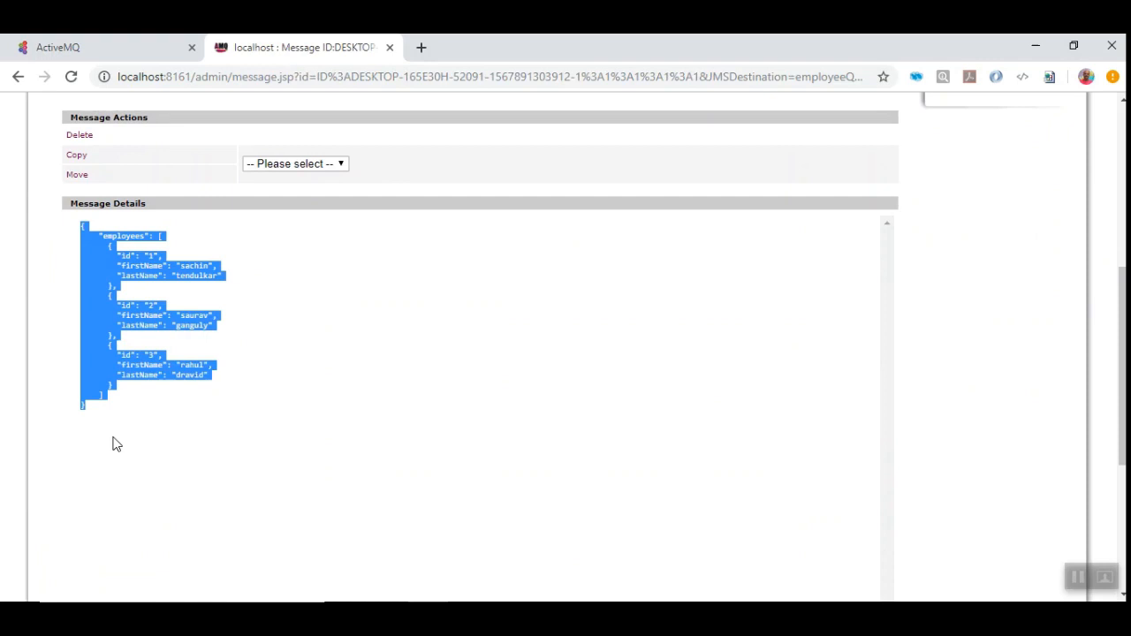
{"action": "scroll", "scroll_direction": "up", "scroll_amount": 3}
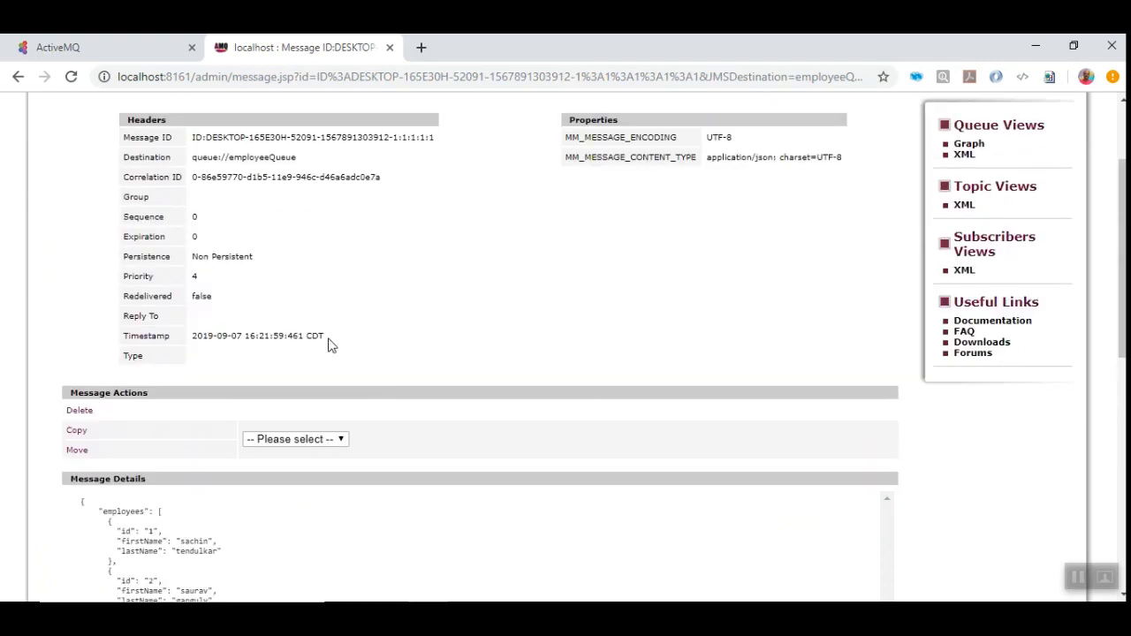
{"action": "mouse_move", "coordinate": [221, 137]}
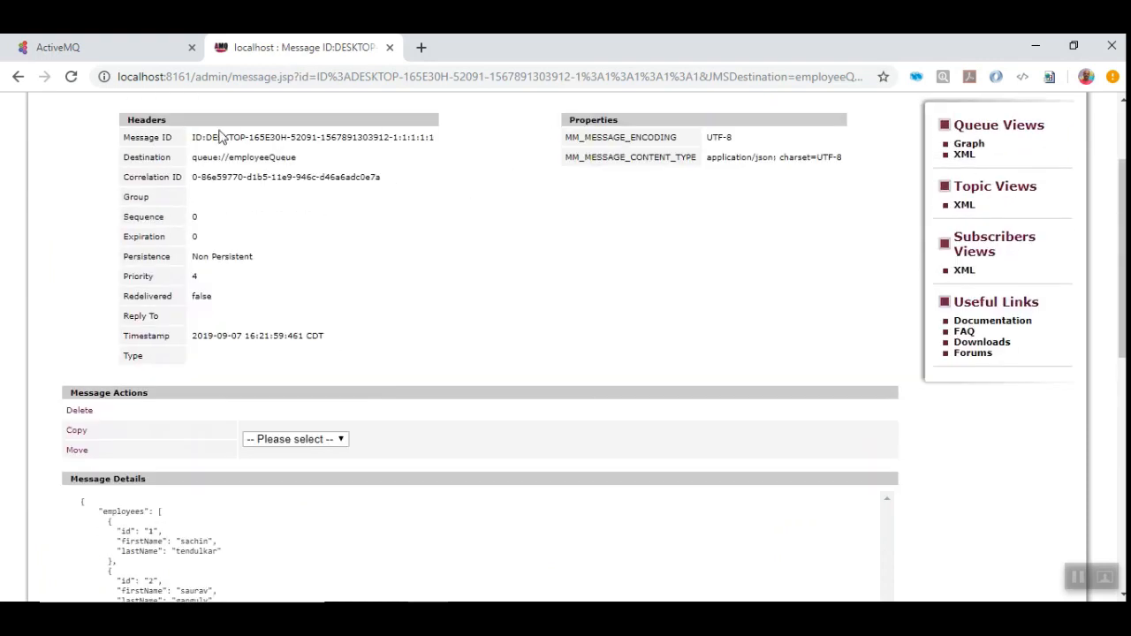
{"action": "scroll", "scroll_direction": "down", "scroll_amount": 3}
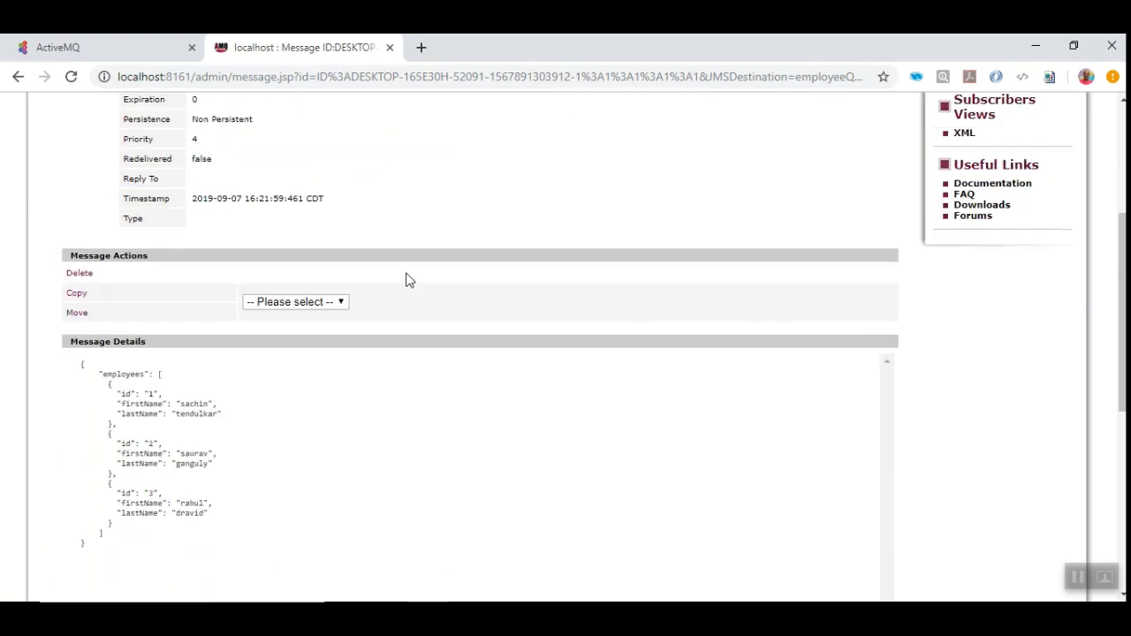
{"action": "scroll", "scroll_direction": "up", "scroll_amount": 3}
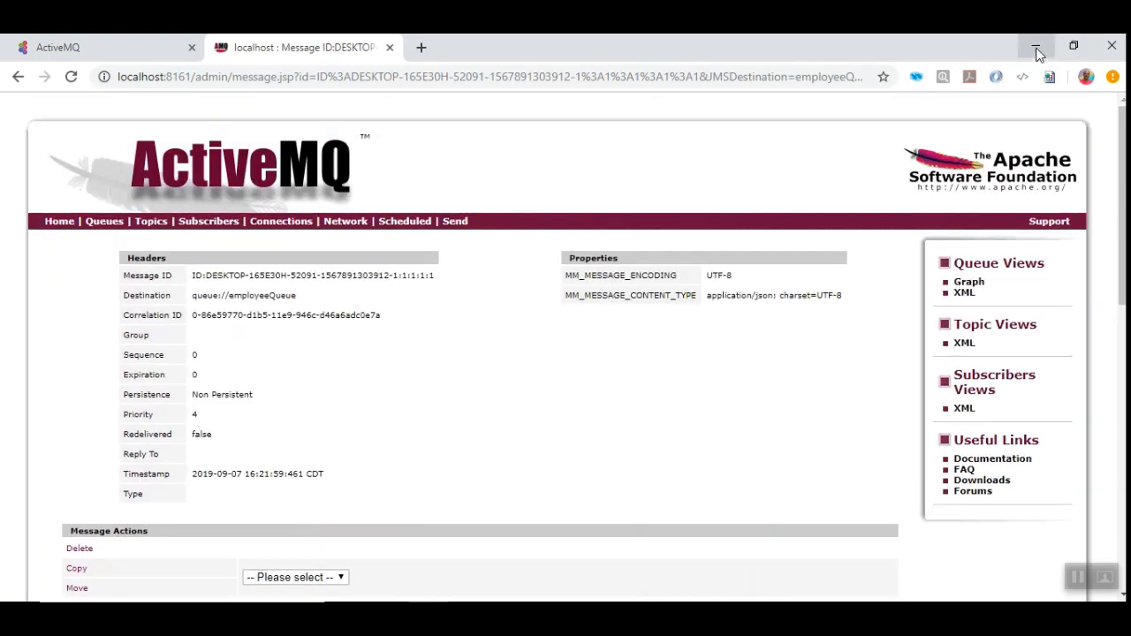
{"action": "left_click", "coordinate": [1035, 45]}
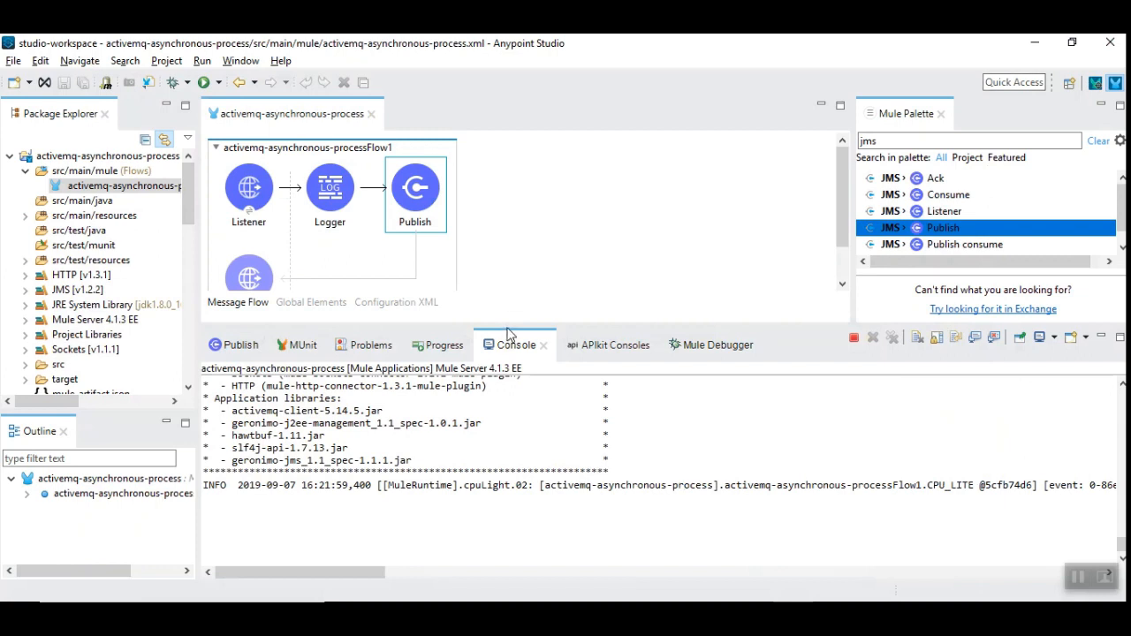
{"action": "mouse_move", "coordinate": [536, 327]}
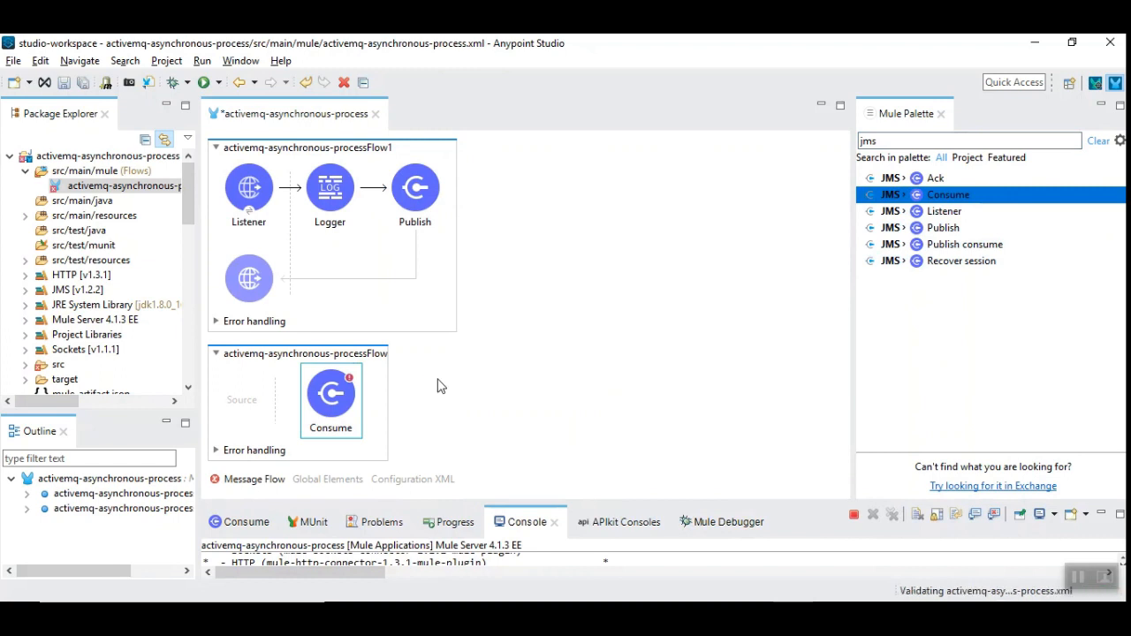
{"action": "mouse_move", "coordinate": [384, 457]}
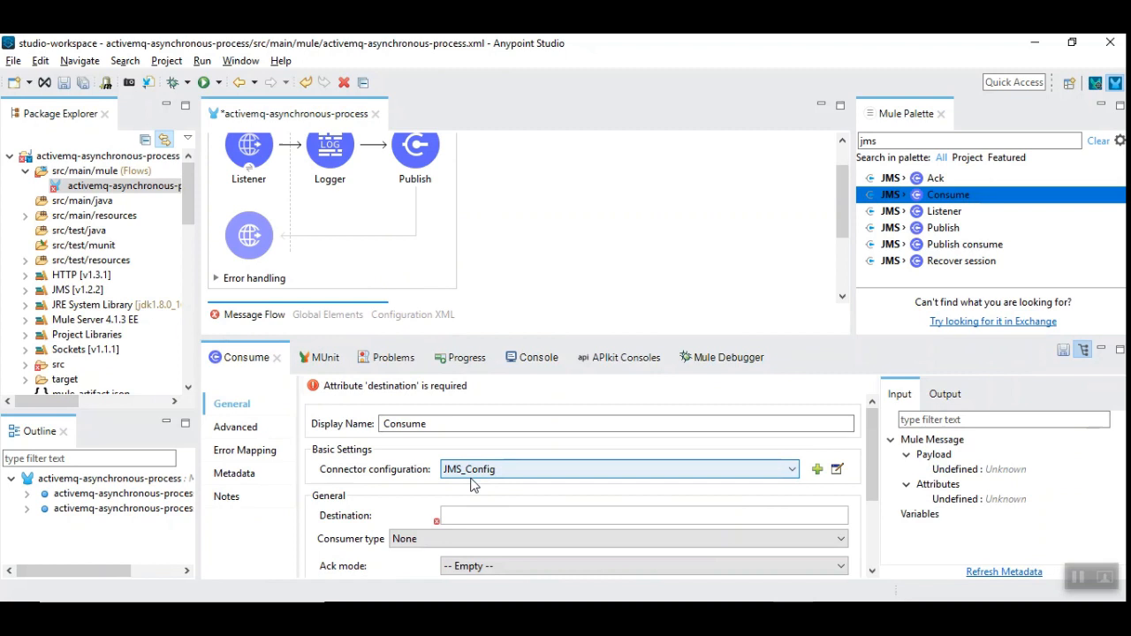
{"action": "mouse_move", "coordinate": [484, 469]}
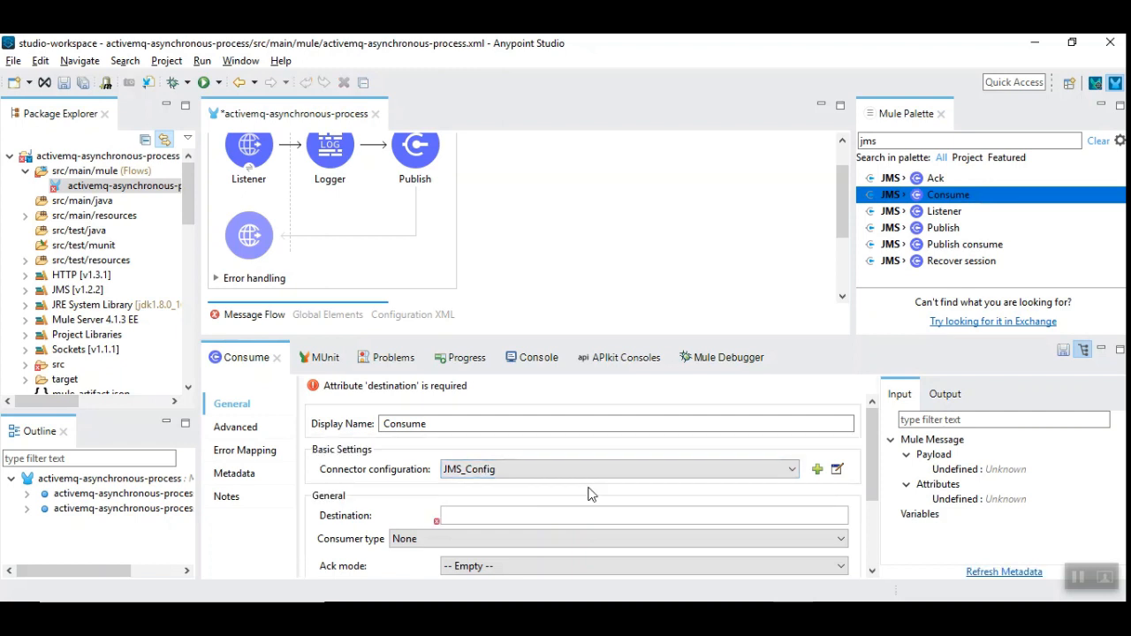
Enter employeeQueue as the Consume operation's destination
{"action": "type", "text": "employe"}
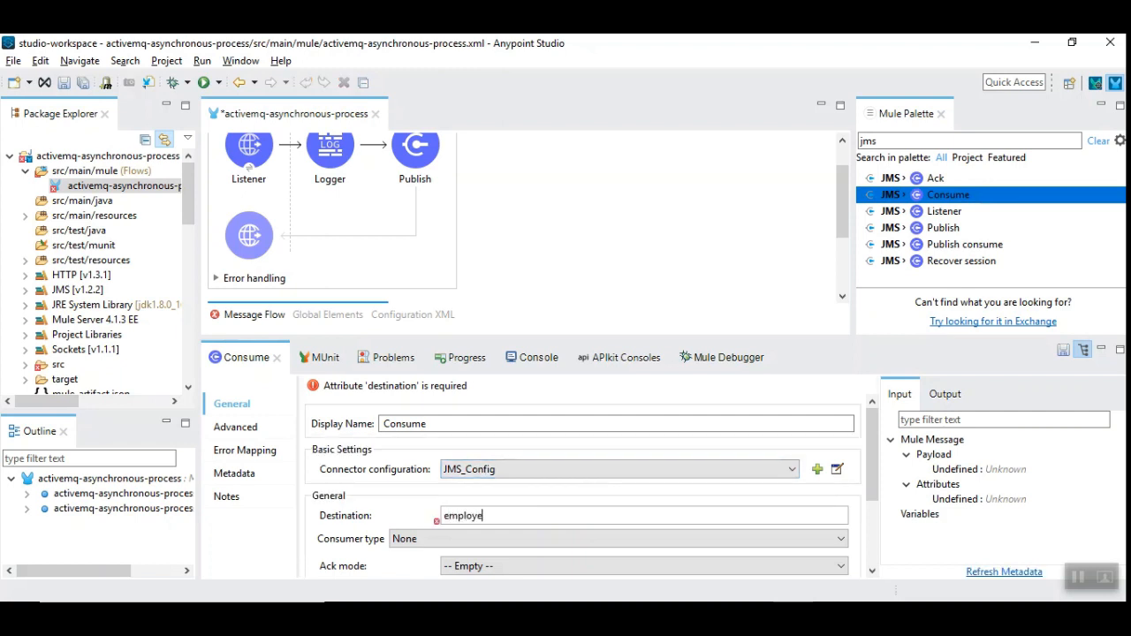
{"action": "type", "text": "eQueue"}
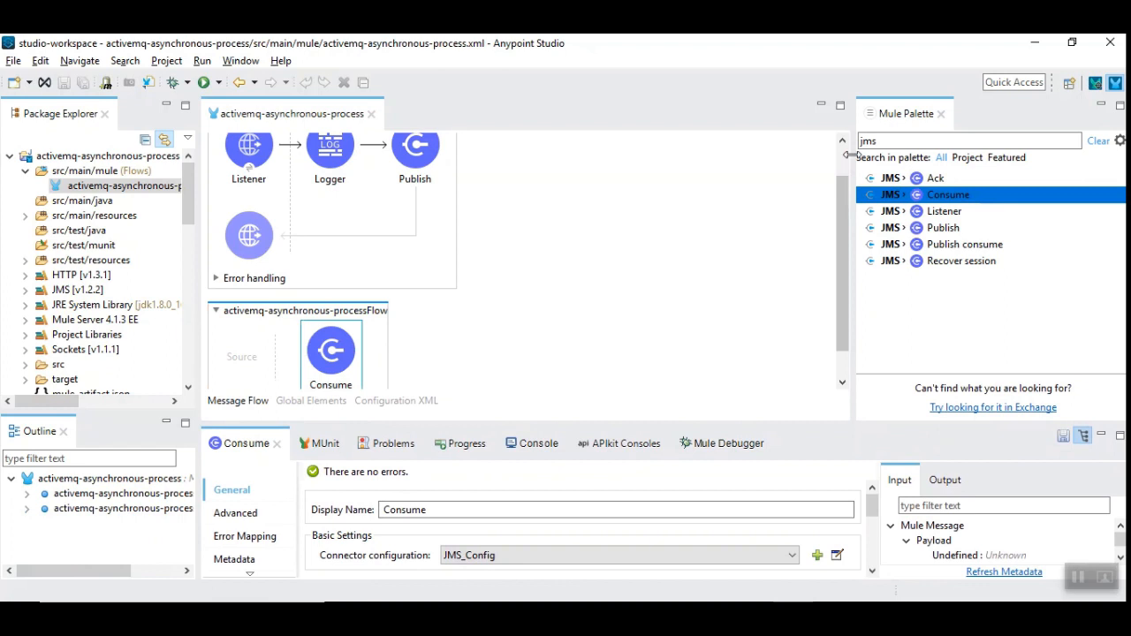
{"action": "triple_click", "coordinate": [968, 140]}
{"action": "type", "text": "og"}
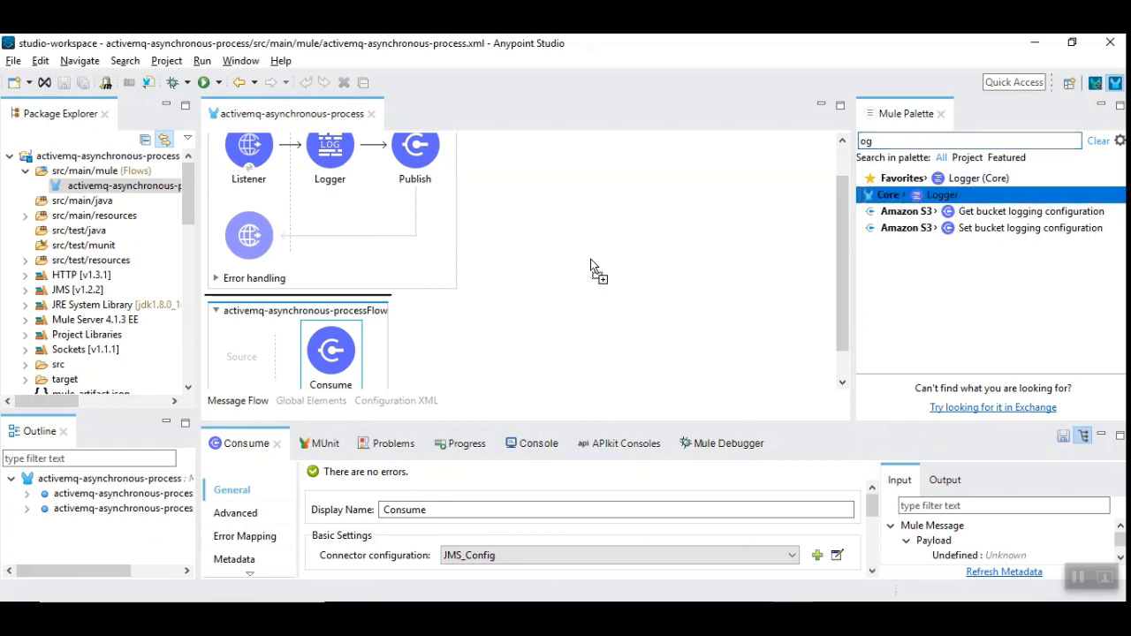
Add a Logger after Consume with message 'Incoming message --- #[payload]'
{"action": "left_click_drag", "start_coordinate": [942, 194], "coordinate": [400, 318]}
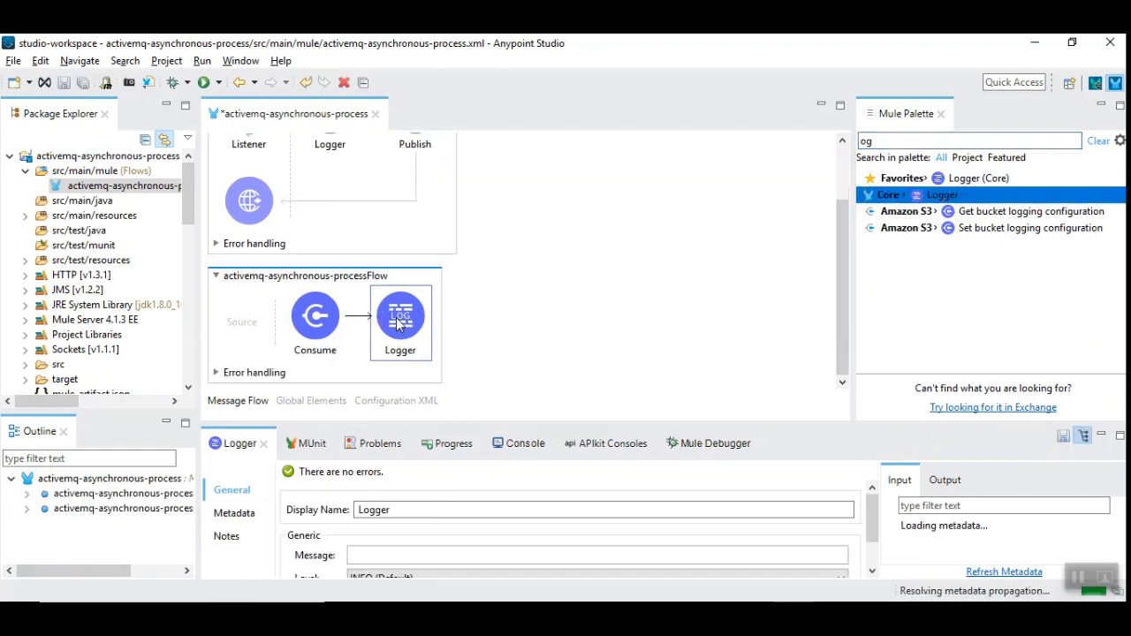
{"action": "left_click", "coordinate": [598, 554]}
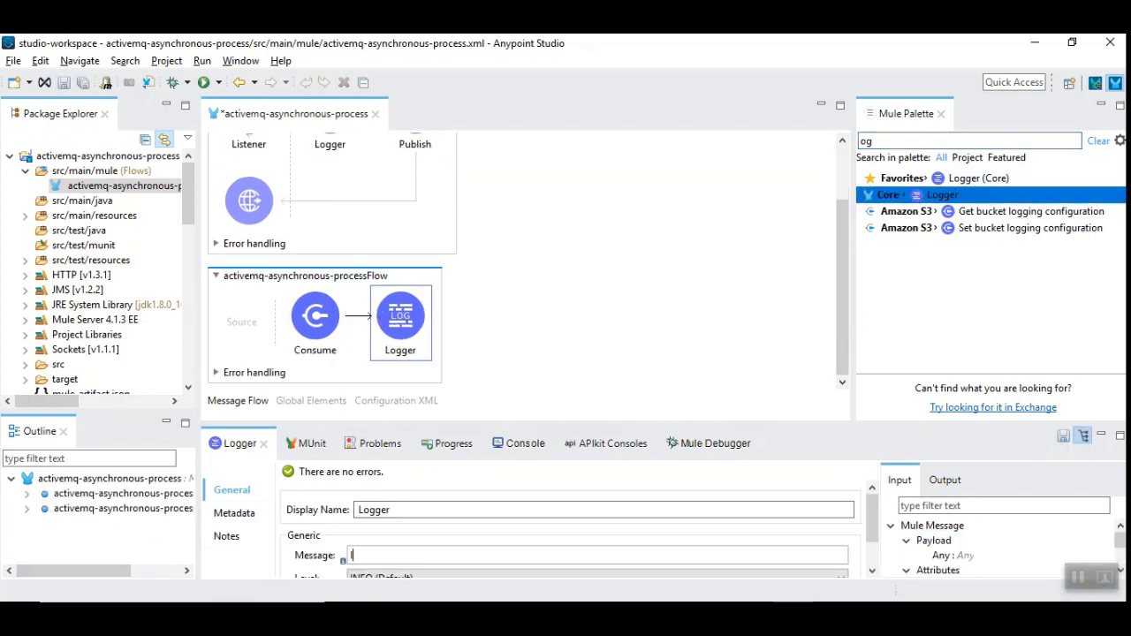
{"action": "type", "text": "Incoming message"}
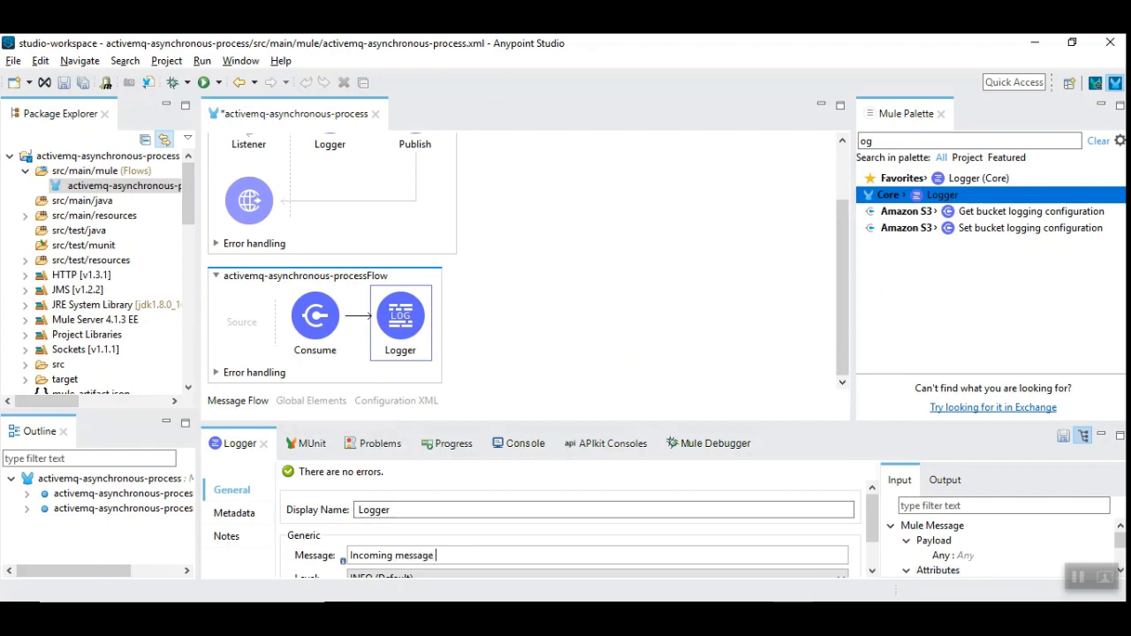
{"action": "type", "text": "--- #[payload"}
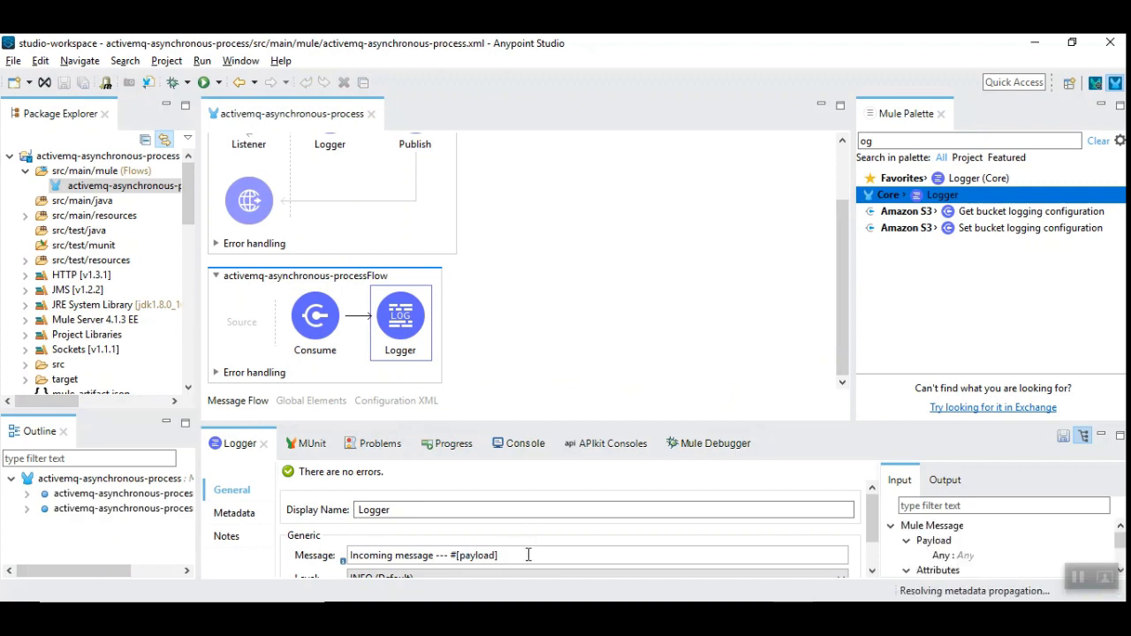
{"action": "left_click", "coordinate": [513, 443]}
{"action": "type", "text": "scheduler"}
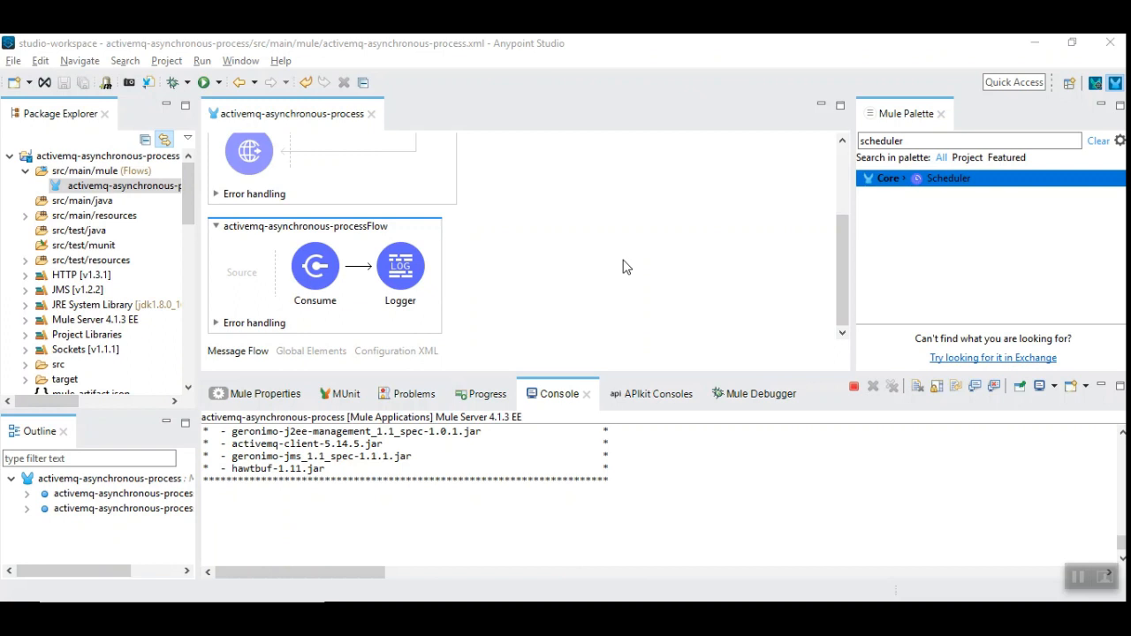
Add a Scheduler (fixed frequency 5000 ms) as the second flow's source, then resend the employee POST
{"action": "scroll", "scroll_direction": "up", "scroll_amount": 3}
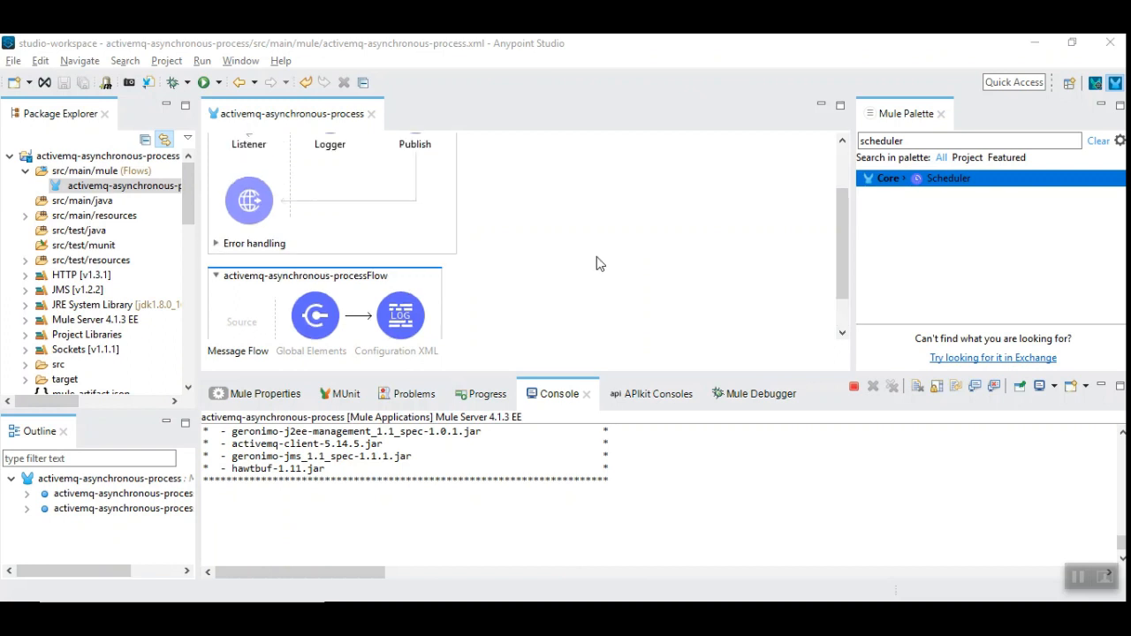
{"action": "scroll", "scroll_direction": "down", "scroll_amount": 3}
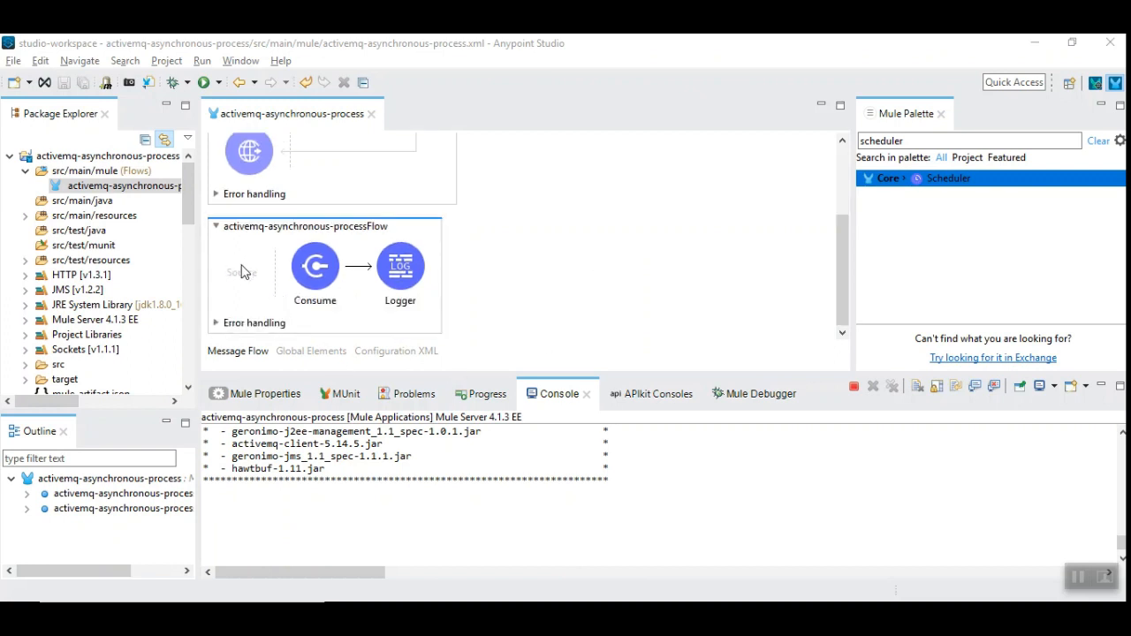
{"action": "mouse_move", "coordinate": [242, 272]}
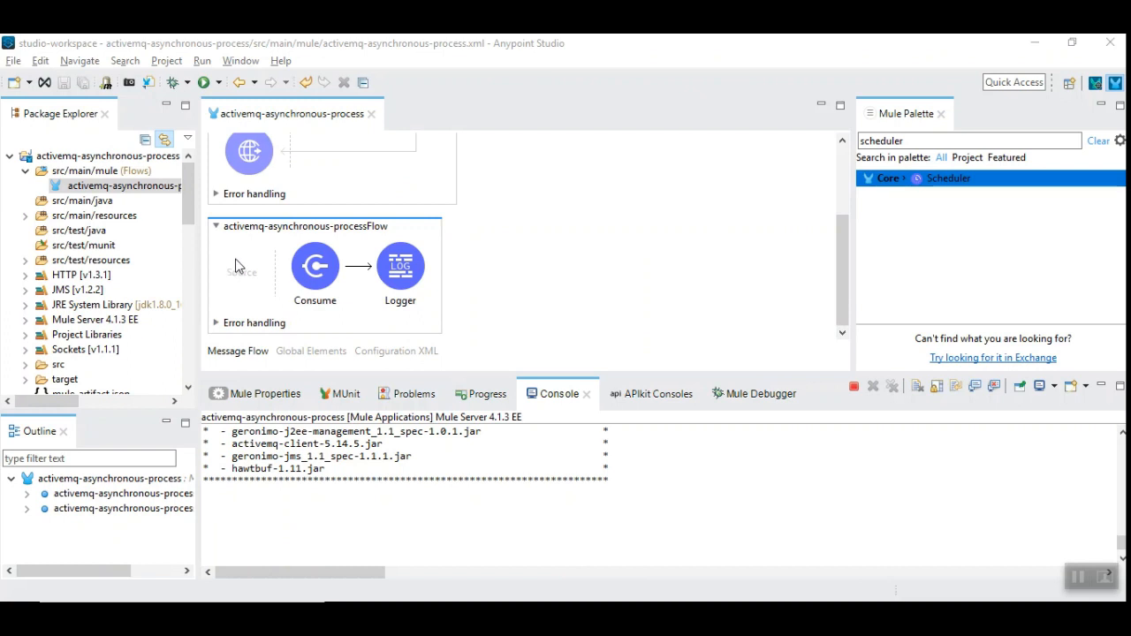
{"action": "left_click", "coordinate": [315, 265]}
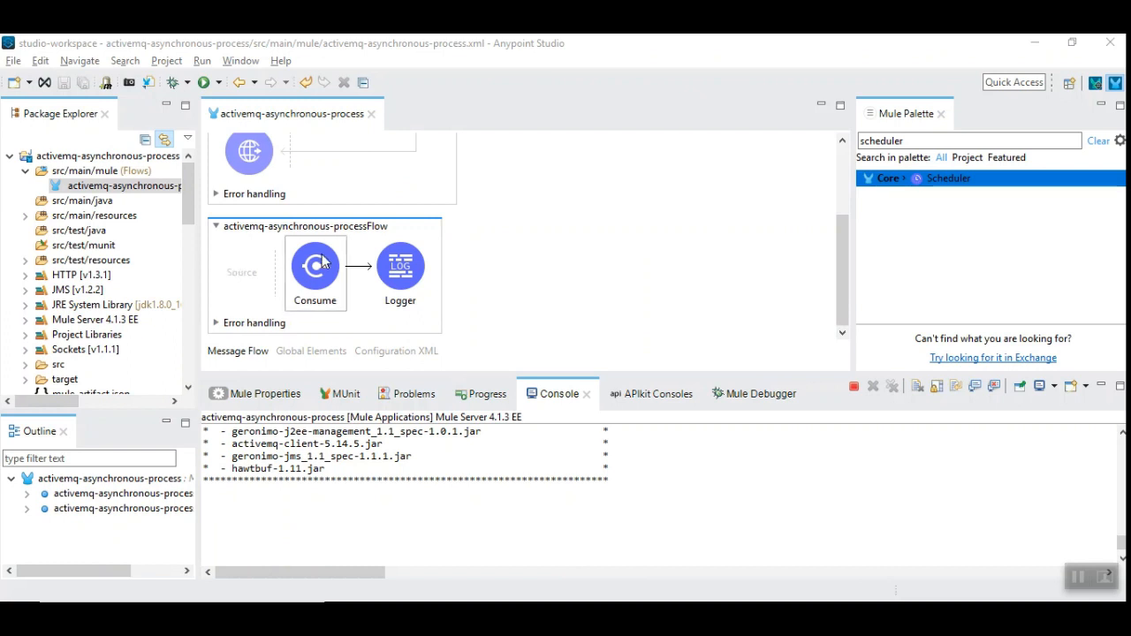
{"action": "mouse_move", "coordinate": [541, 382]}
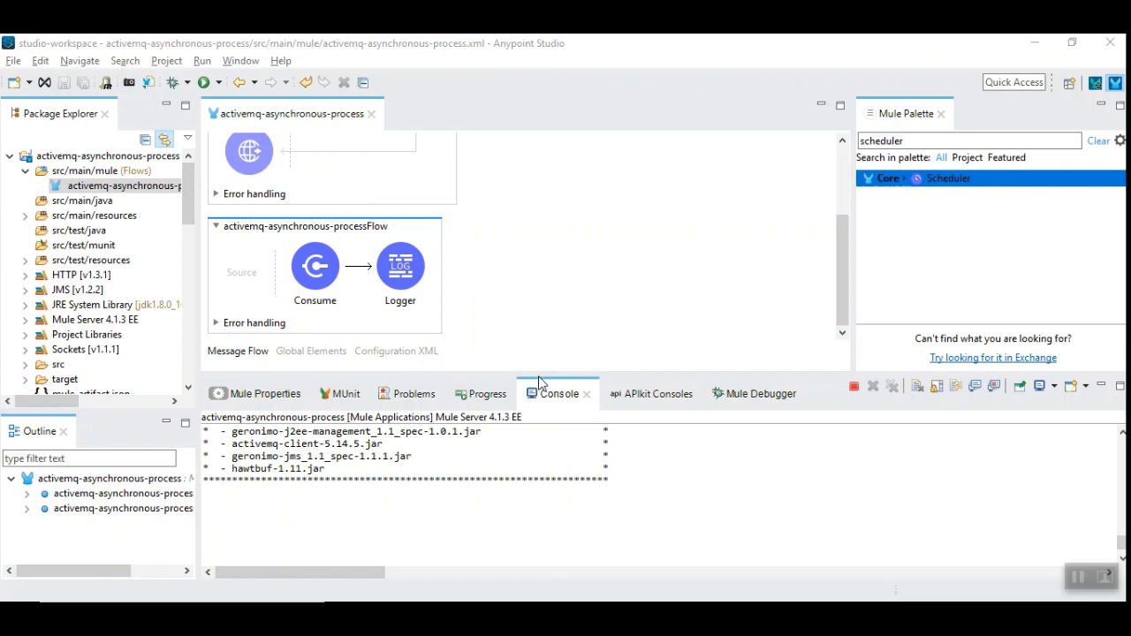
{"action": "scroll", "scroll_direction": "up", "scroll_amount": 3}
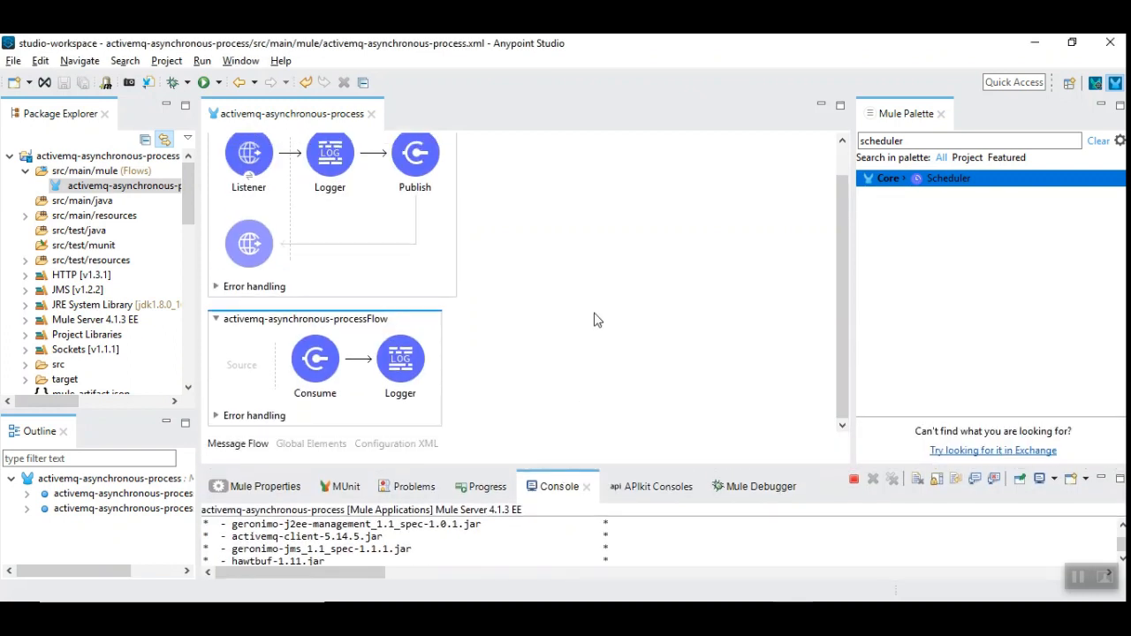
{"action": "mouse_move", "coordinate": [594, 263]}
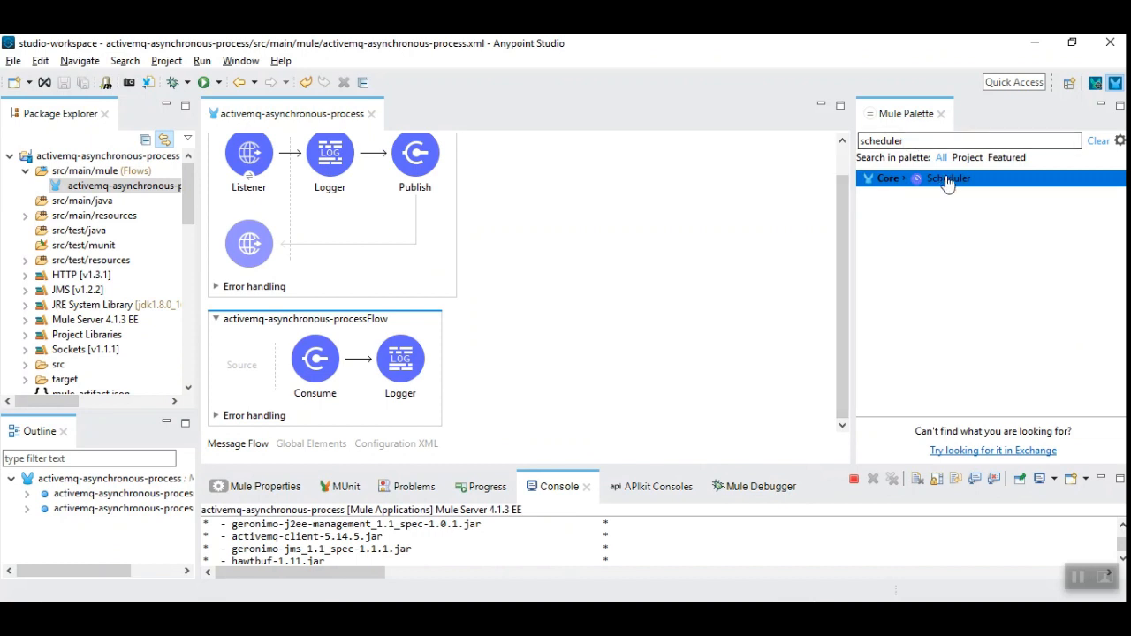
{"action": "left_click_drag", "start_coordinate": [949, 178], "coordinate": [248, 363]}
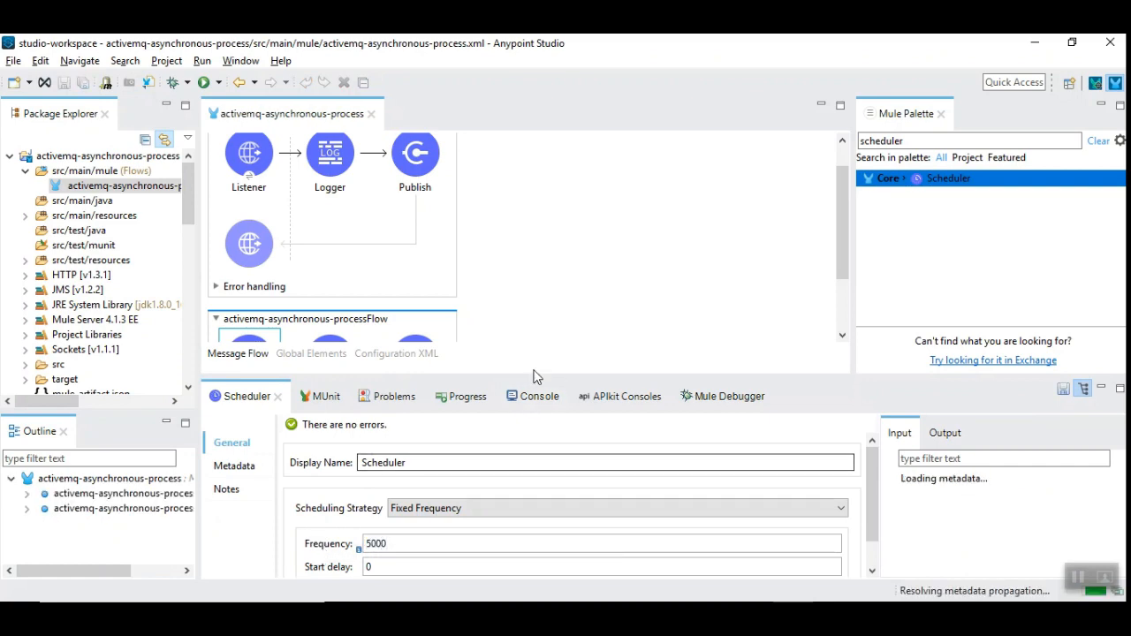
{"action": "left_click", "coordinate": [532, 395]}
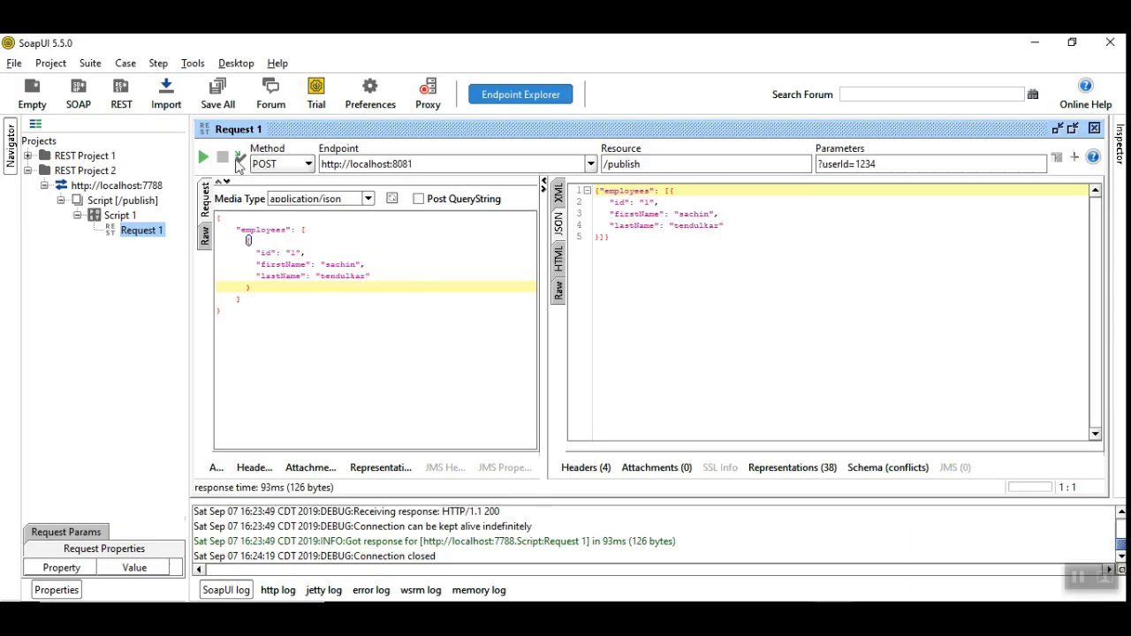
{"action": "left_click", "coordinate": [202, 157]}
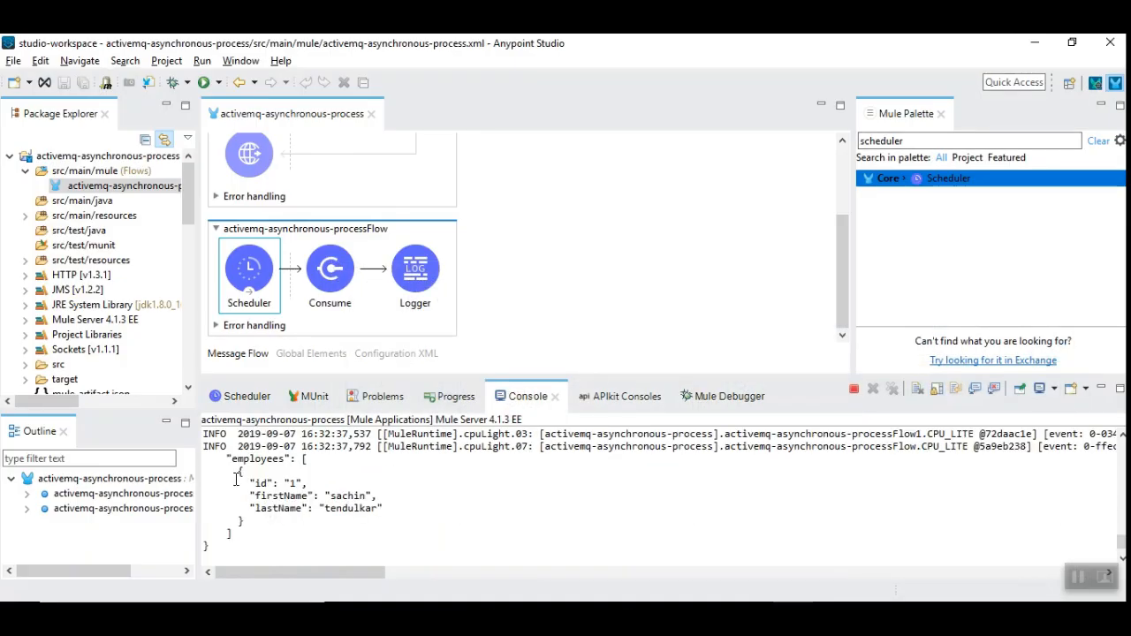
{"action": "left_click", "coordinate": [244, 545]}
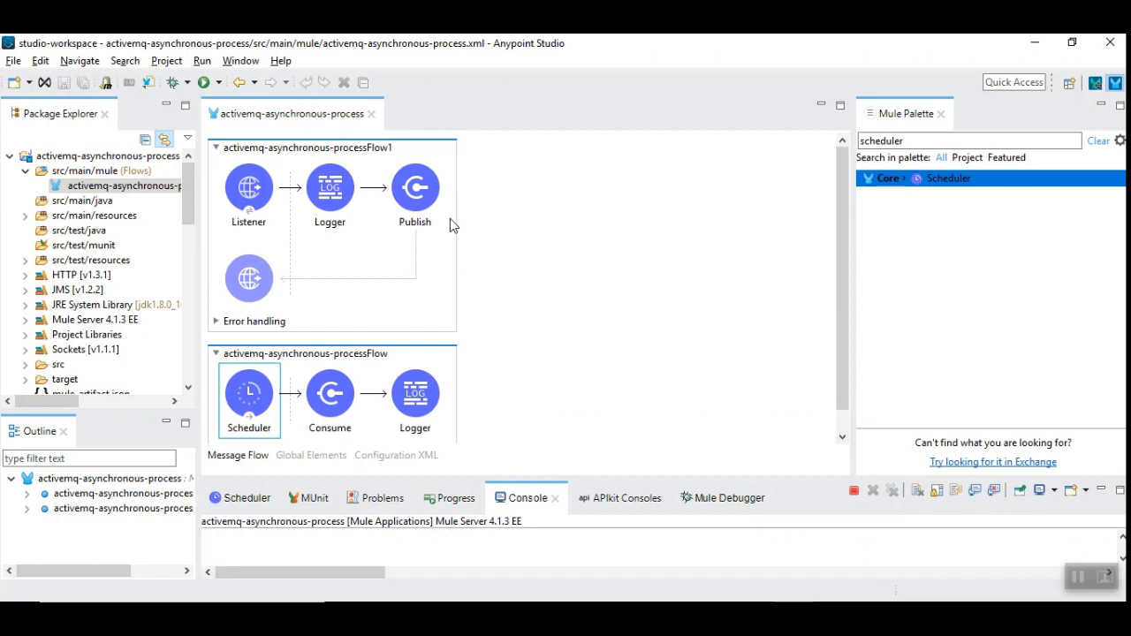
{"action": "mouse_move", "coordinate": [459, 390]}
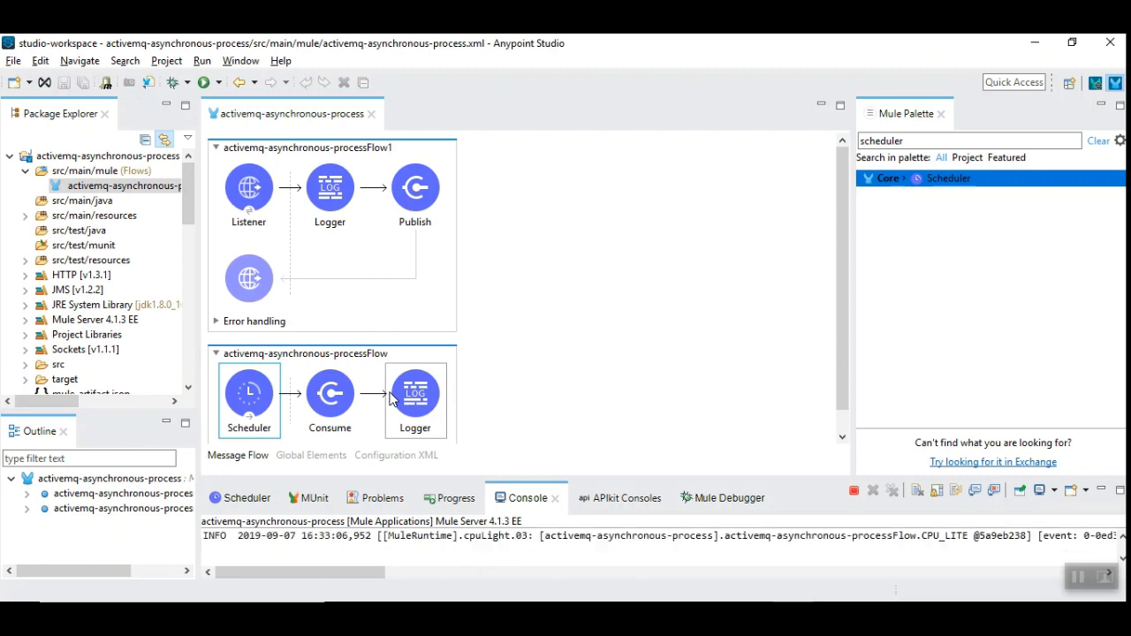
{"action": "mouse_move", "coordinate": [399, 399]}
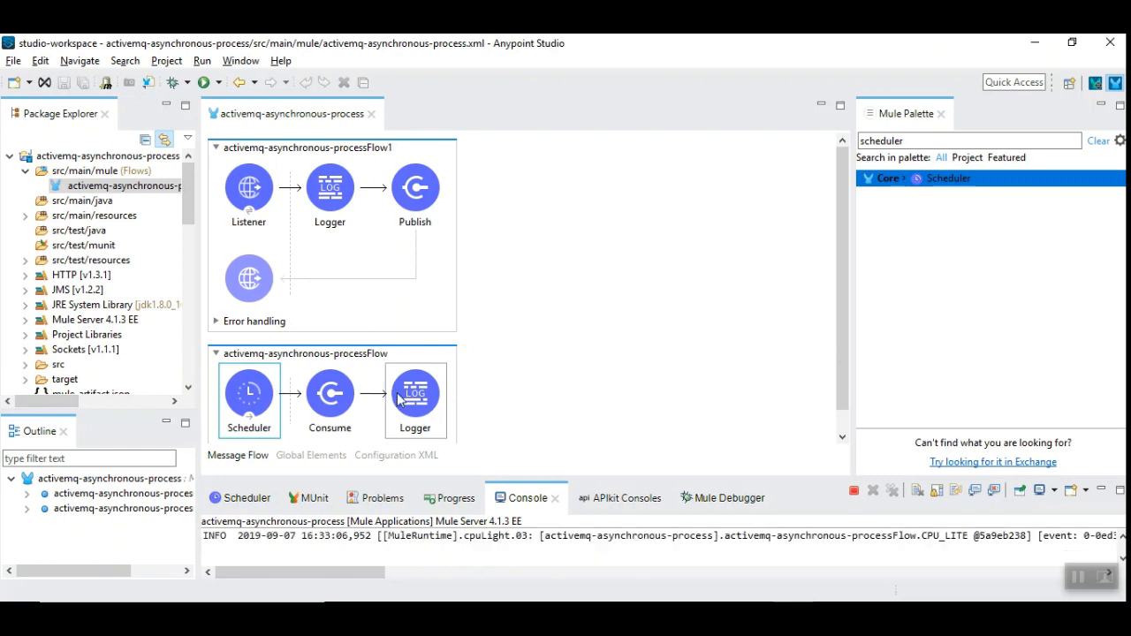